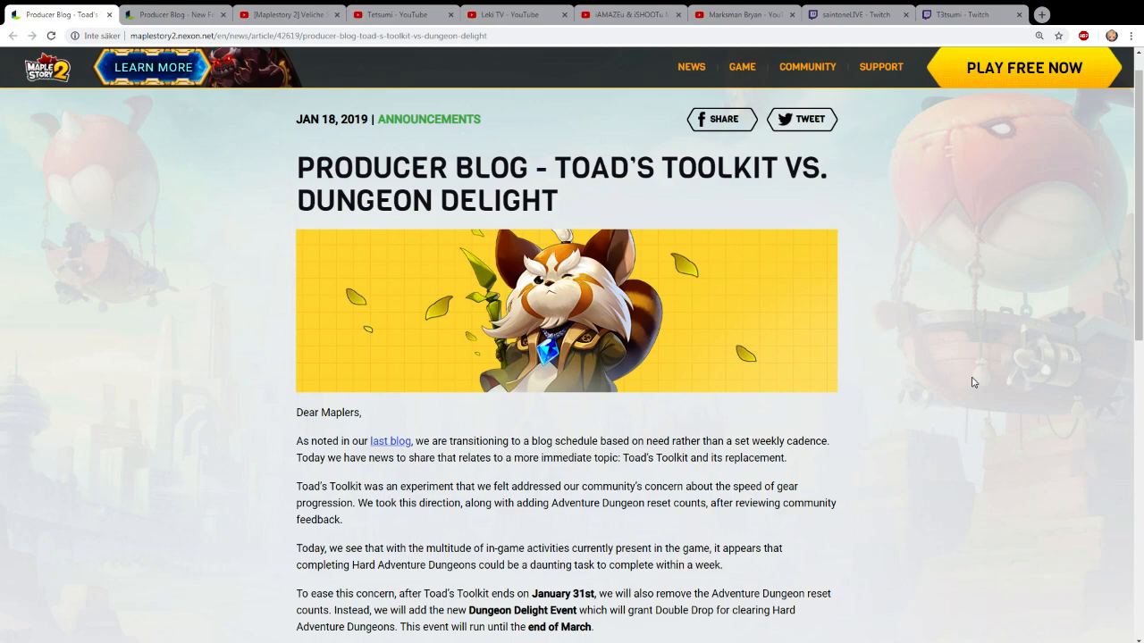
pyautogui.moveTo(980, 364)
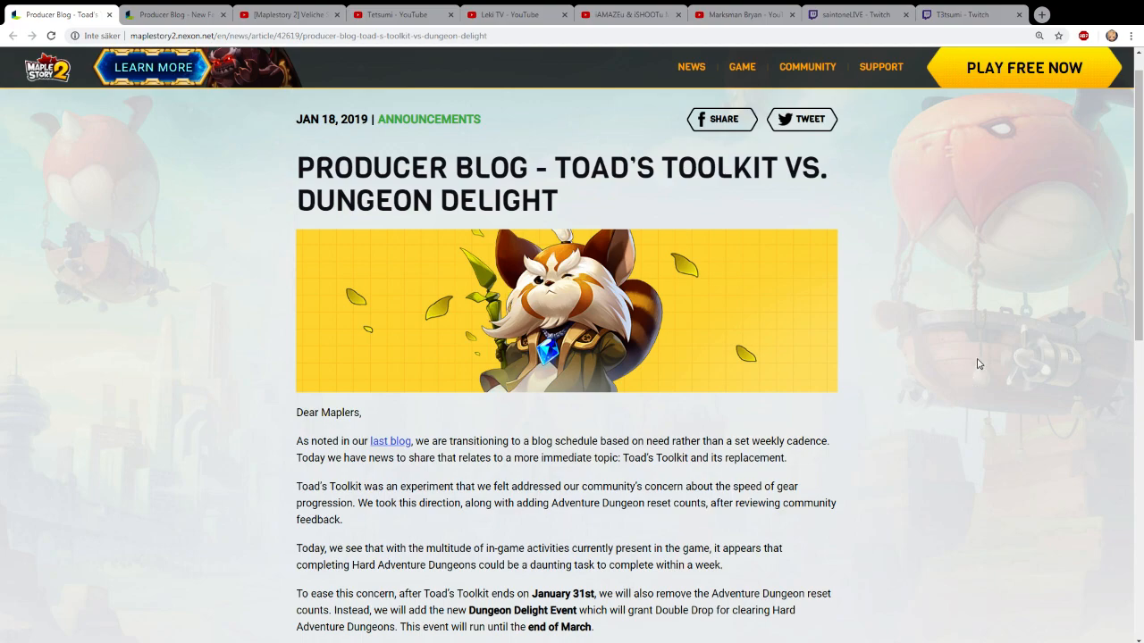
pyautogui.moveTo(965, 348)
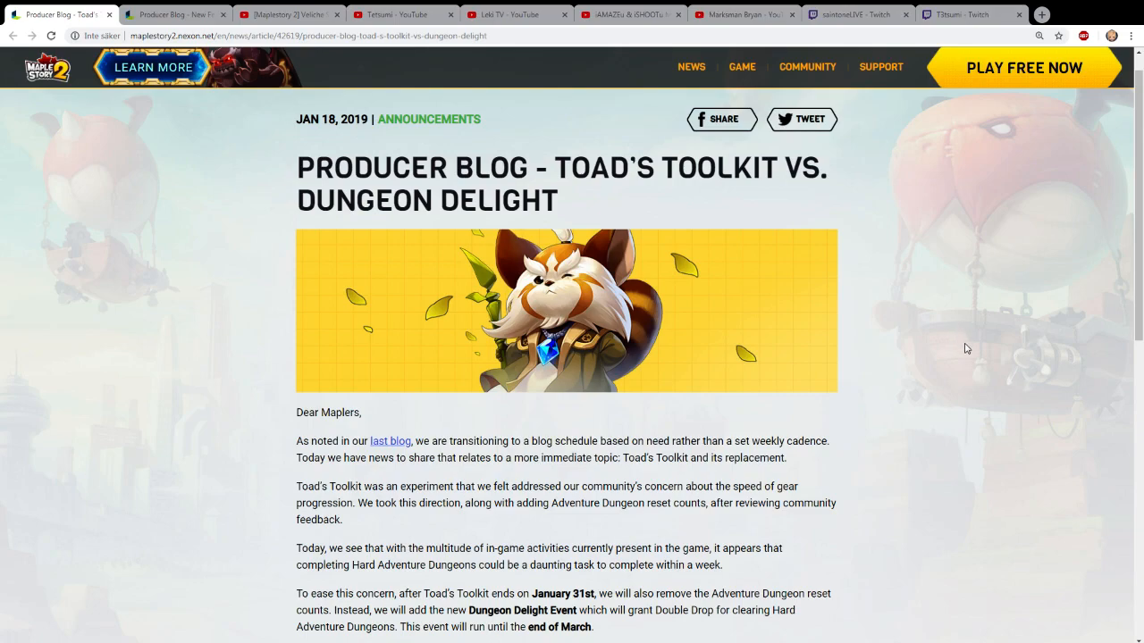
pyautogui.moveTo(954, 403)
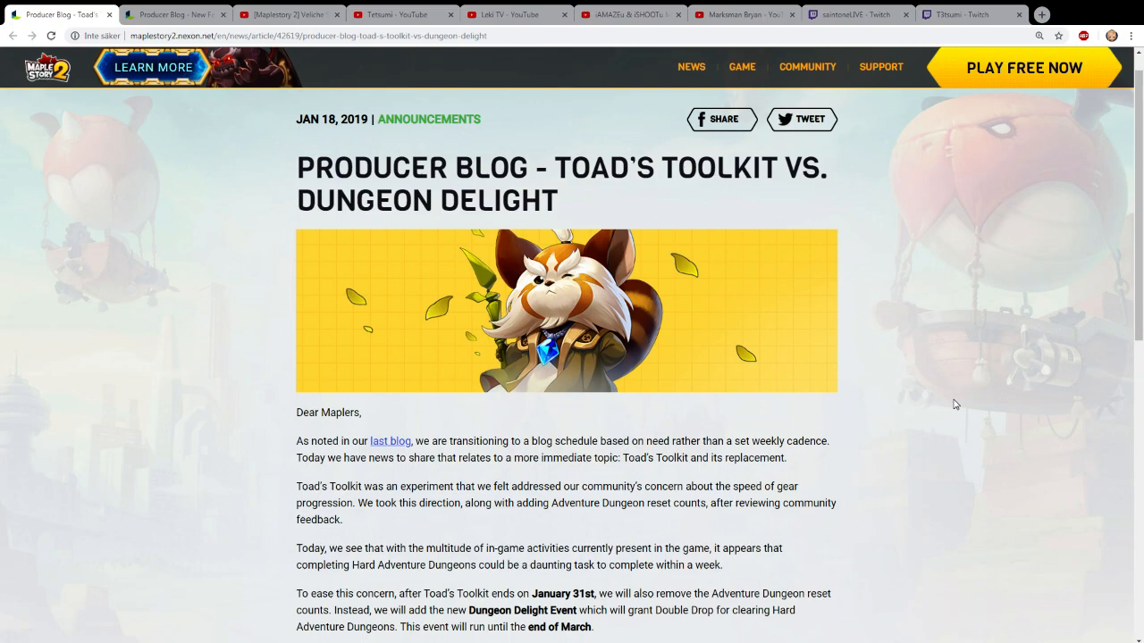
# - Scroll the Toad's Toolkit post to its Details section on January 31st changes and Dungeon Delight Event
pyautogui.scroll(-3)
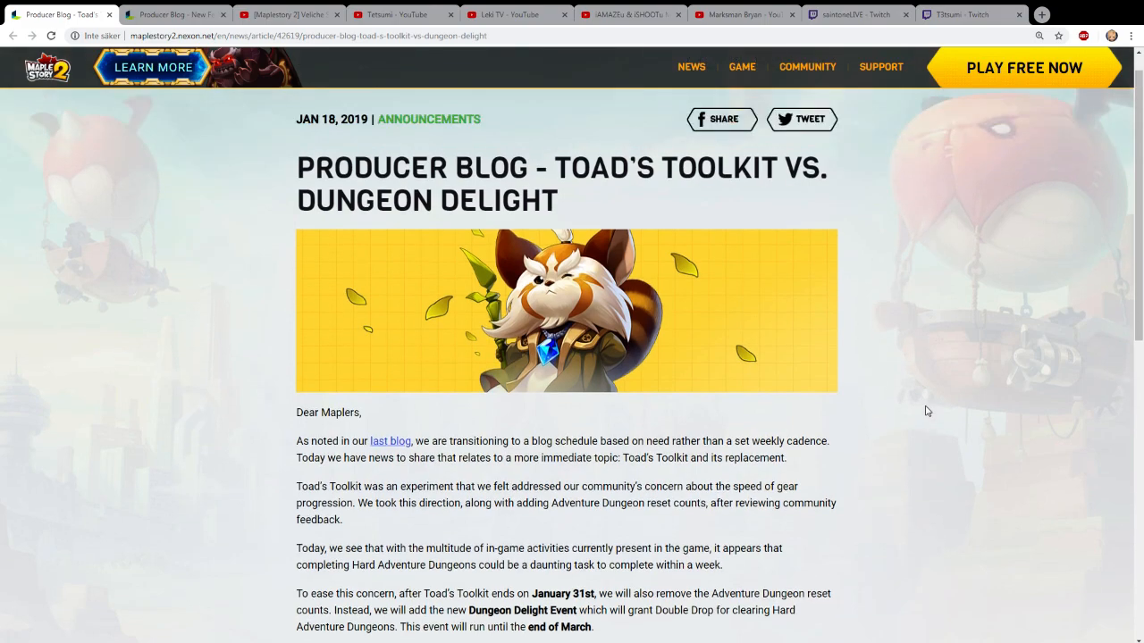
pyautogui.scroll(-3)
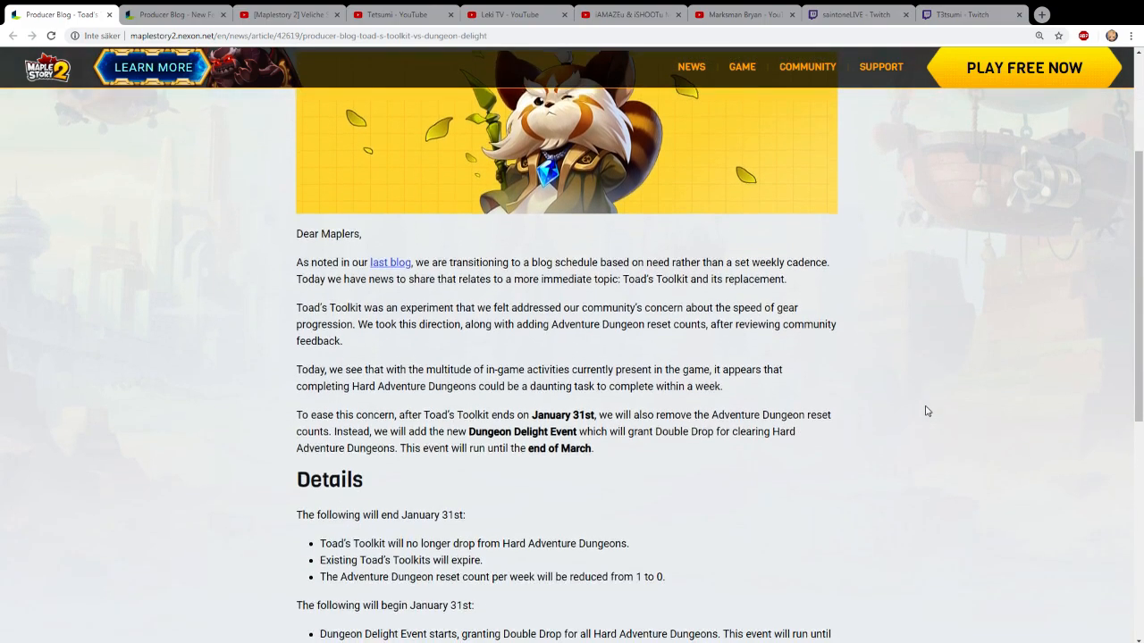
pyautogui.scroll(-3)
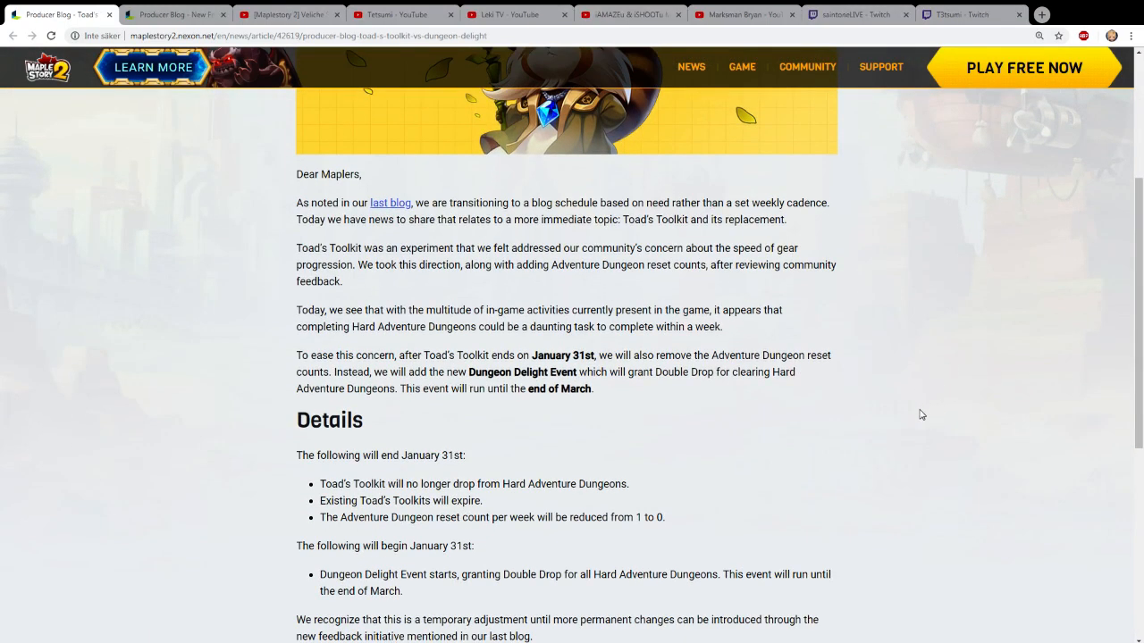
pyautogui.scroll(-3)
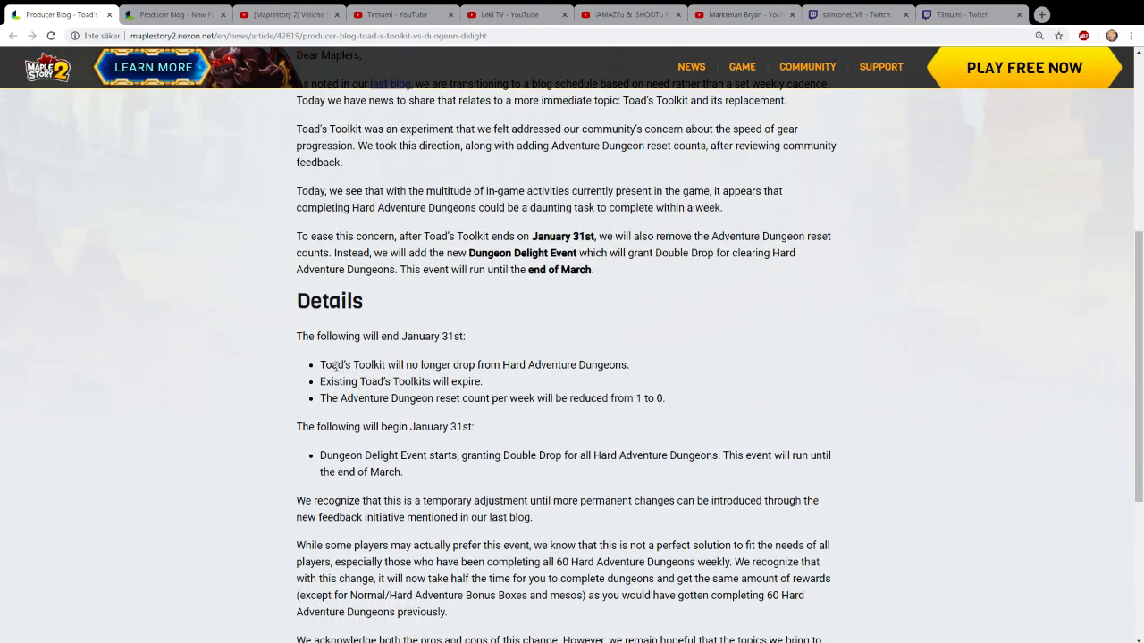
pyautogui.moveTo(643, 379)
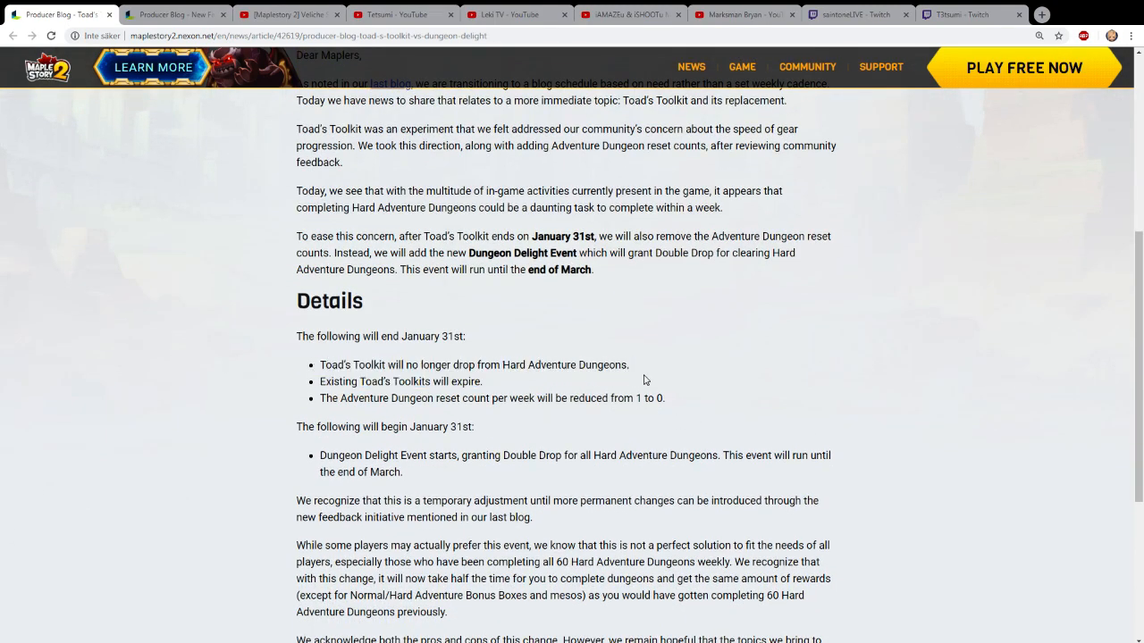
pyautogui.moveTo(547, 391)
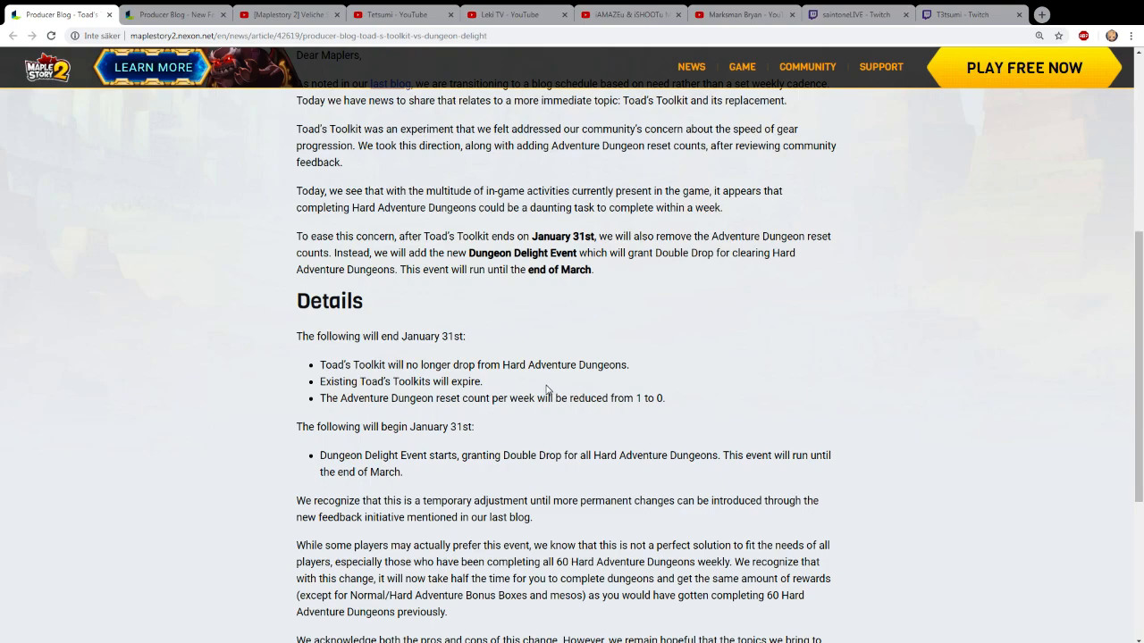
pyautogui.moveTo(320, 365); pyautogui.dragTo(483, 382)
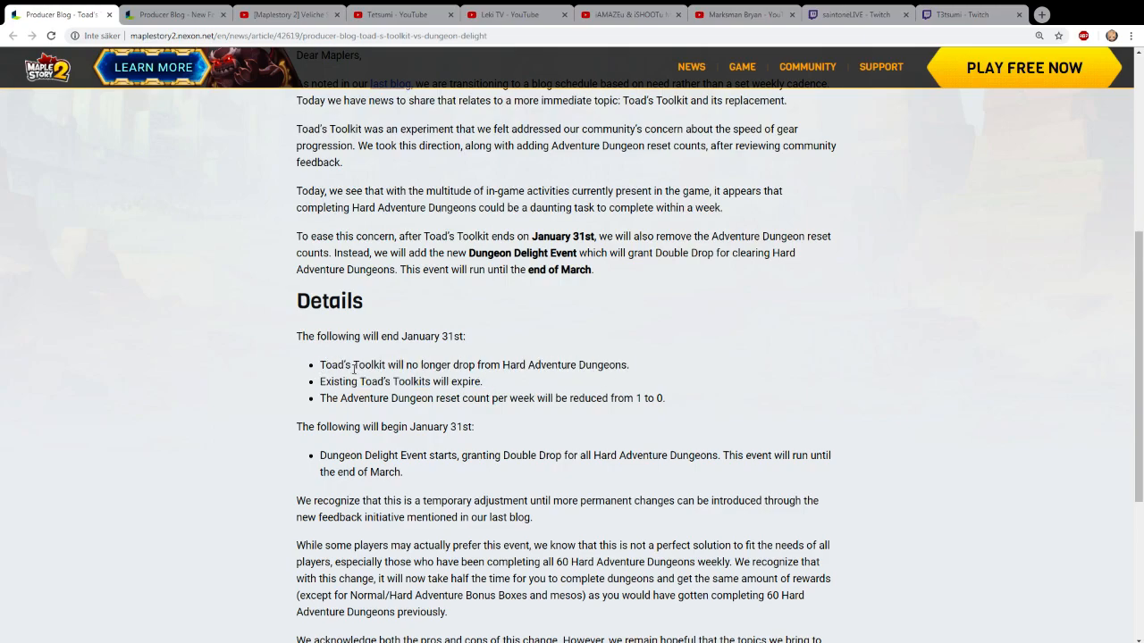
pyautogui.moveTo(521, 389)
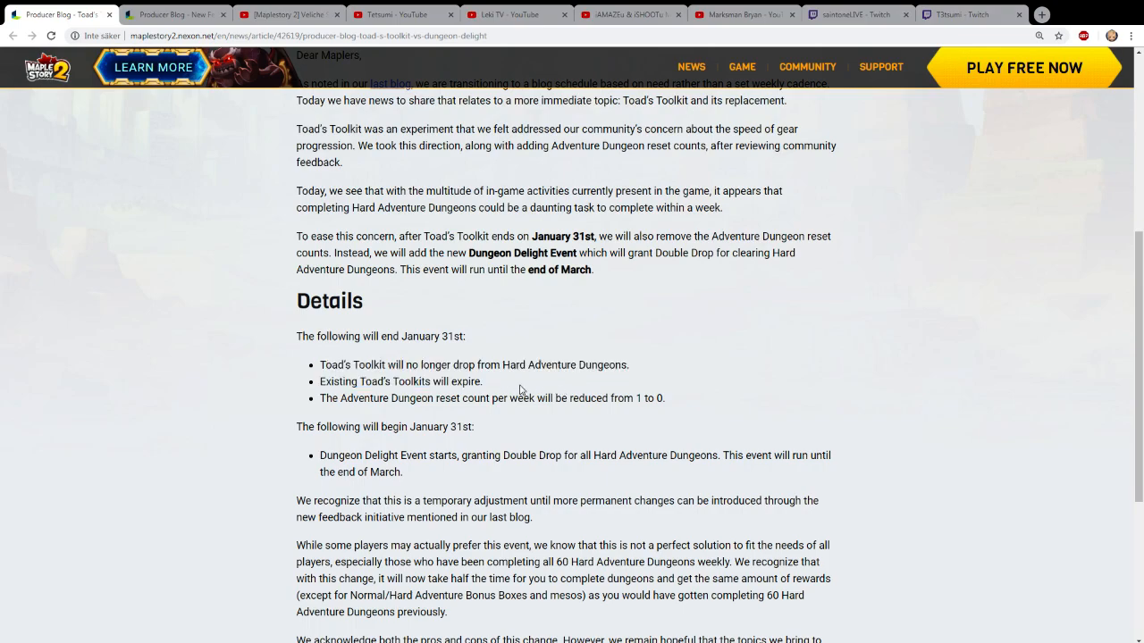
pyautogui.scroll(-3)
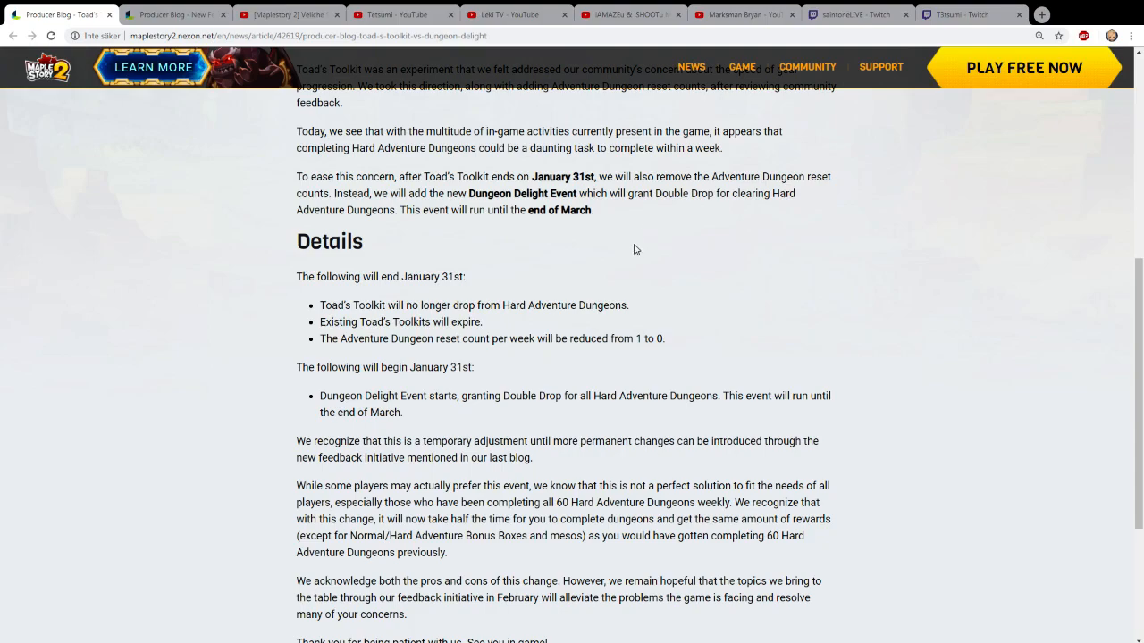
pyautogui.moveTo(628, 252)
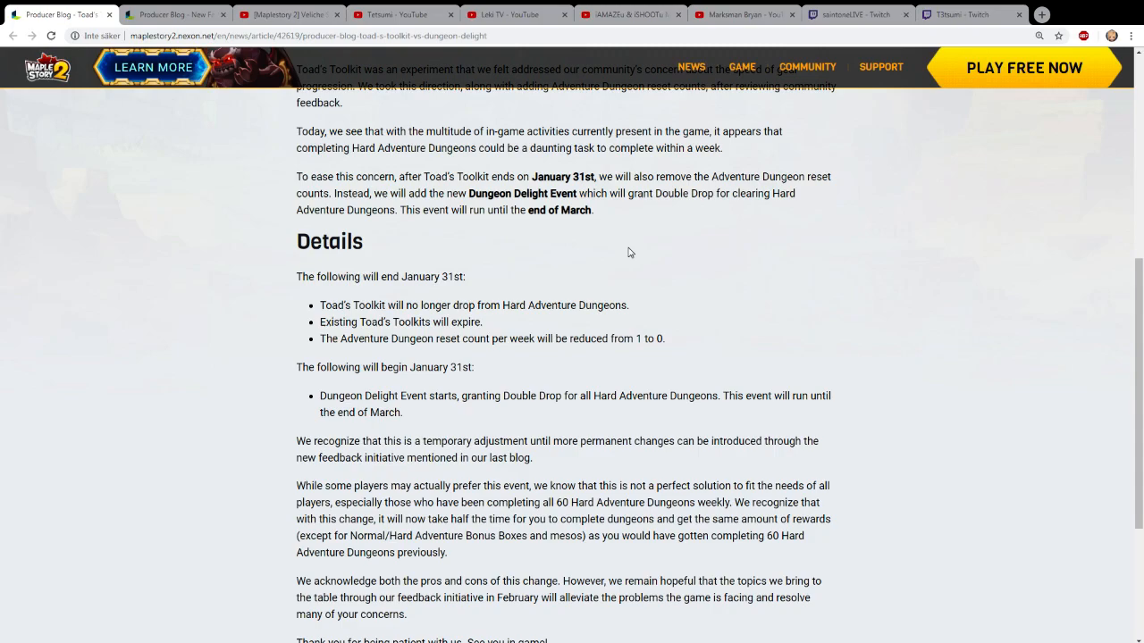
pyautogui.moveTo(632, 278)
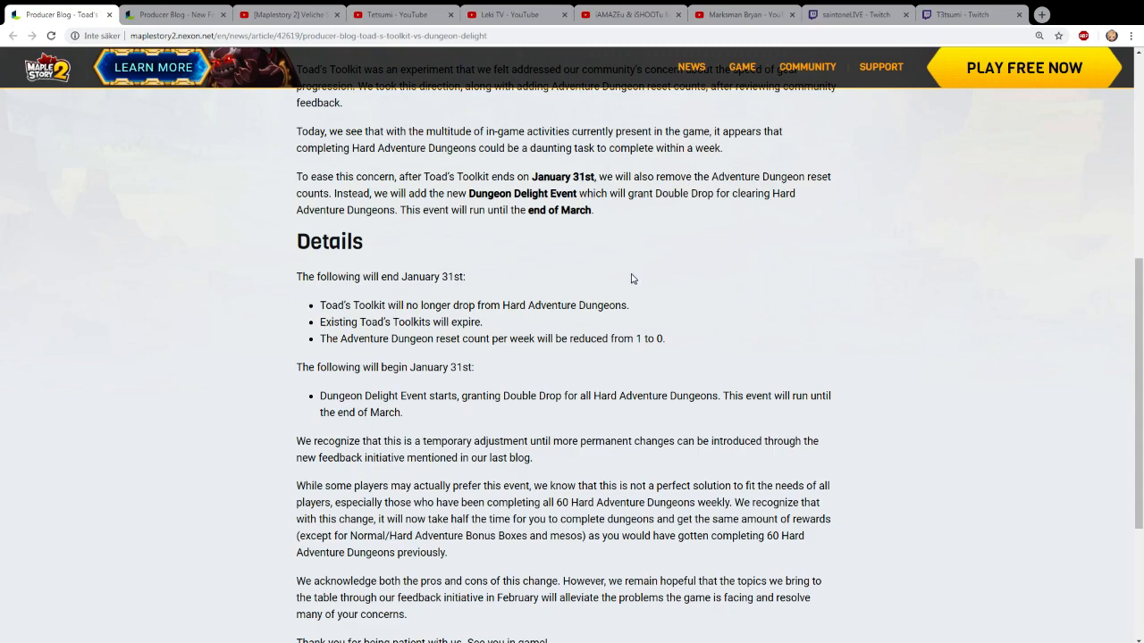
pyautogui.moveTo(614, 279)
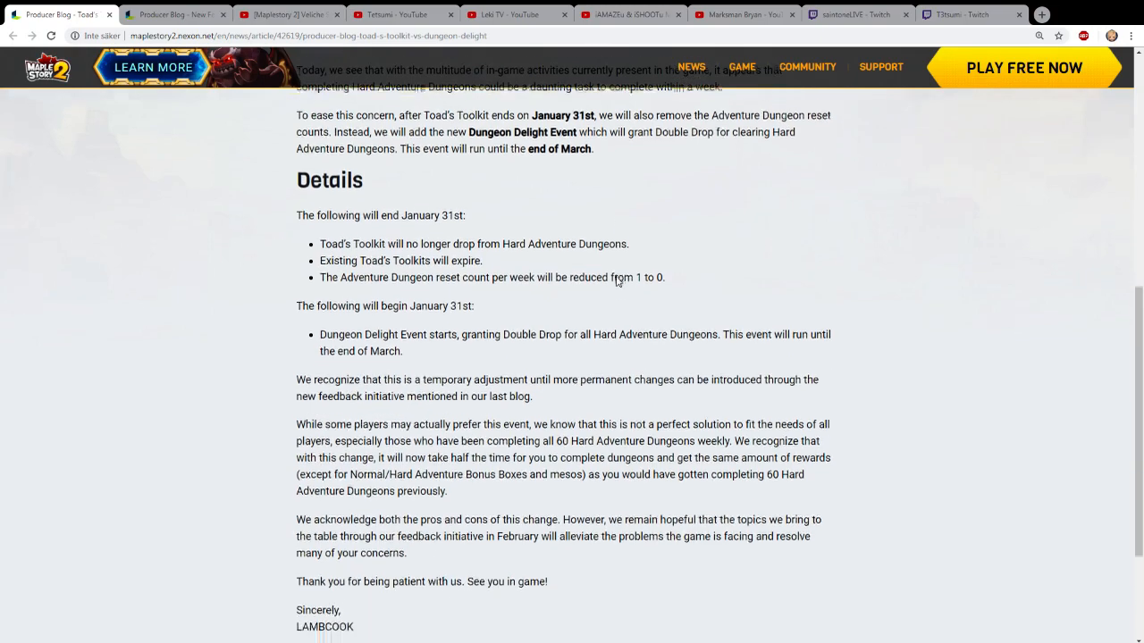
pyautogui.scroll(-3)
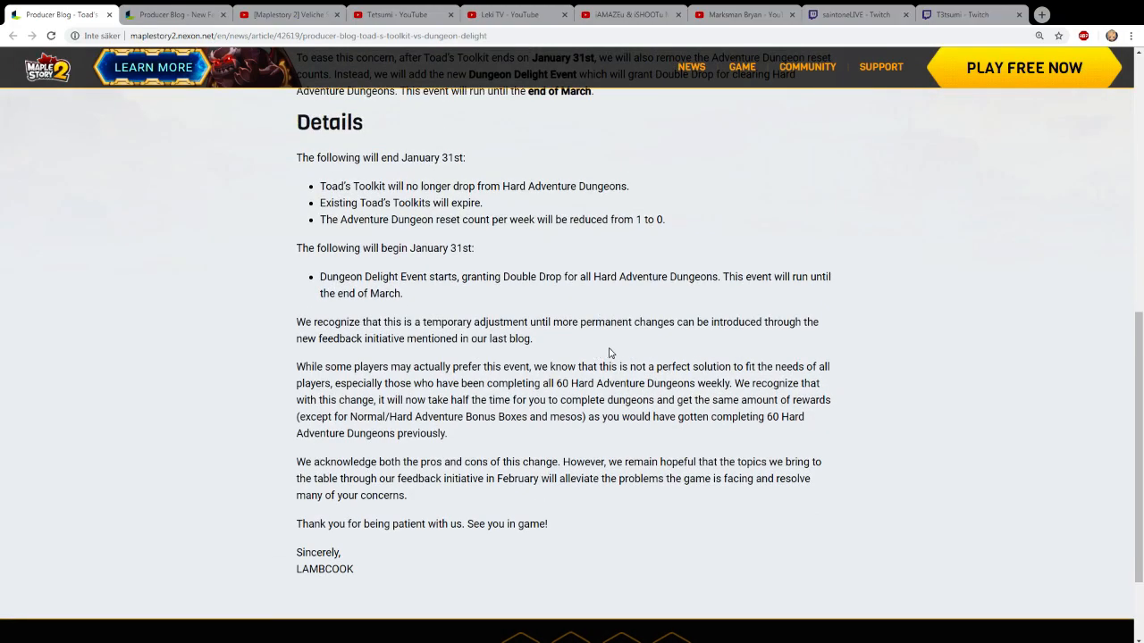
pyautogui.scroll(3)
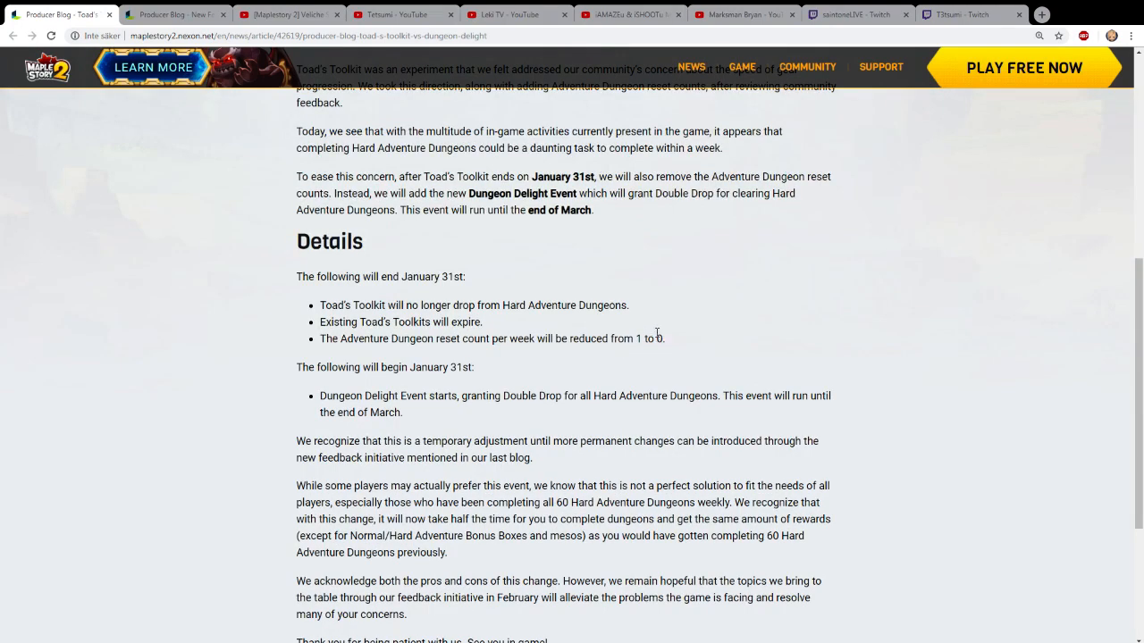
pyautogui.moveTo(664, 354)
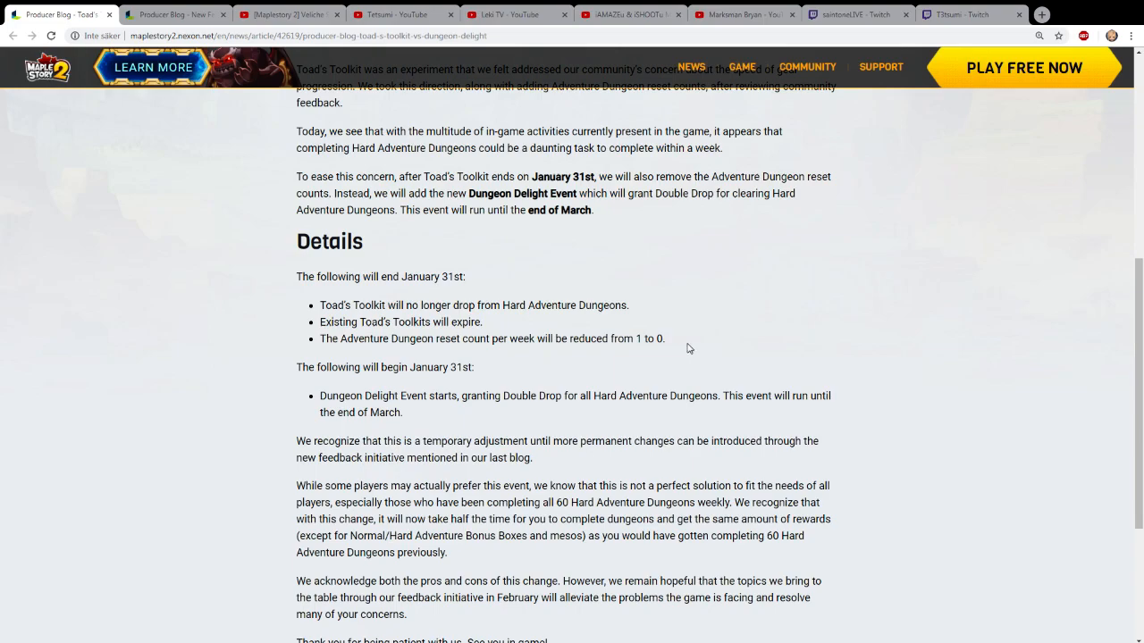
pyautogui.scroll(-3)
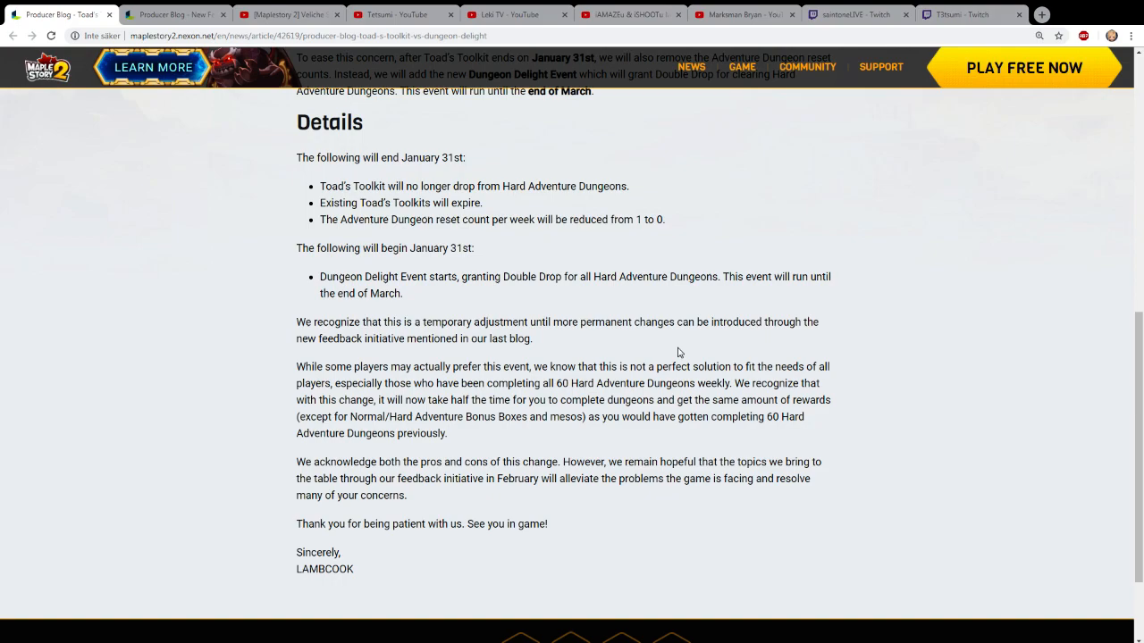
pyautogui.moveTo(599, 308)
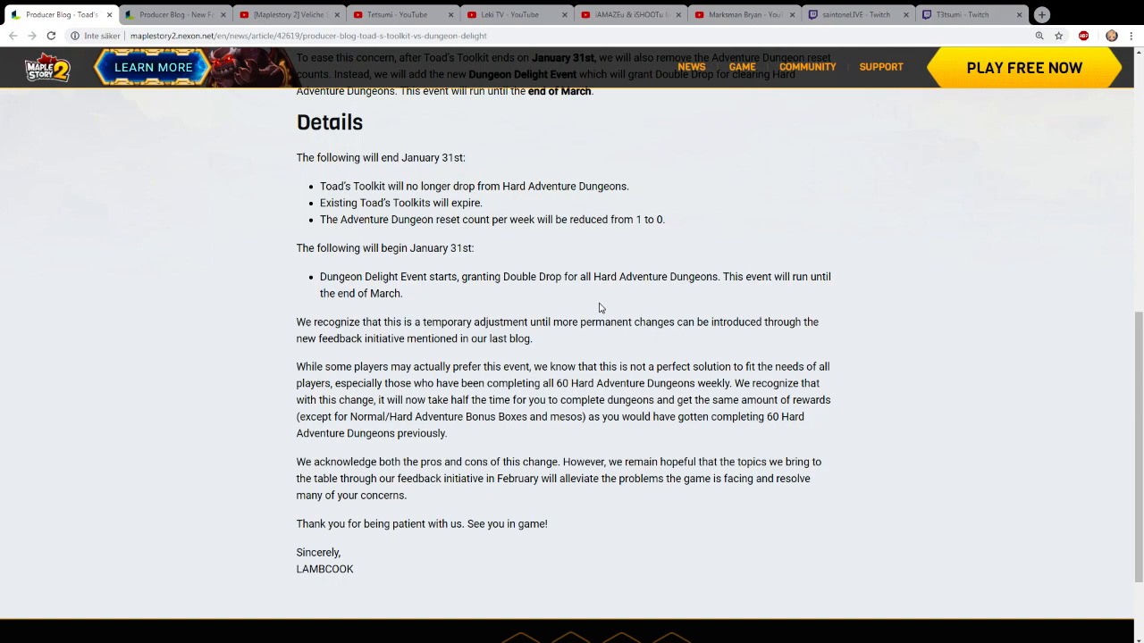
pyautogui.moveTo(471, 242)
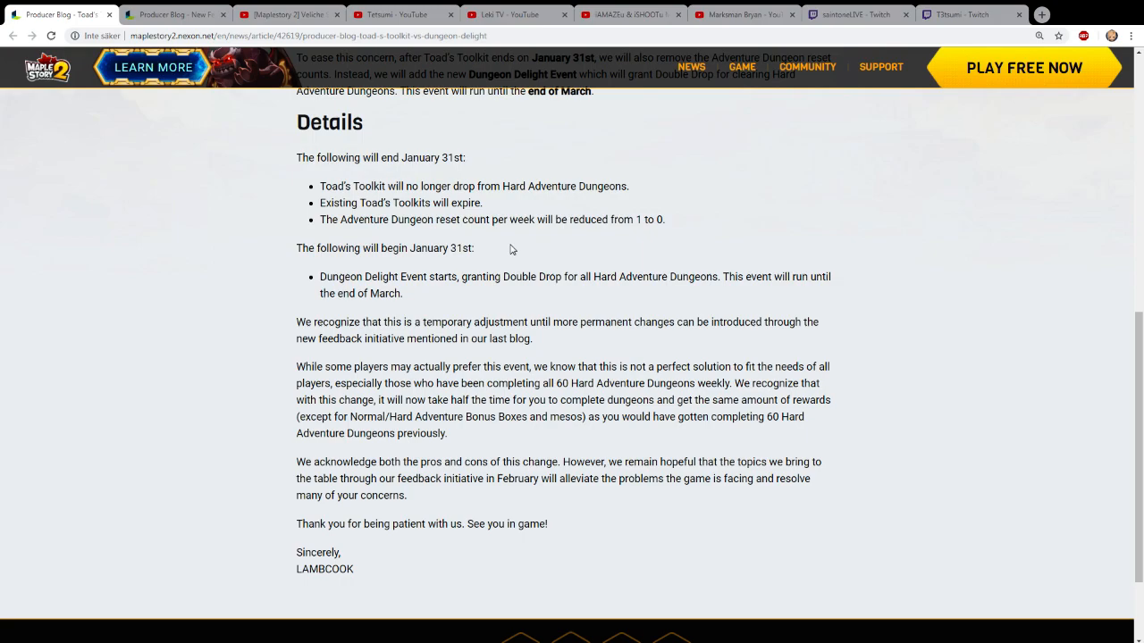
pyautogui.moveTo(551, 258)
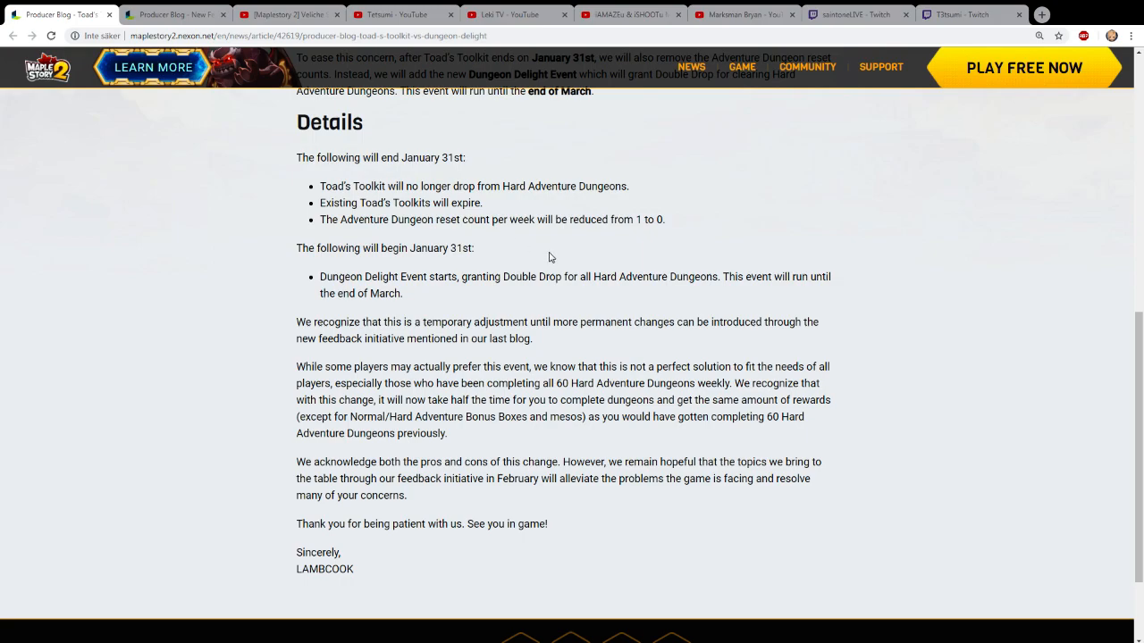
pyautogui.scroll(3)
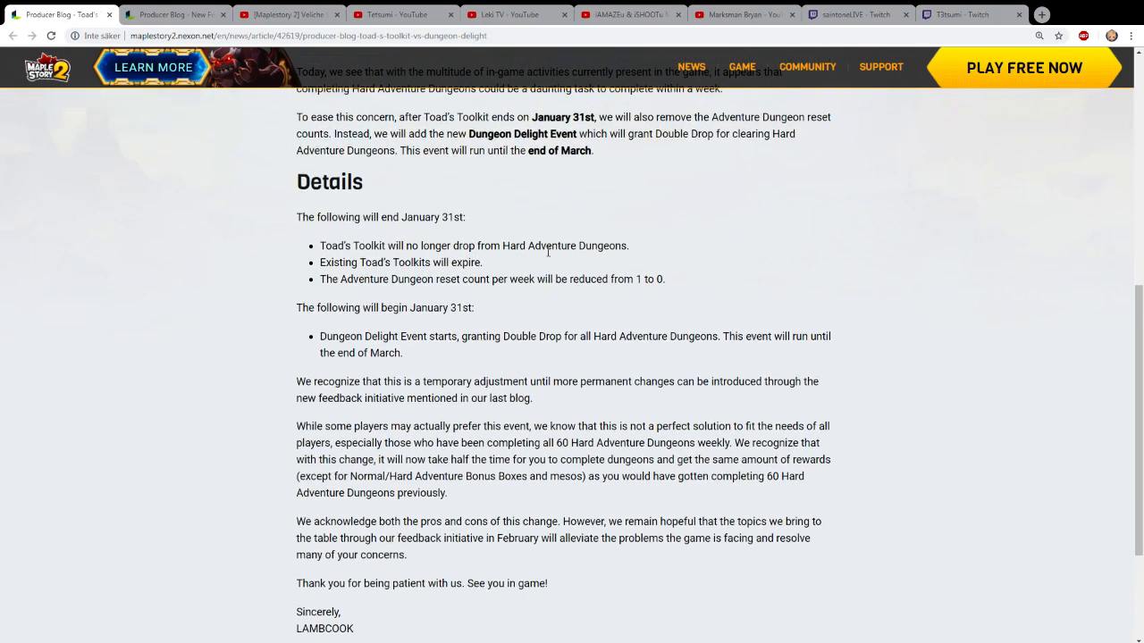
pyautogui.scroll(3)
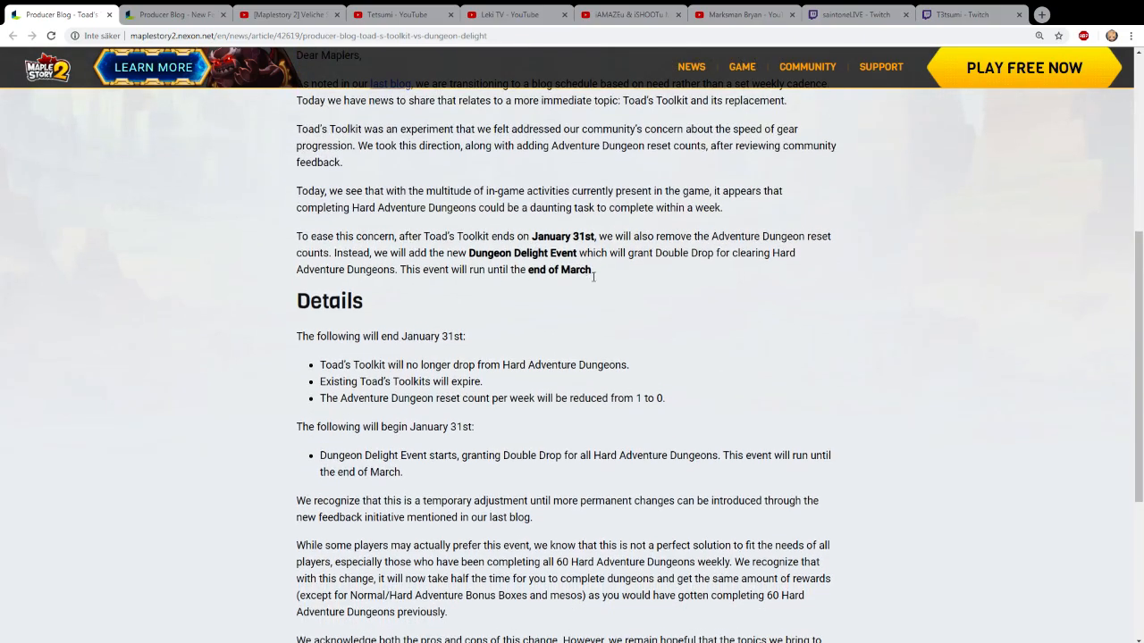
pyautogui.moveTo(563, 296)
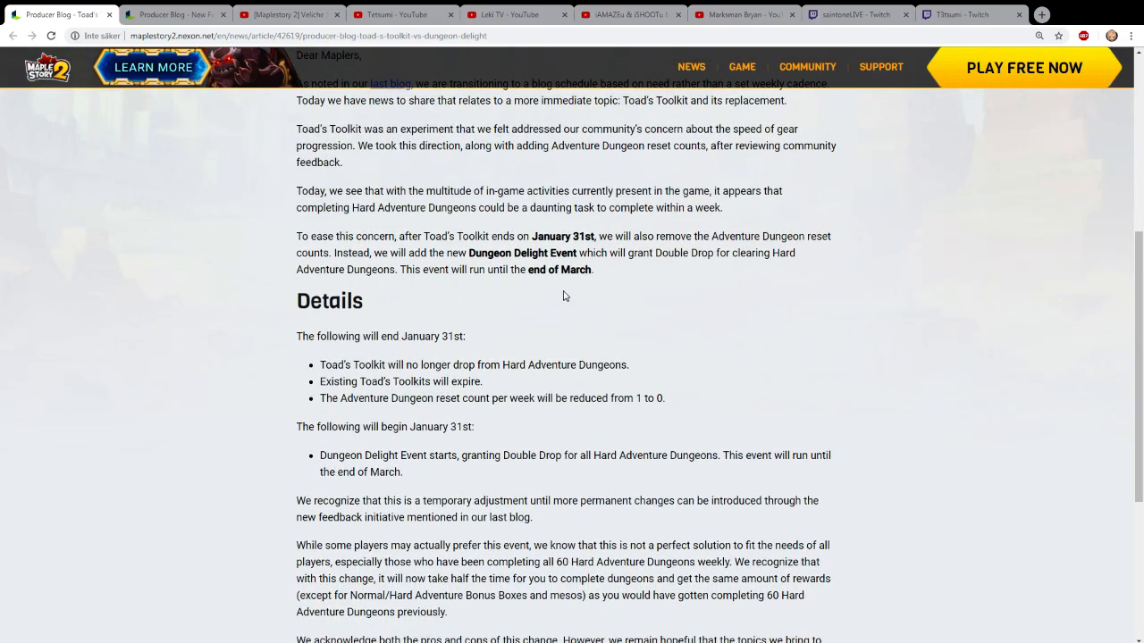
pyautogui.moveTo(494, 296)
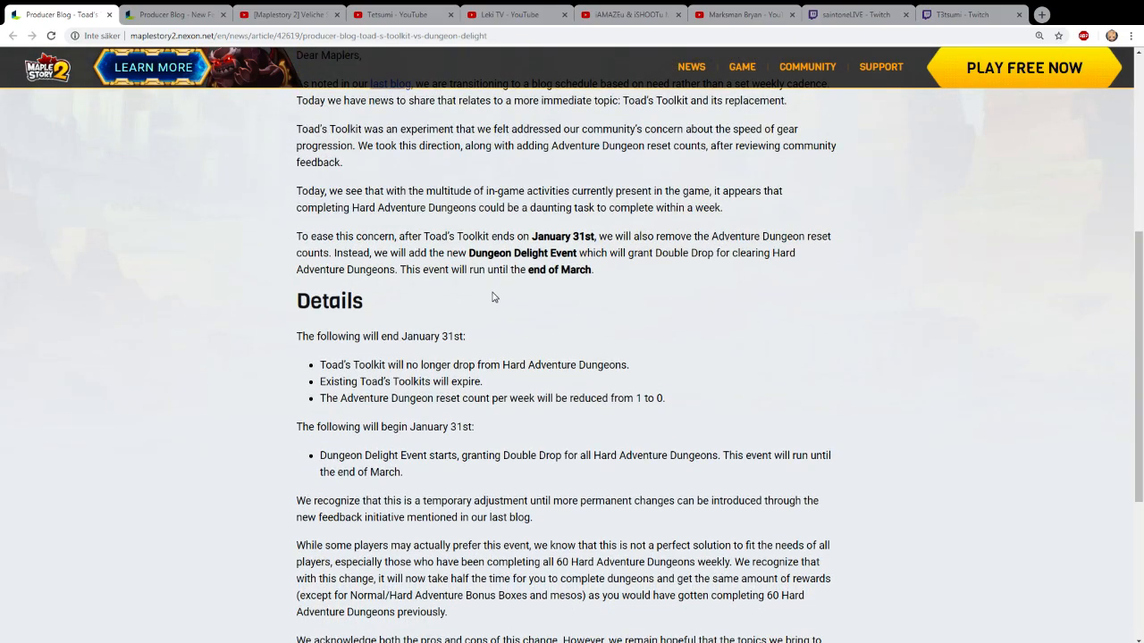
pyautogui.scroll(-3)
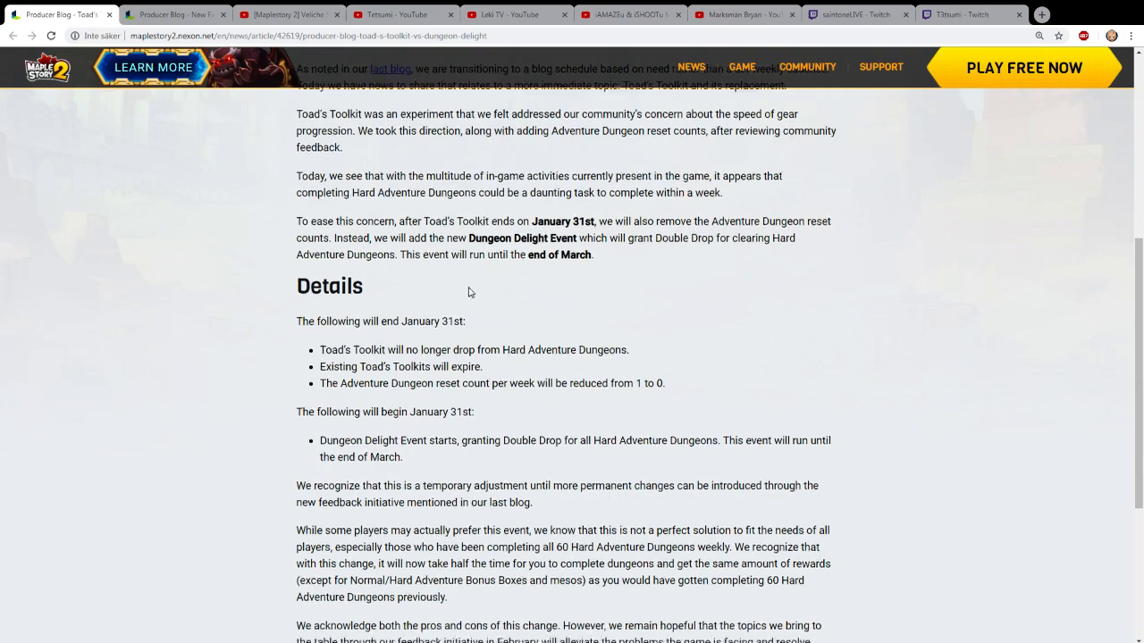
pyautogui.scroll(-3)
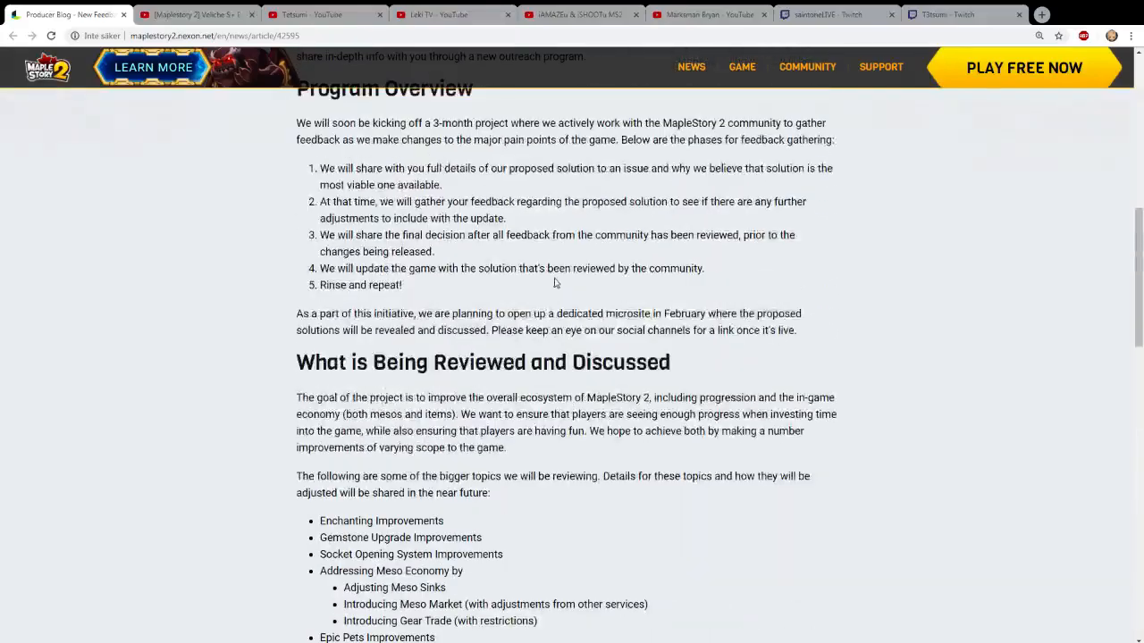
# - Scroll the New Feedback post past the Dev Blog banner to the five Program Overview phases
pyautogui.scroll(3)
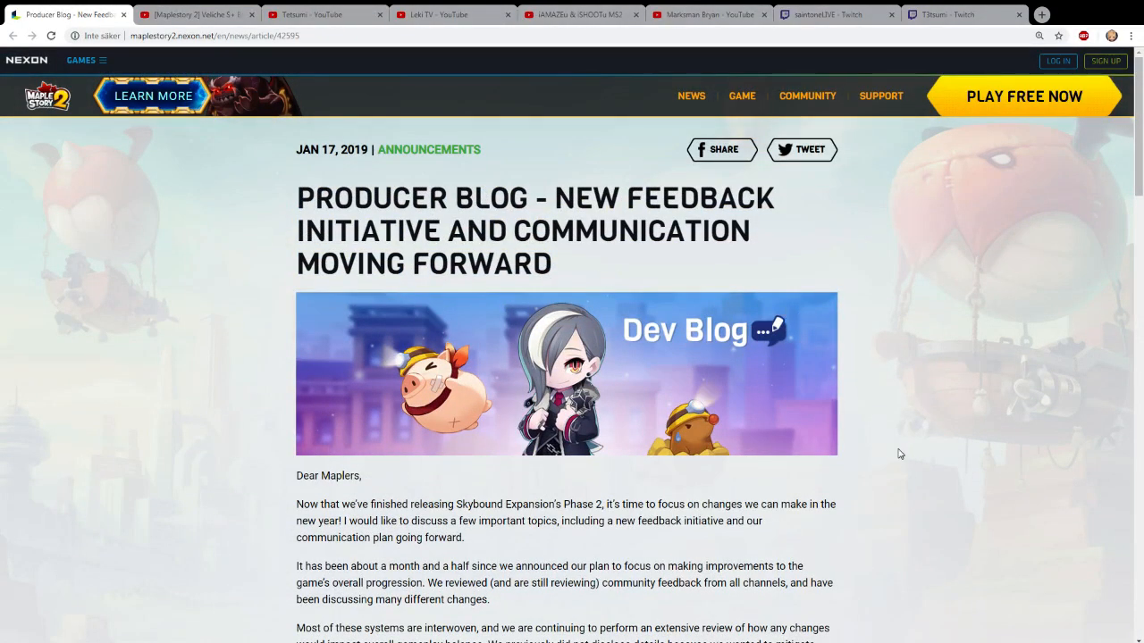
pyautogui.moveTo(888, 473)
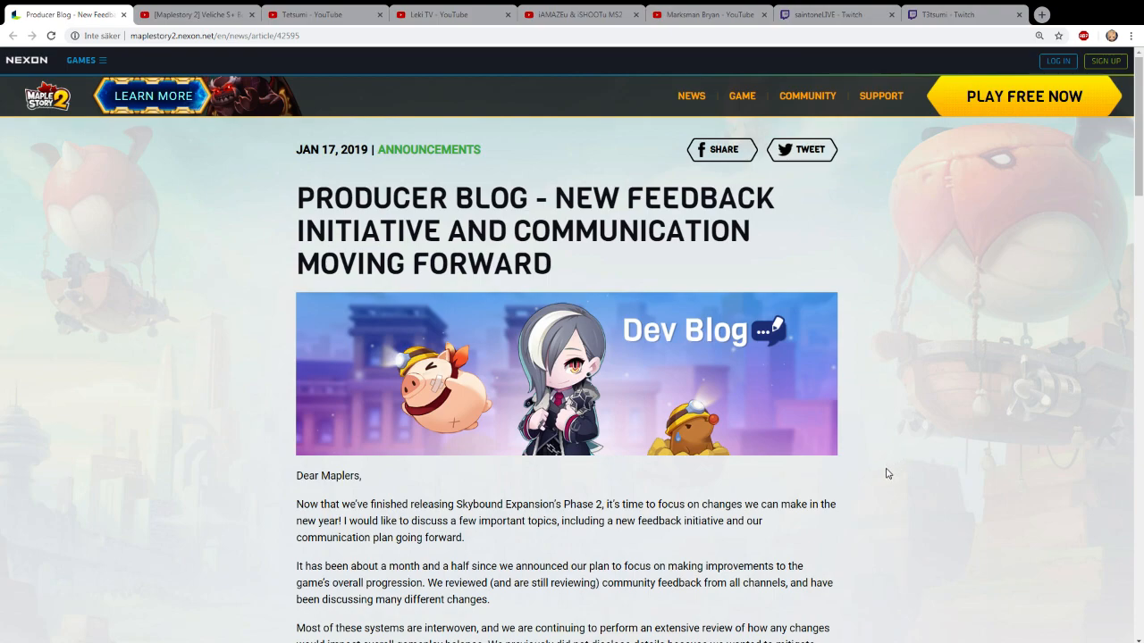
pyautogui.scroll(-3)
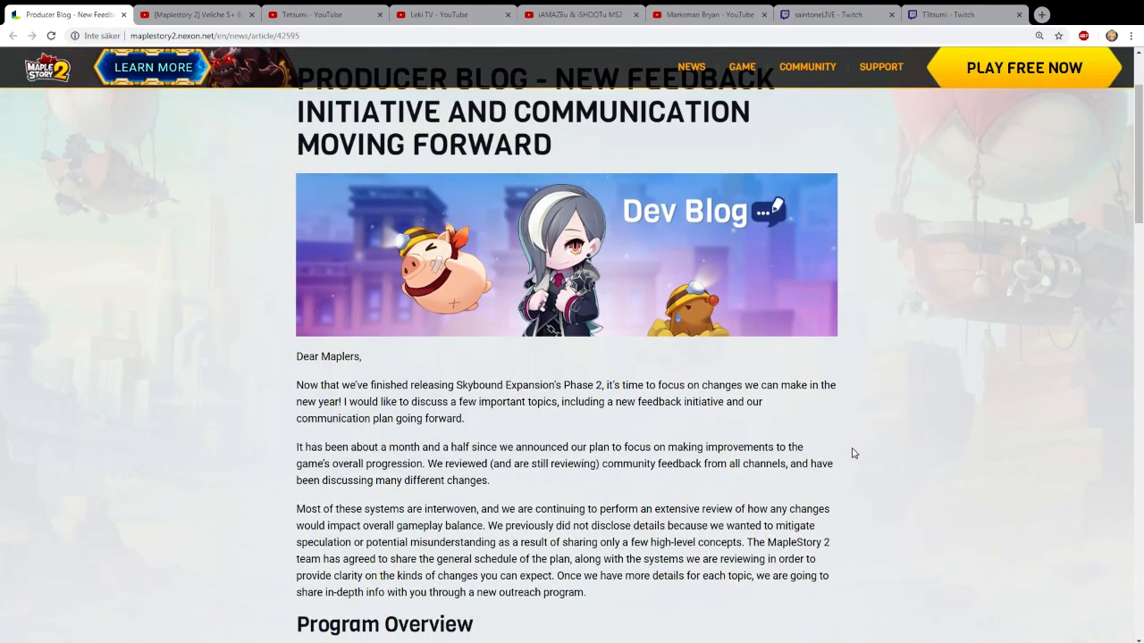
pyautogui.scroll(-3)
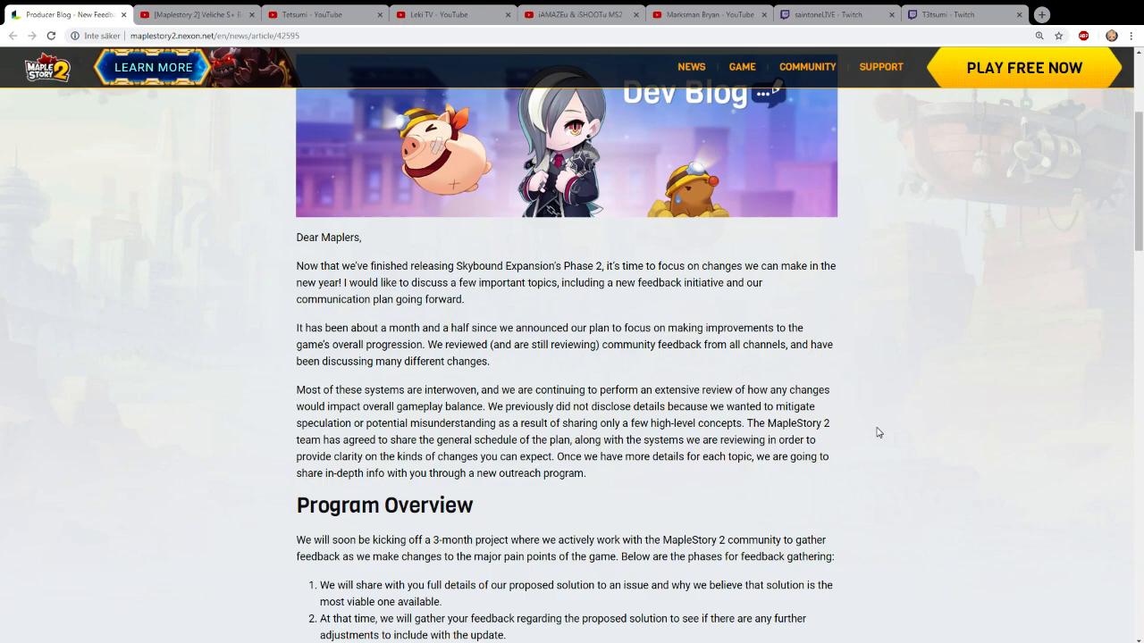
pyautogui.moveTo(894, 436)
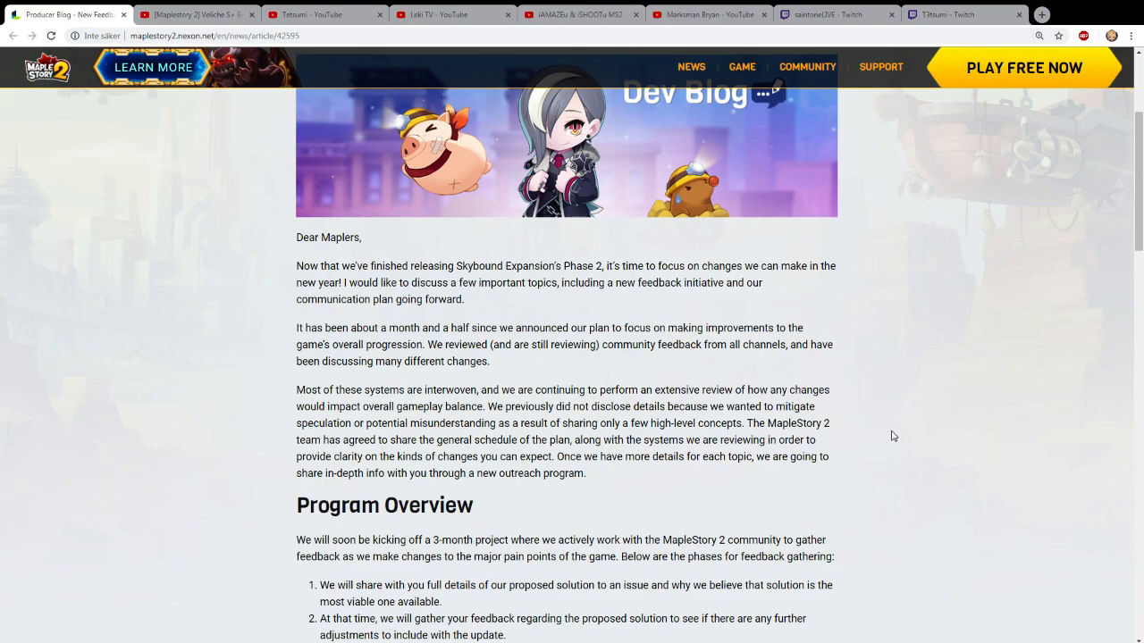
pyautogui.moveTo(900, 440)
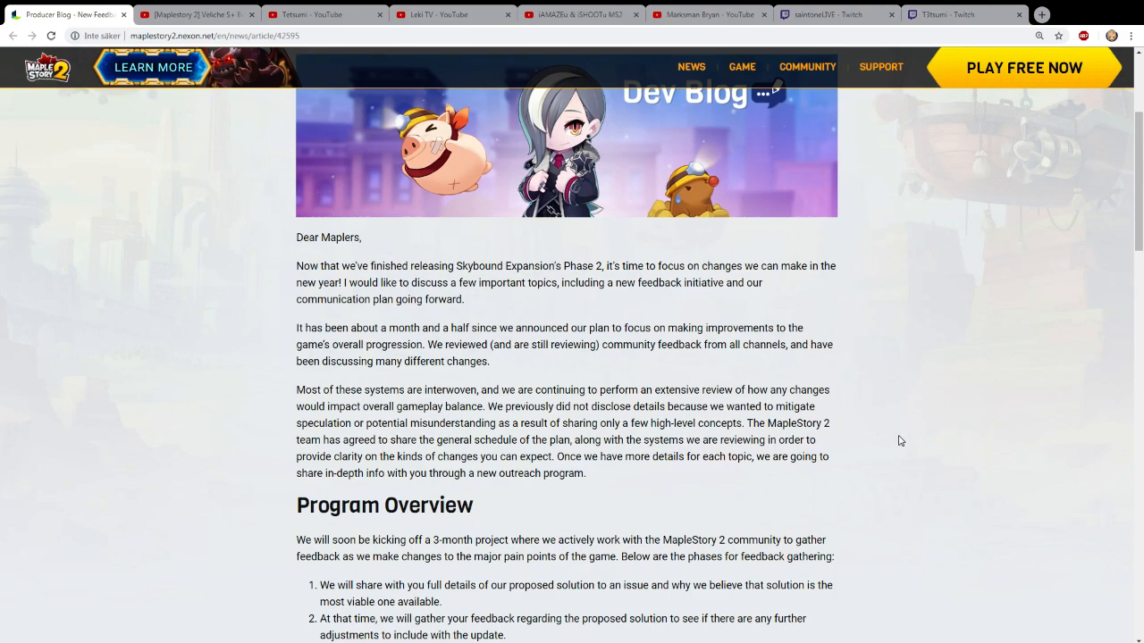
pyautogui.moveTo(892, 437)
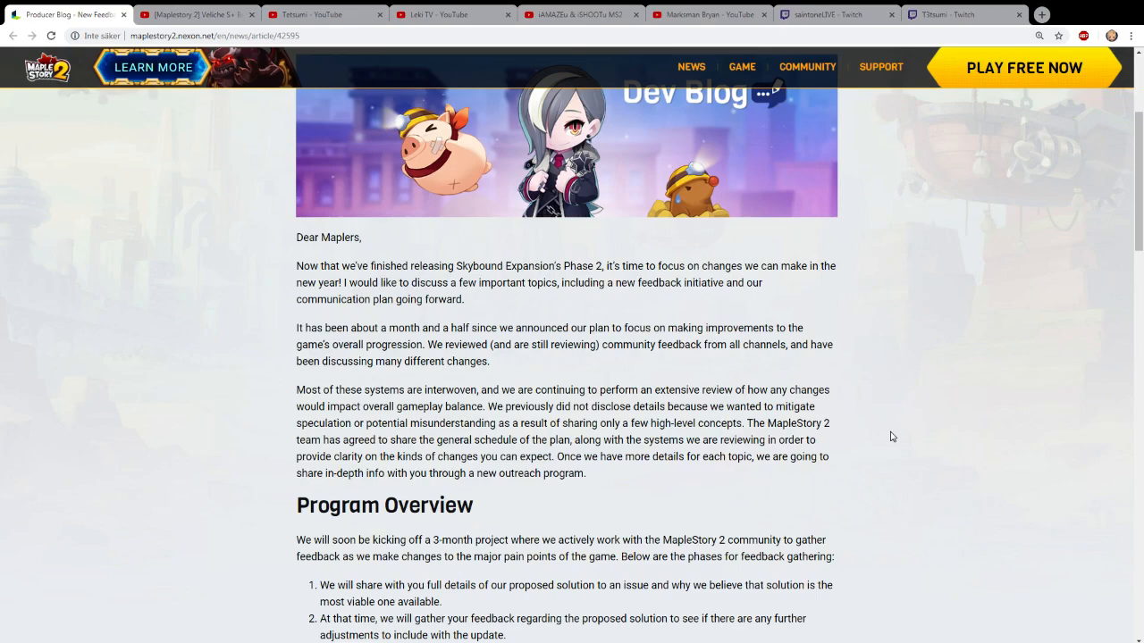
pyautogui.moveTo(874, 432)
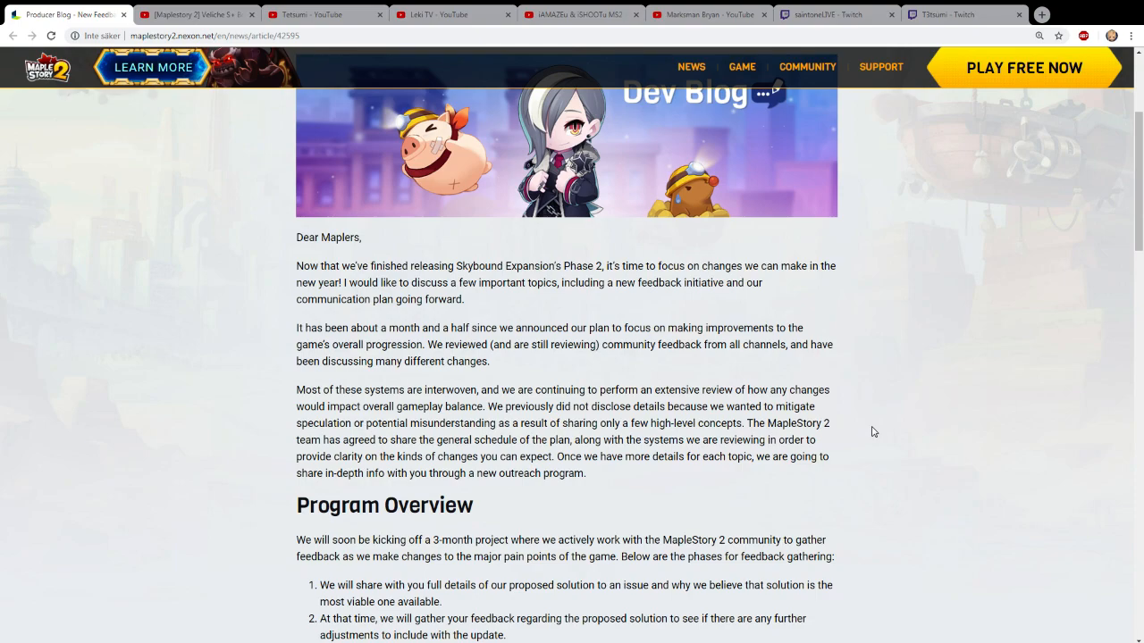
pyautogui.scroll(-3)
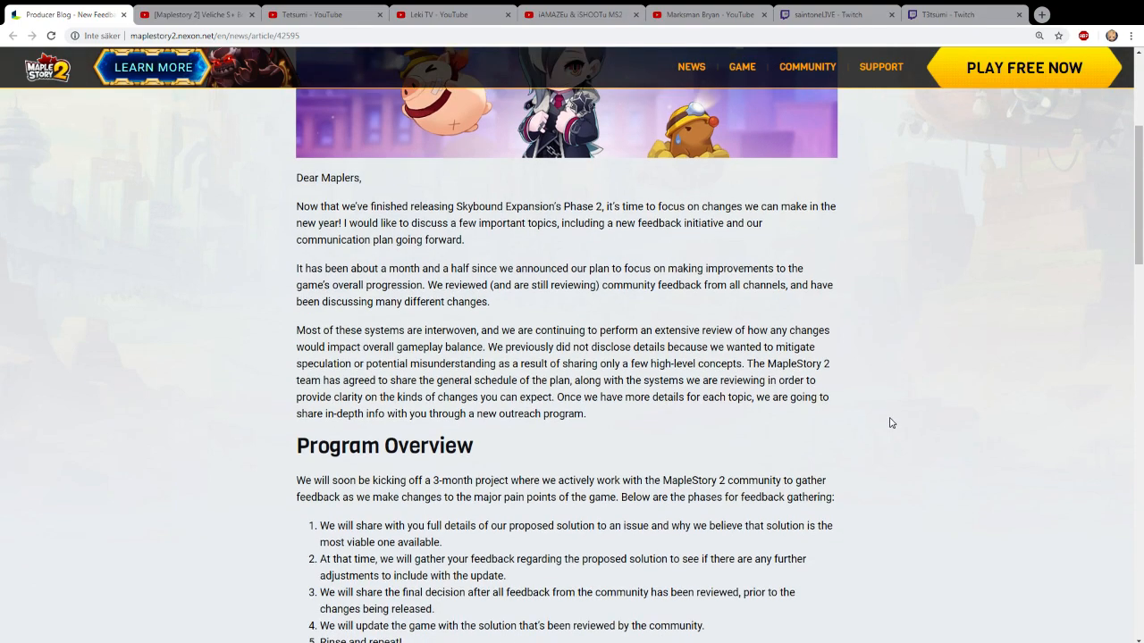
pyautogui.scroll(-3)
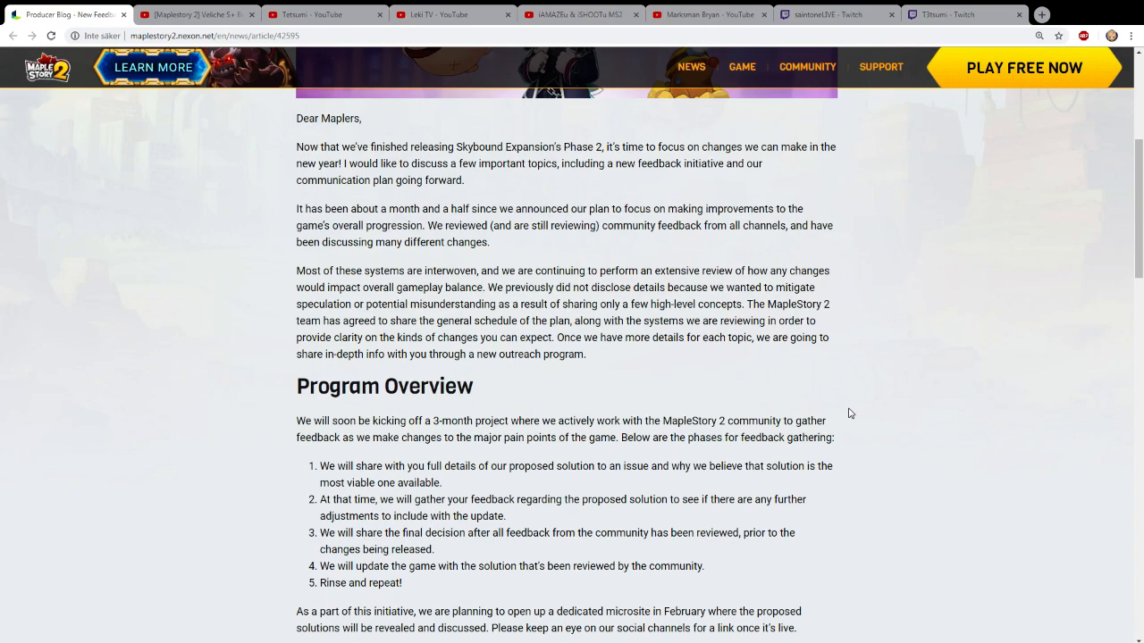
pyautogui.moveTo(820, 405)
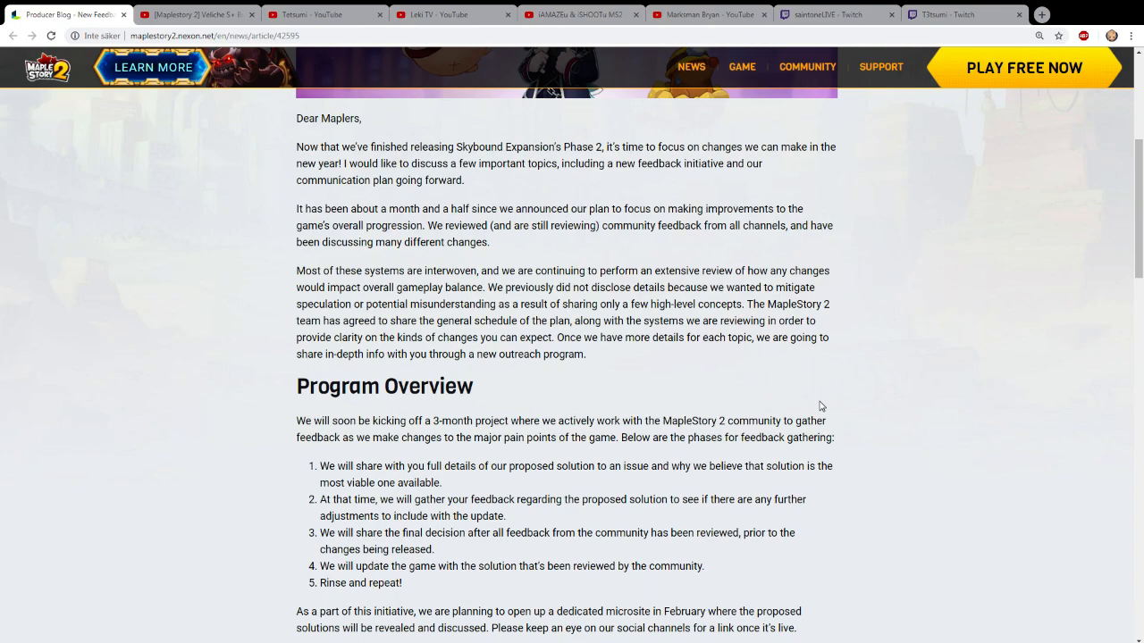
pyautogui.moveTo(815, 414)
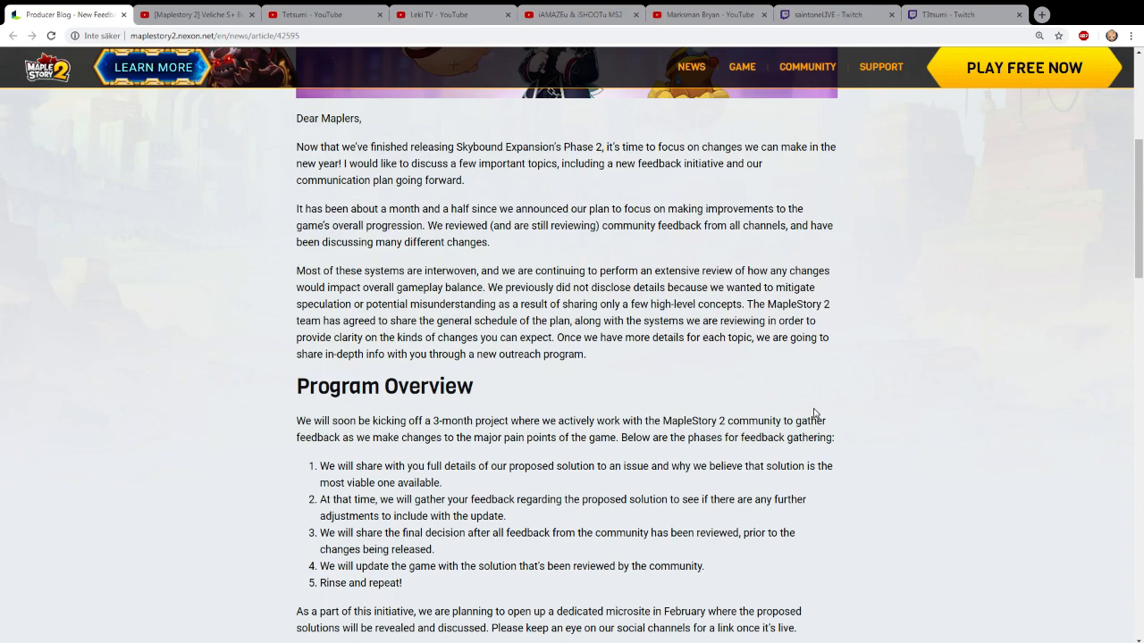
pyautogui.moveTo(803, 389)
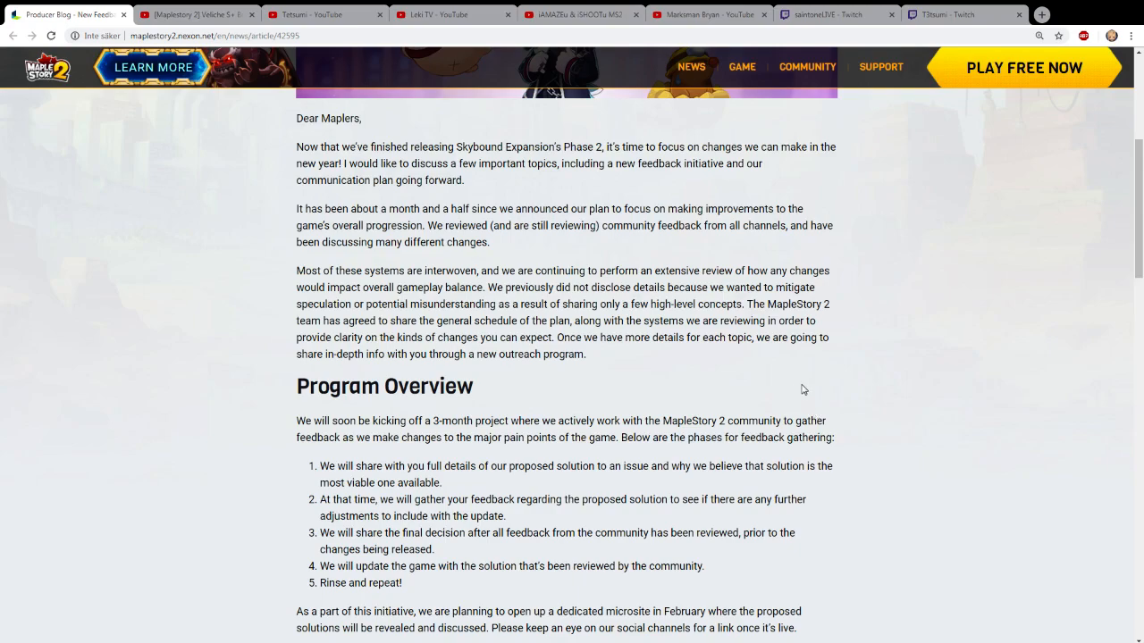
pyautogui.moveTo(801, 387)
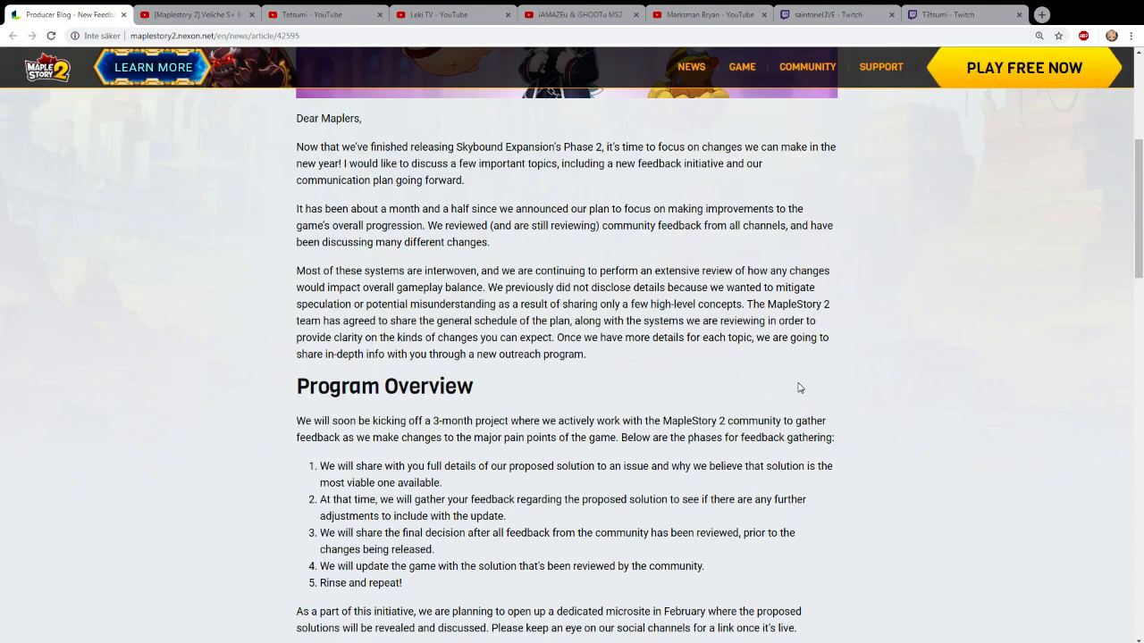
pyautogui.moveTo(777, 392)
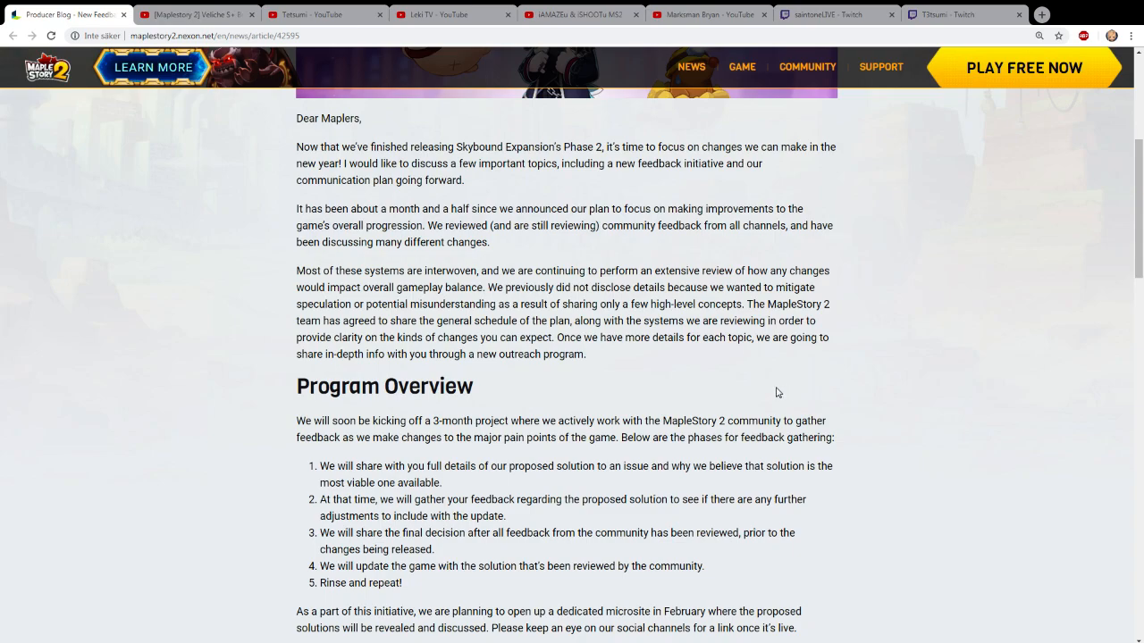
# - Scroll down to the What is Being Reviewed and Discussed heading and its full bullet list
pyautogui.scroll(-3)
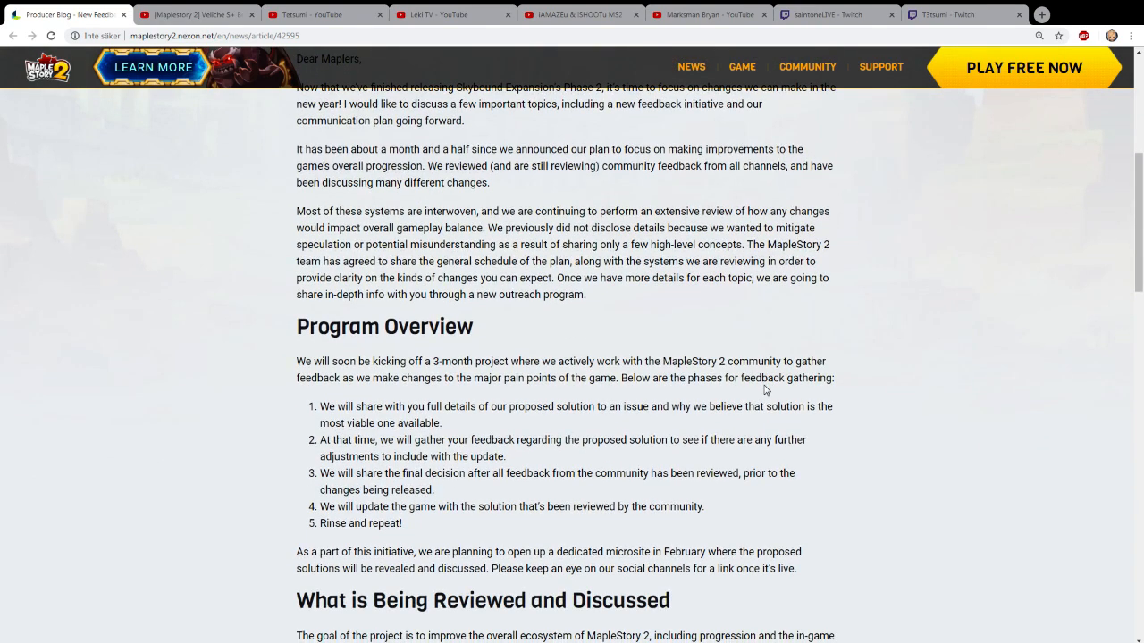
pyautogui.scroll(-3)
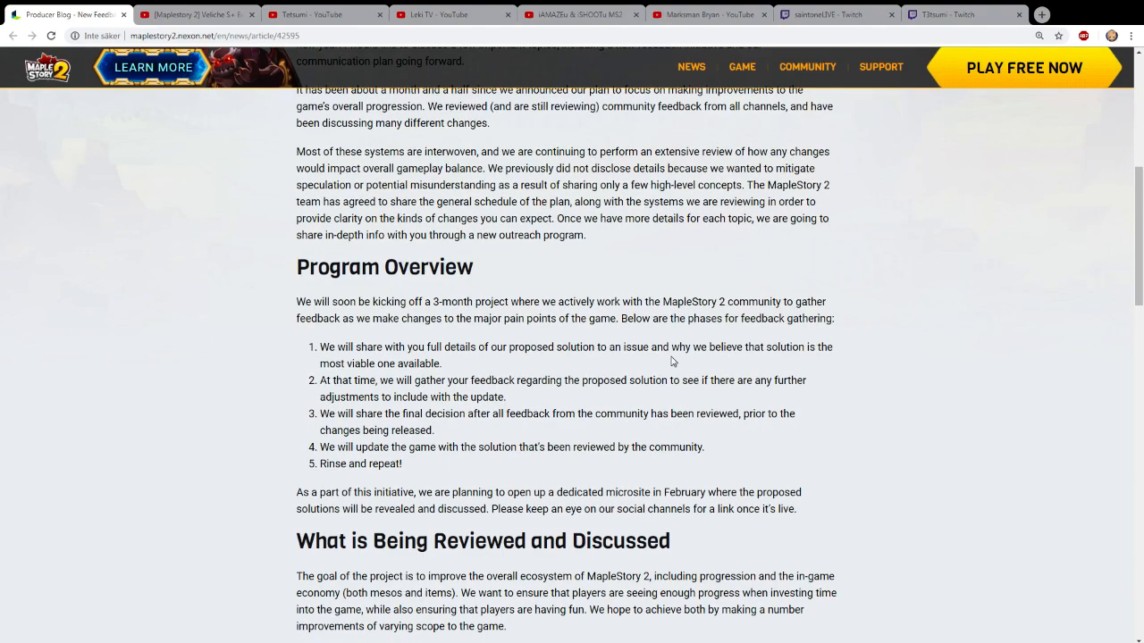
pyautogui.moveTo(739, 344)
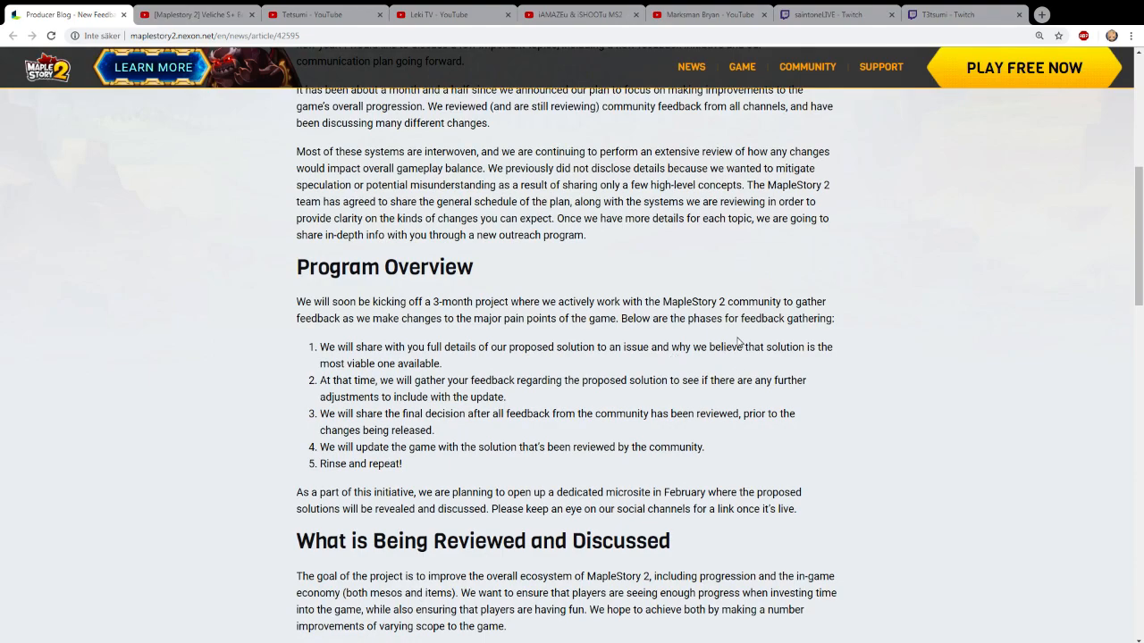
pyautogui.scroll(-3)
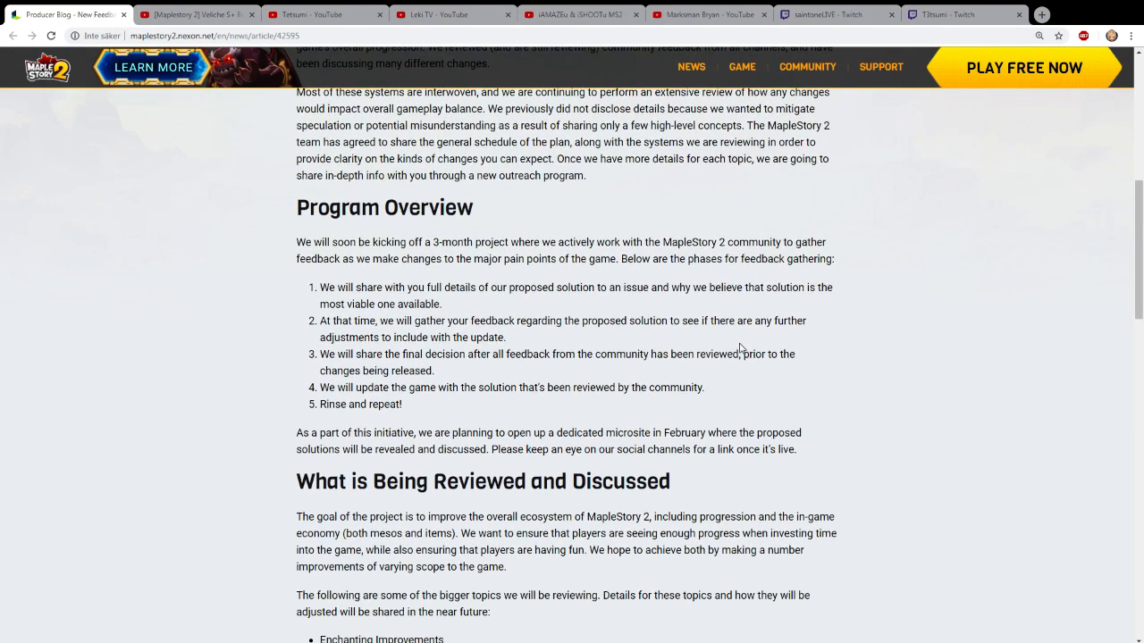
pyautogui.moveTo(807, 357)
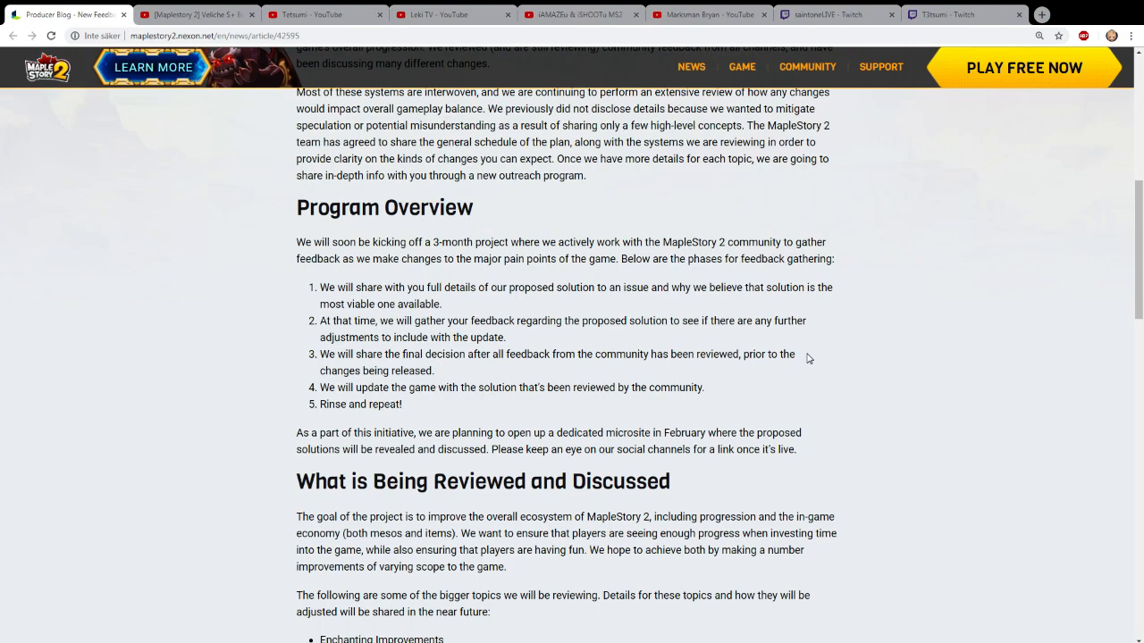
pyautogui.scroll(-3)
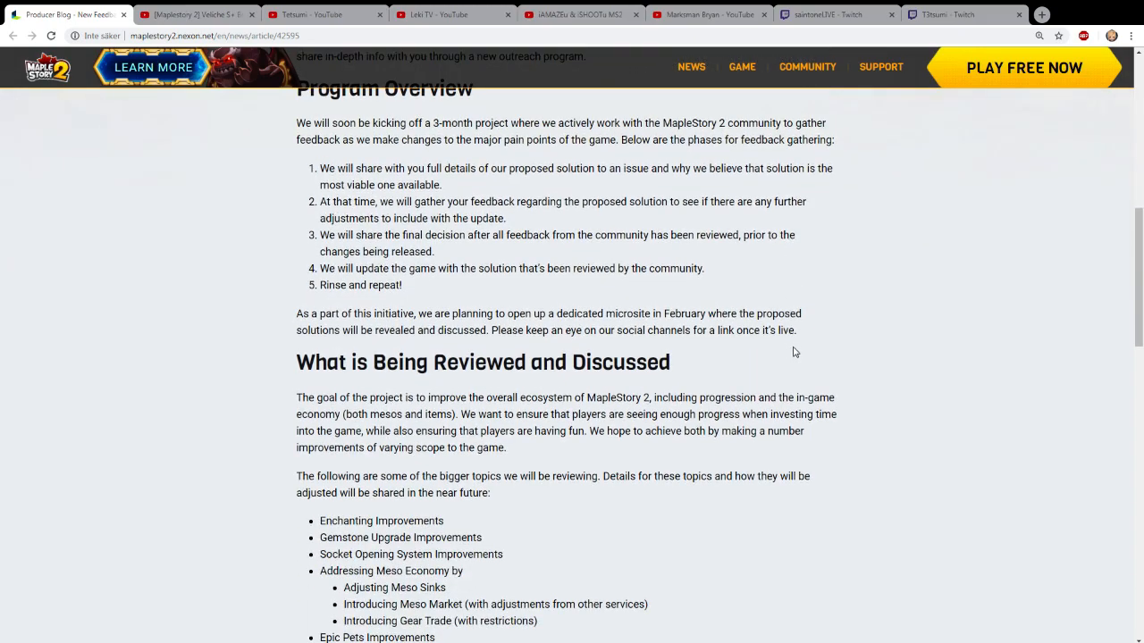
pyautogui.scroll(-3)
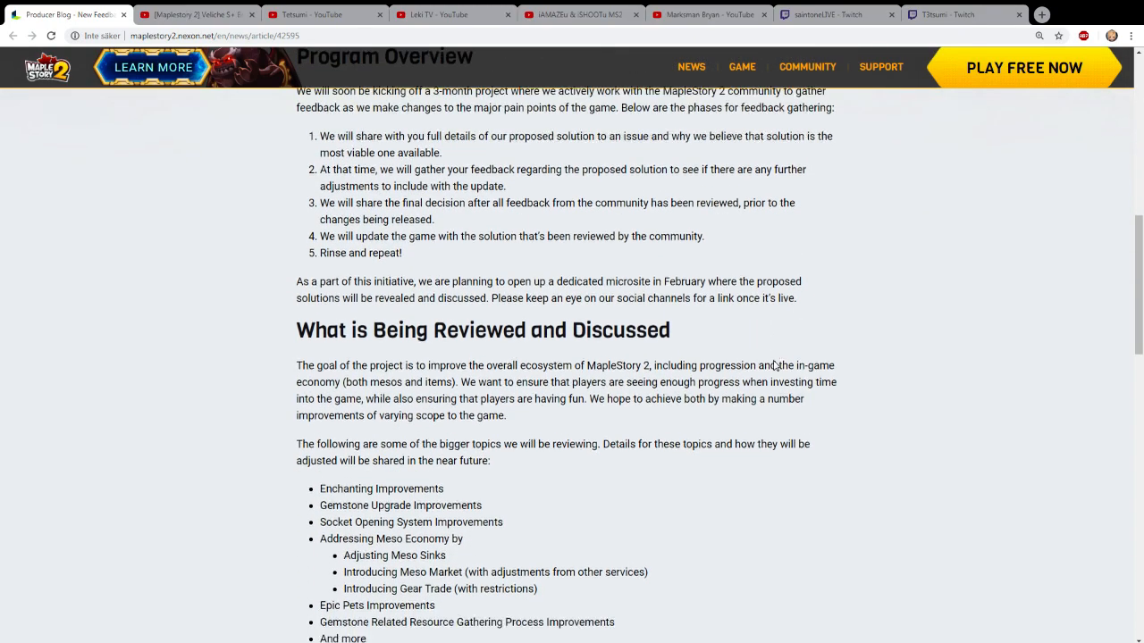
pyautogui.scroll(-3)
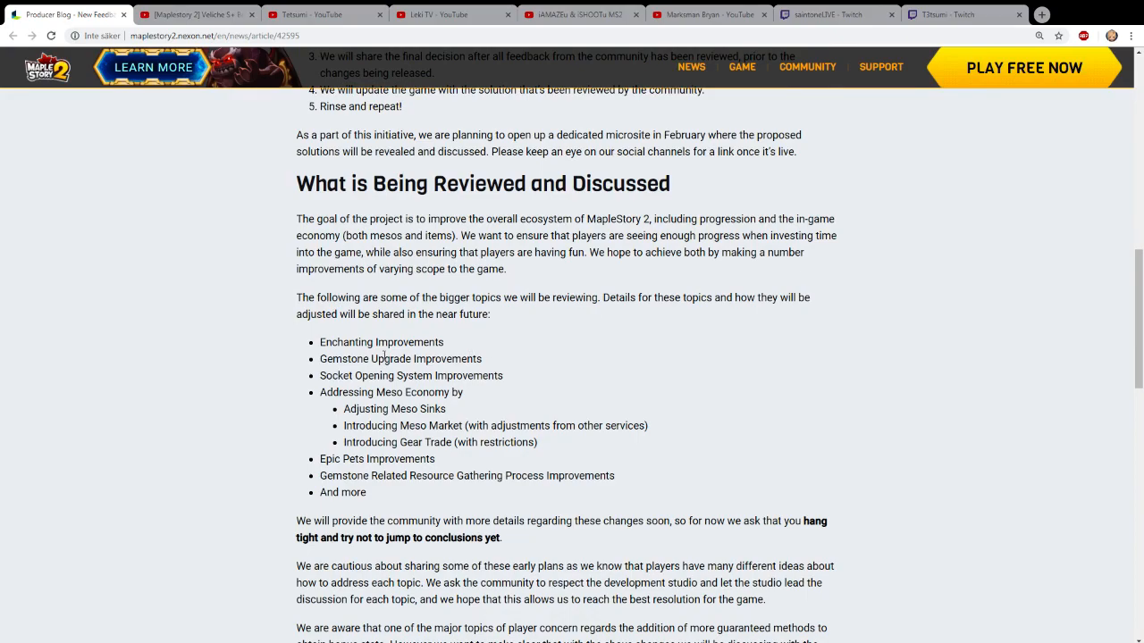
# - Highlight the Enchanting Improvements and Gemstone Upgrade Improvements bullets in the review list
pyautogui.doubleClick(342, 342)
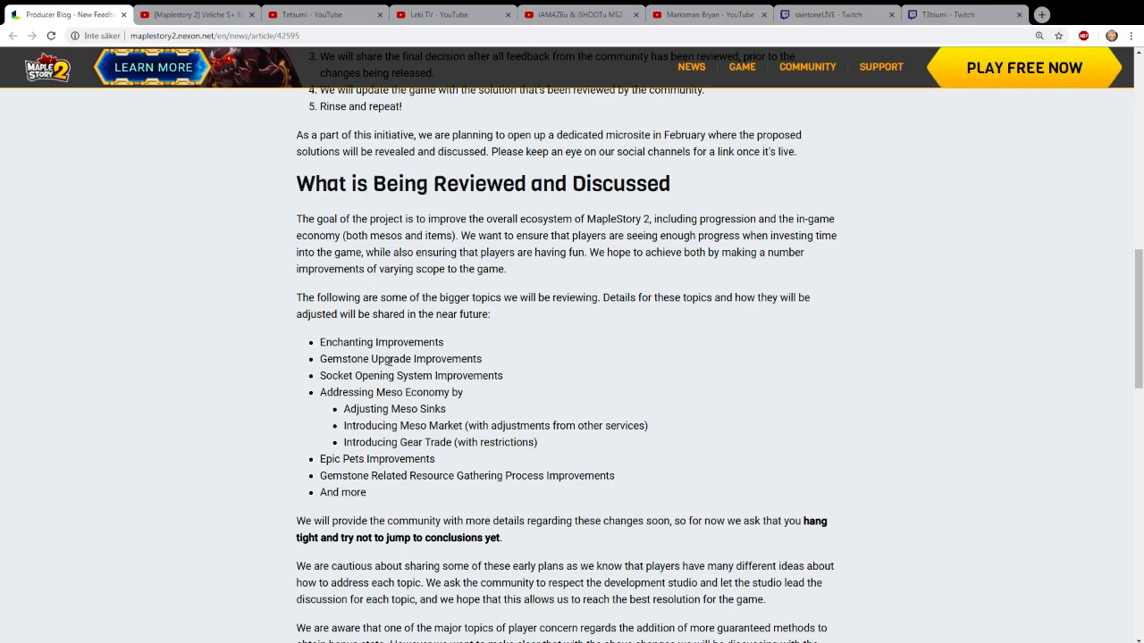
pyautogui.moveTo(383, 359)
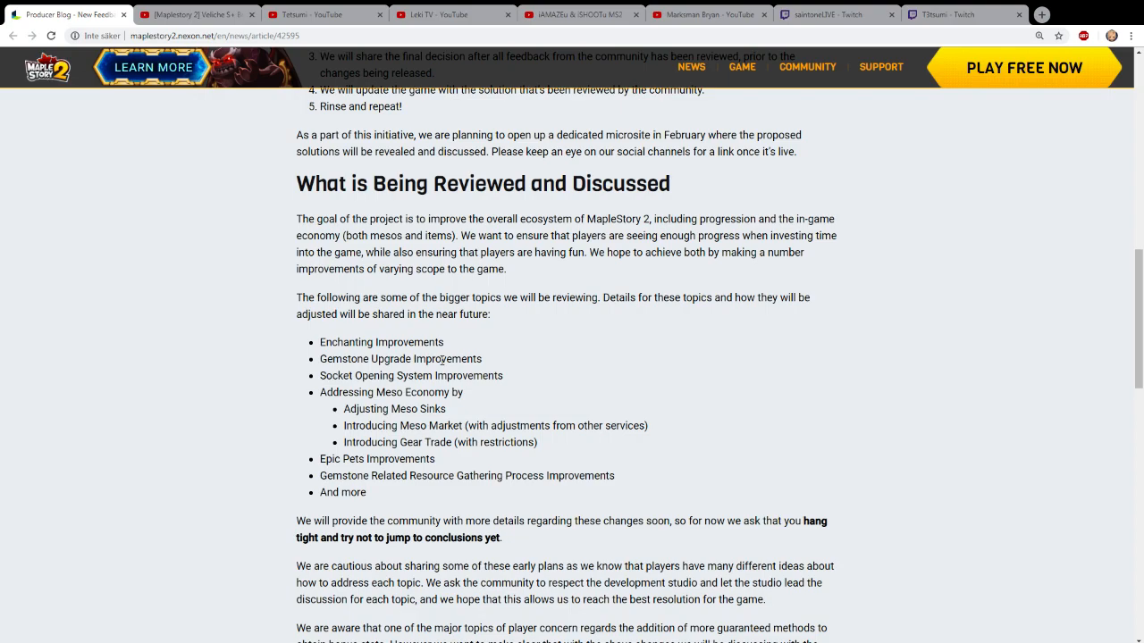
pyautogui.moveTo(468, 359)
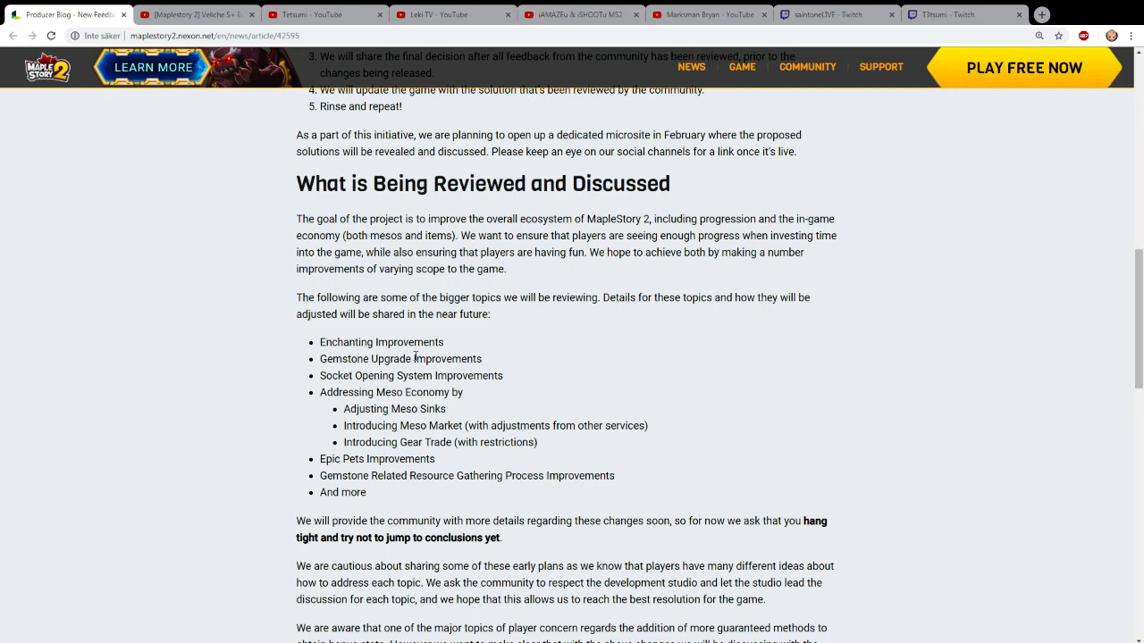
pyautogui.moveTo(492, 370)
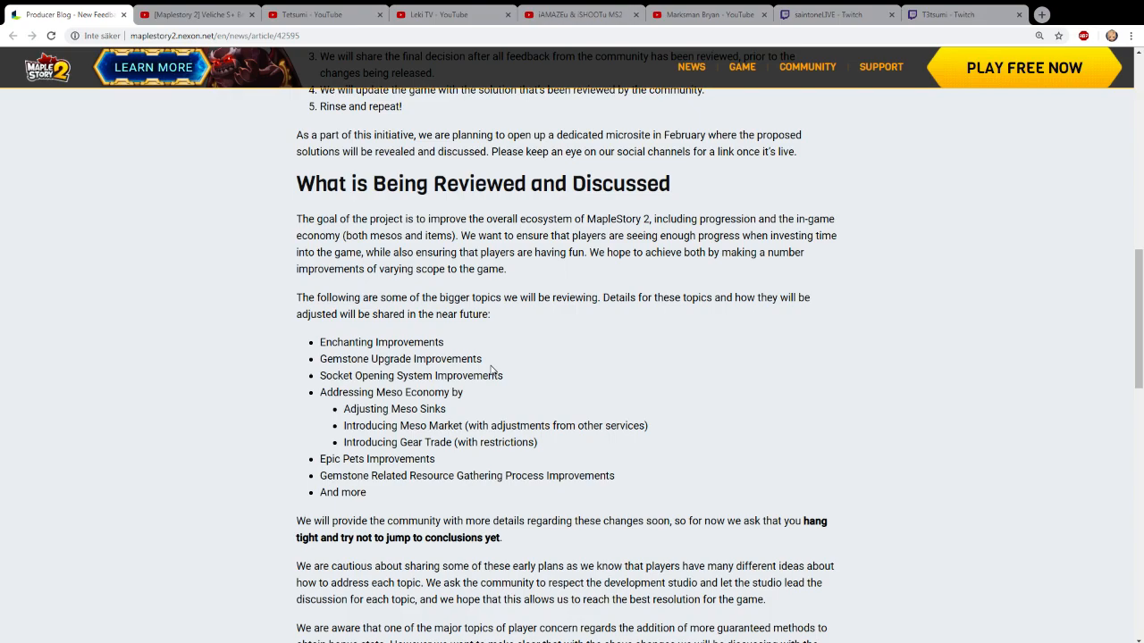
pyautogui.scroll(-3)
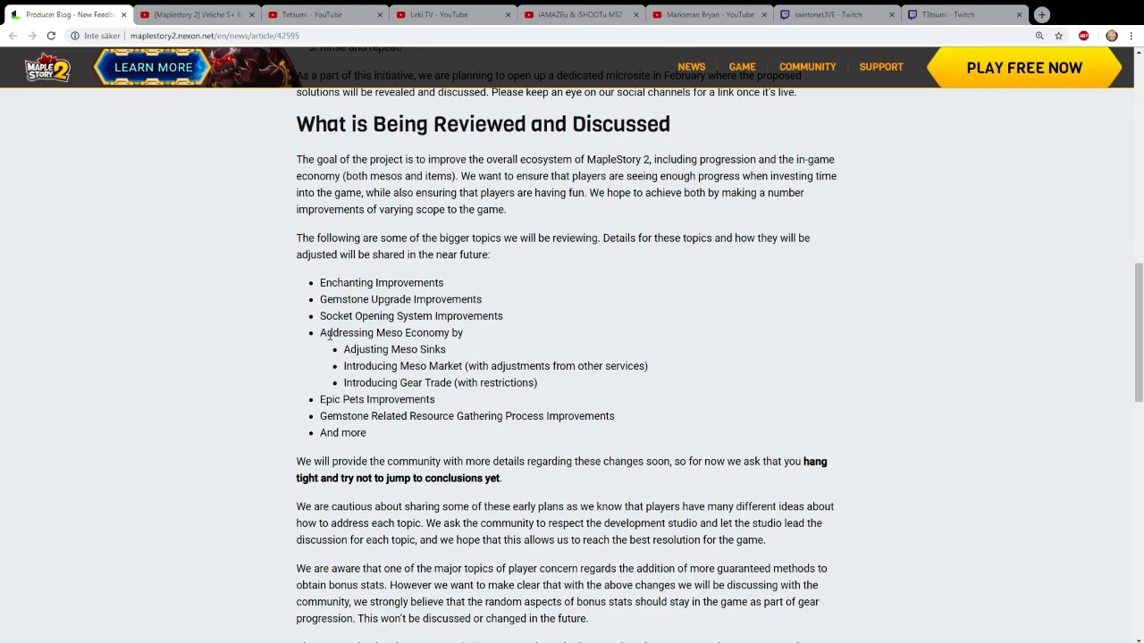
pyautogui.doubleClick(410, 315)
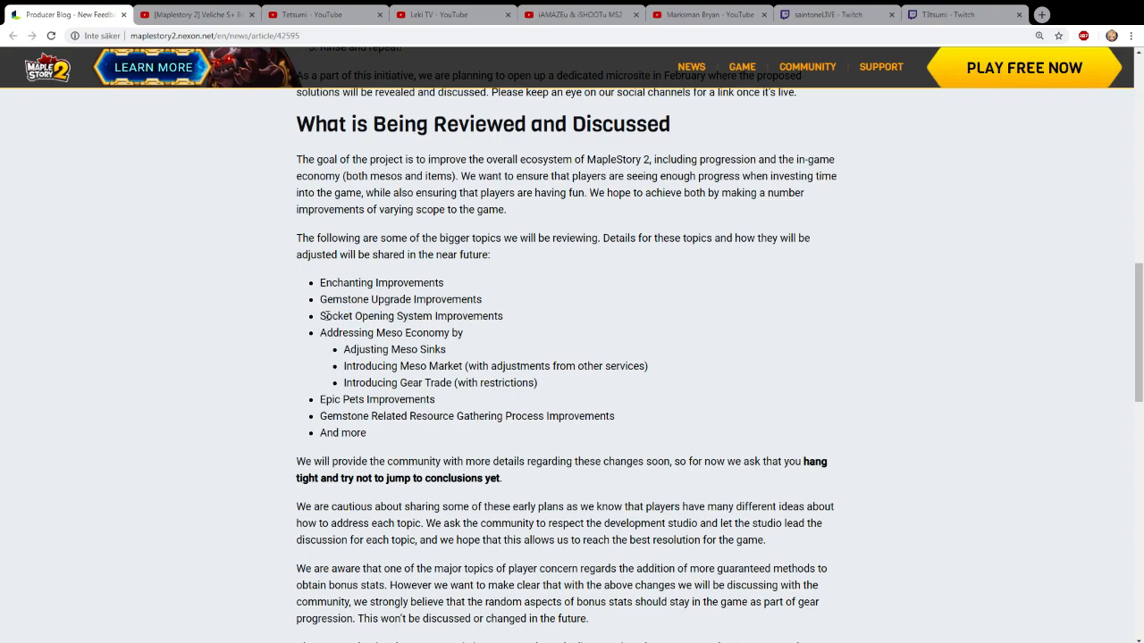
pyautogui.moveTo(320, 283); pyautogui.dragTo(503, 316)
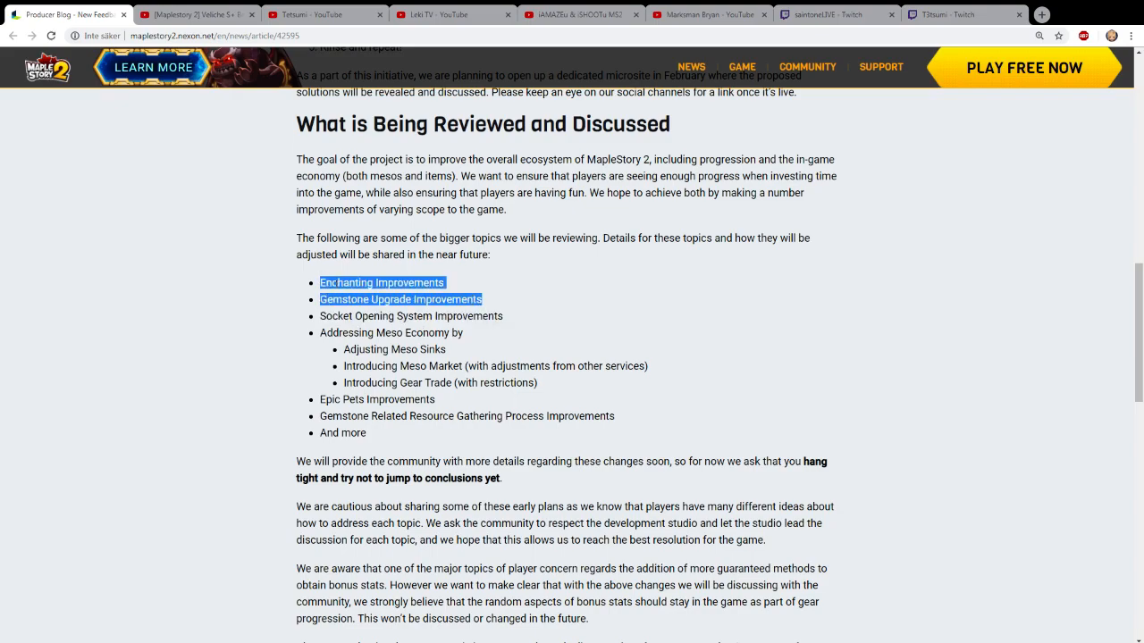
# - Clear the earlier highlight and select the Introducing Meso Market topic line
pyautogui.click(355, 333)
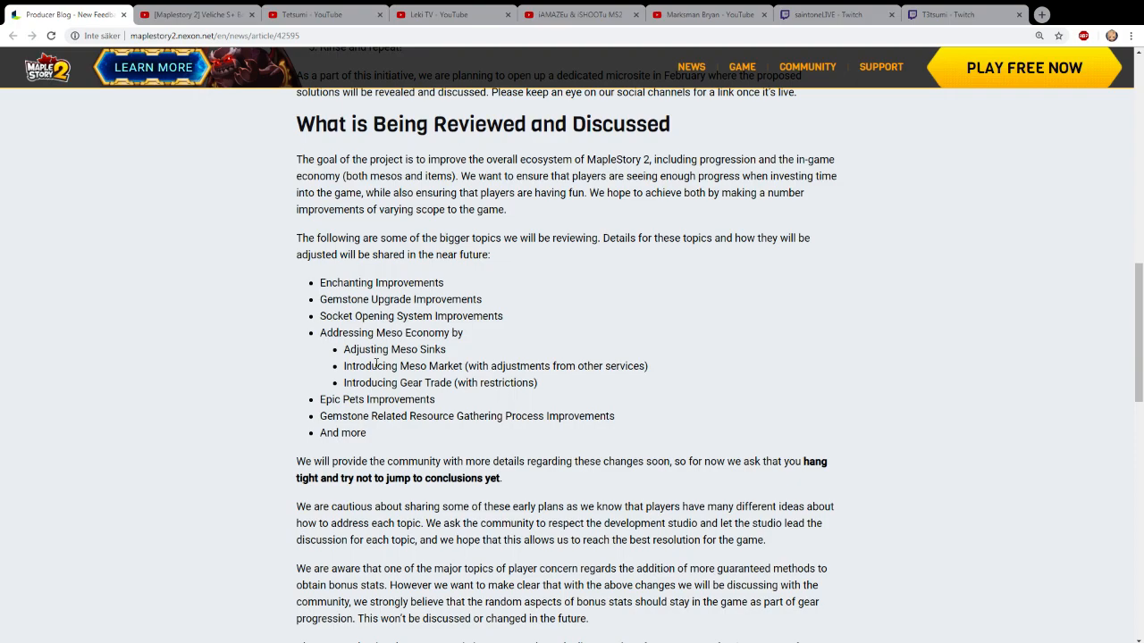
pyautogui.doubleClick(346, 333)
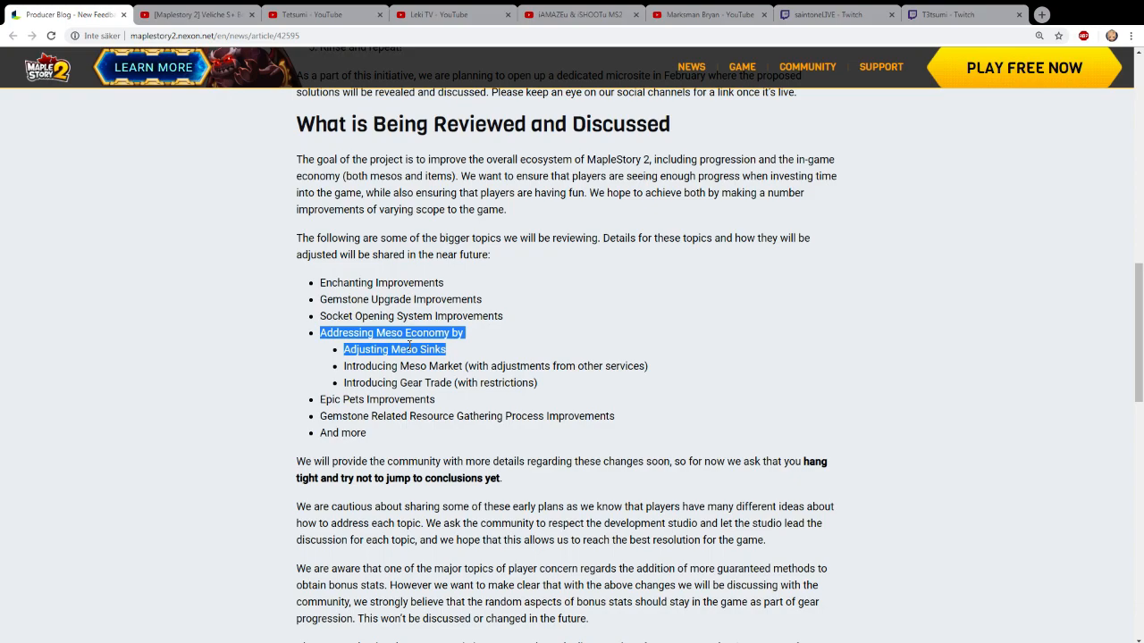
pyautogui.click(442, 365)
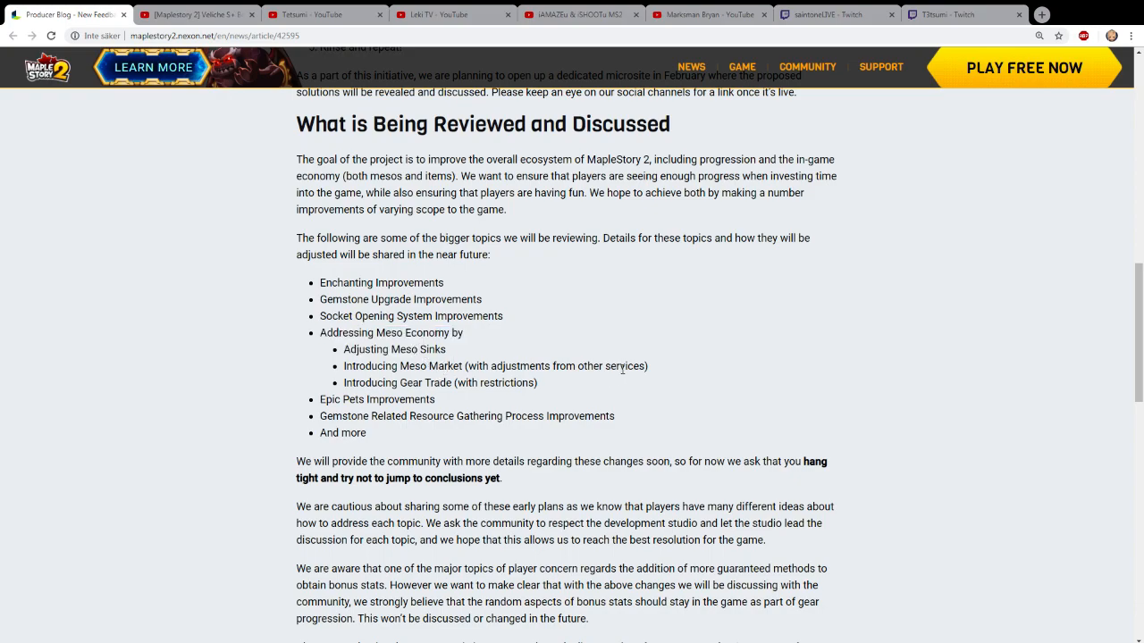
pyautogui.moveTo(651, 371)
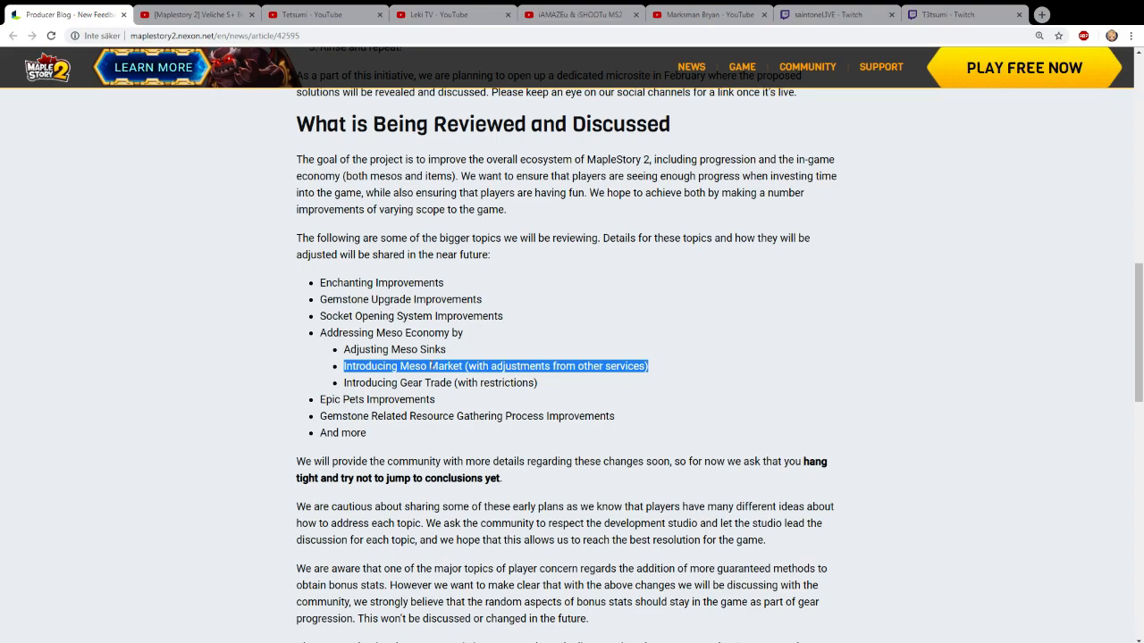
# - Clear the Meso Market highlight and begin selecting the Epic Pets Improvements bullet
pyautogui.click(505, 382)
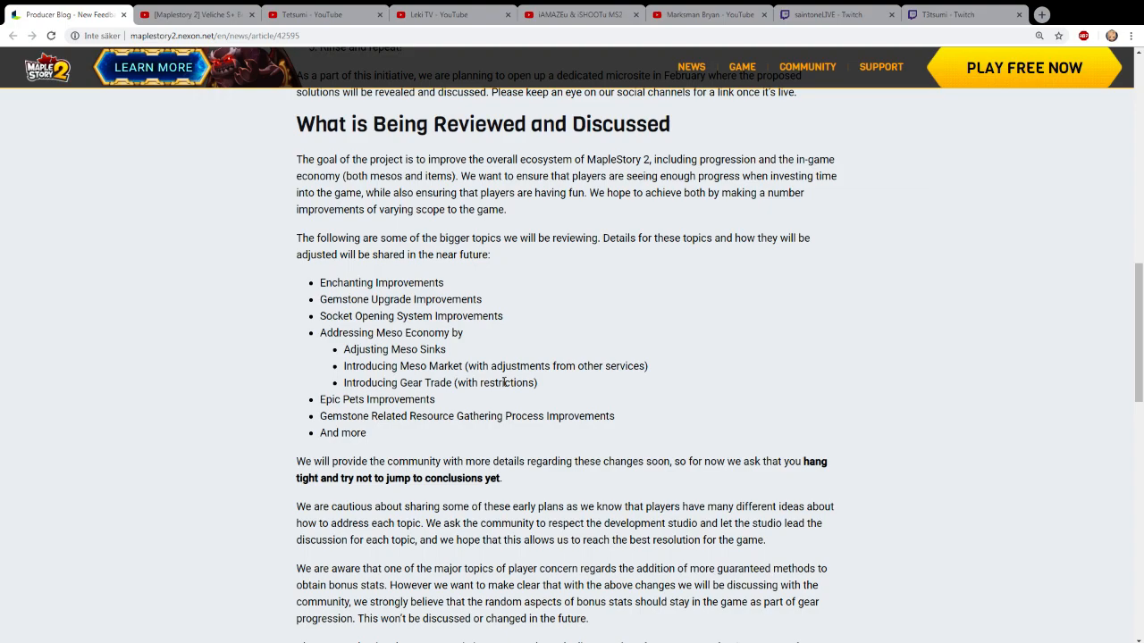
pyautogui.moveTo(539, 390)
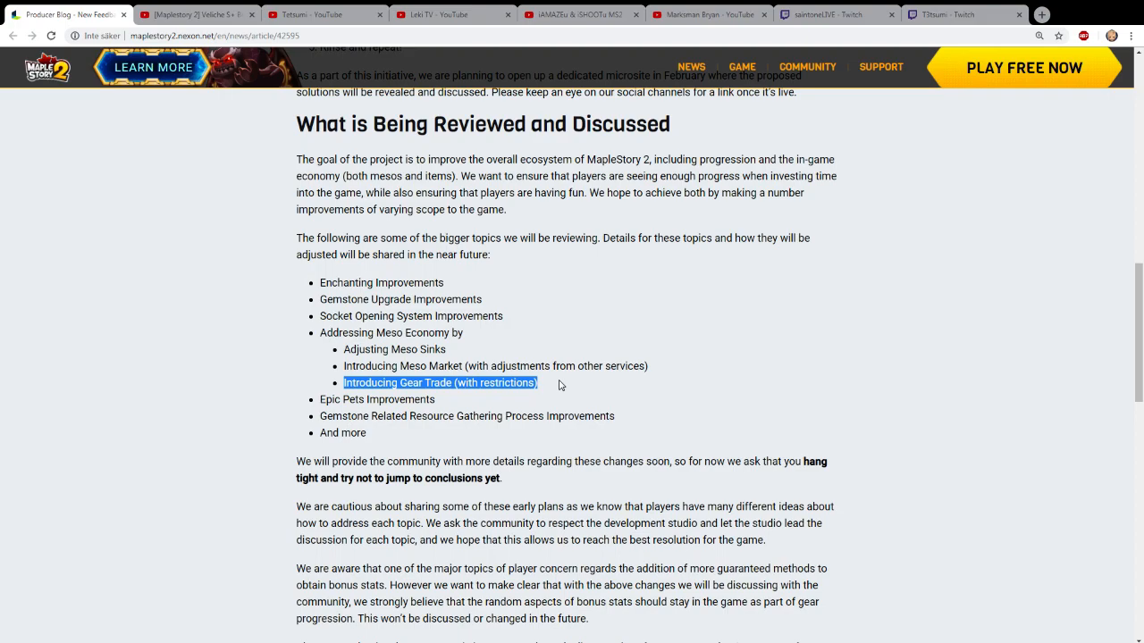
pyautogui.moveTo(550, 388)
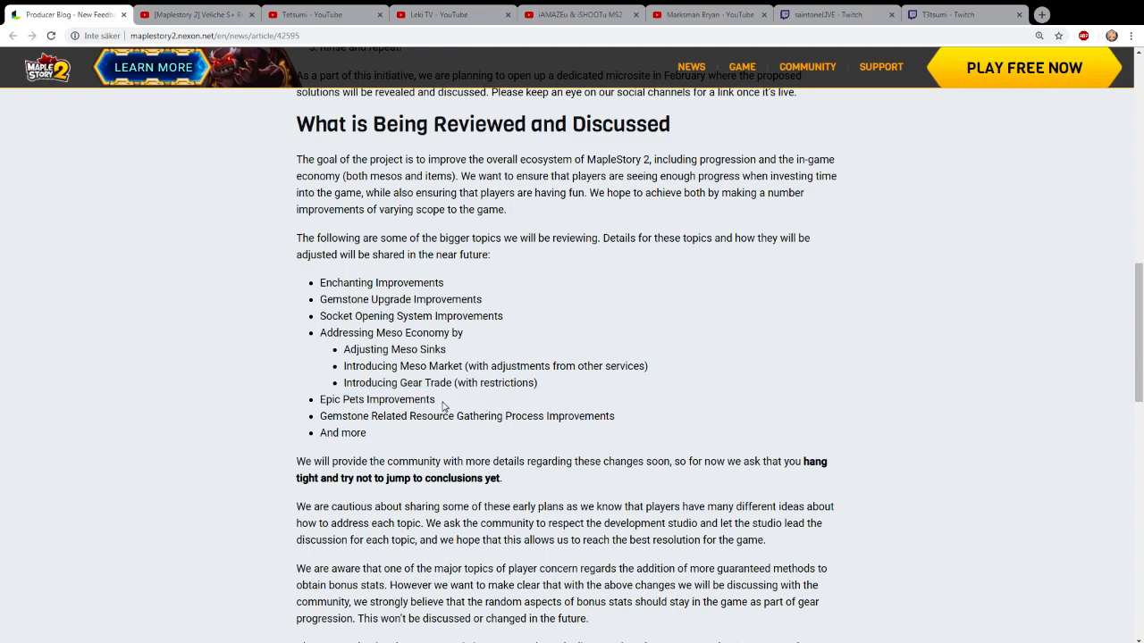
pyautogui.doubleClick(376, 400)
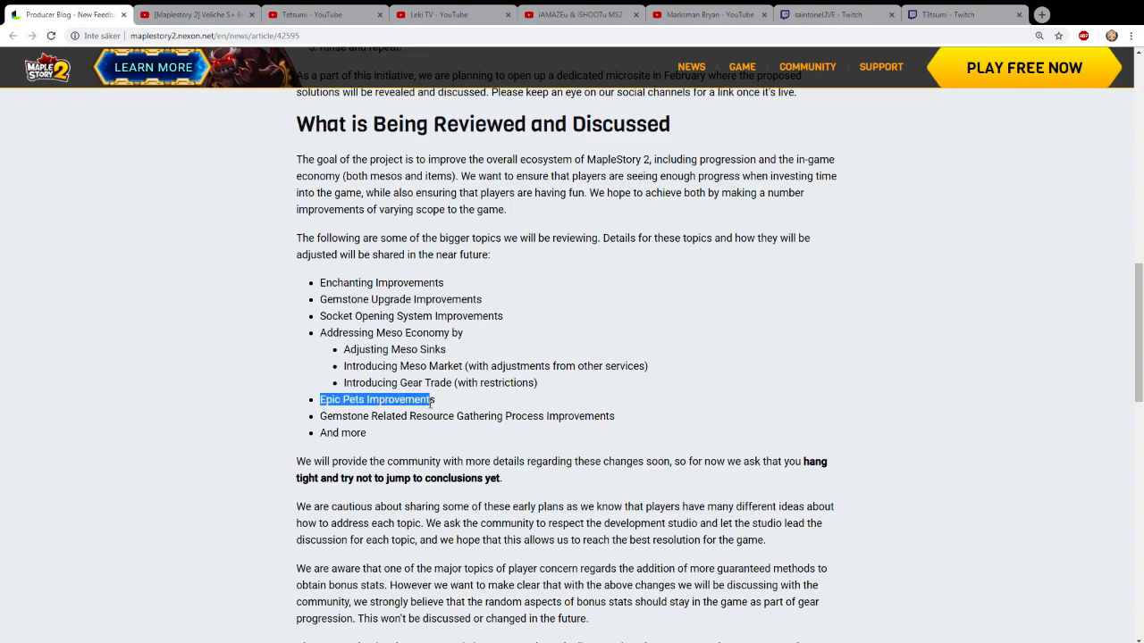
# - Highlight the whole Epic Pets Improvements topic in the review list
pyautogui.click(464, 411)
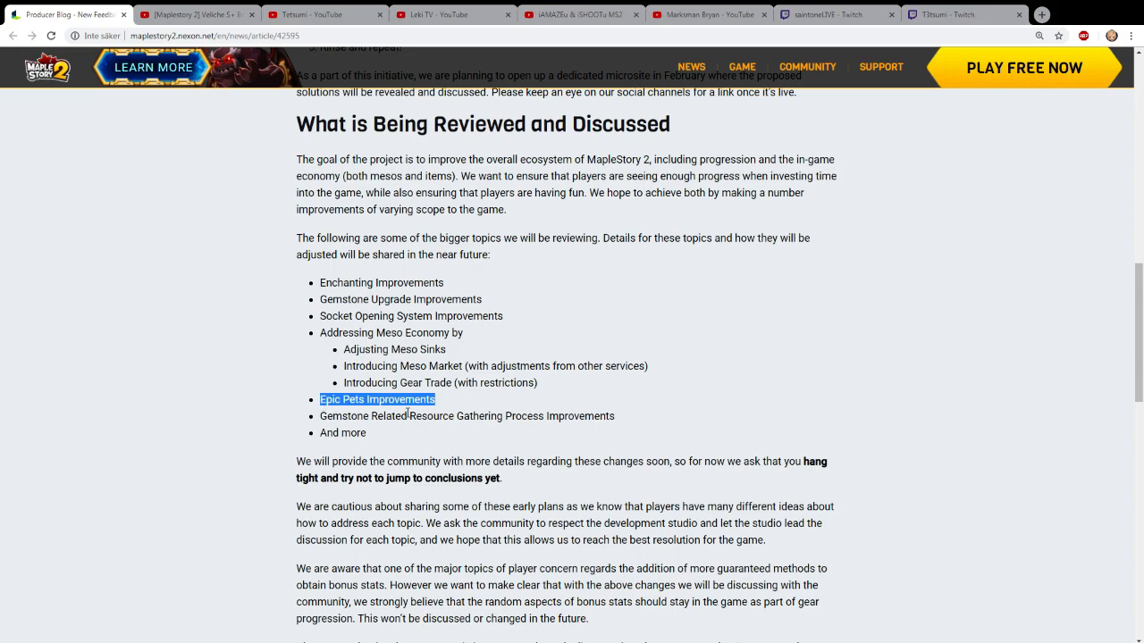
pyautogui.moveTo(423, 414)
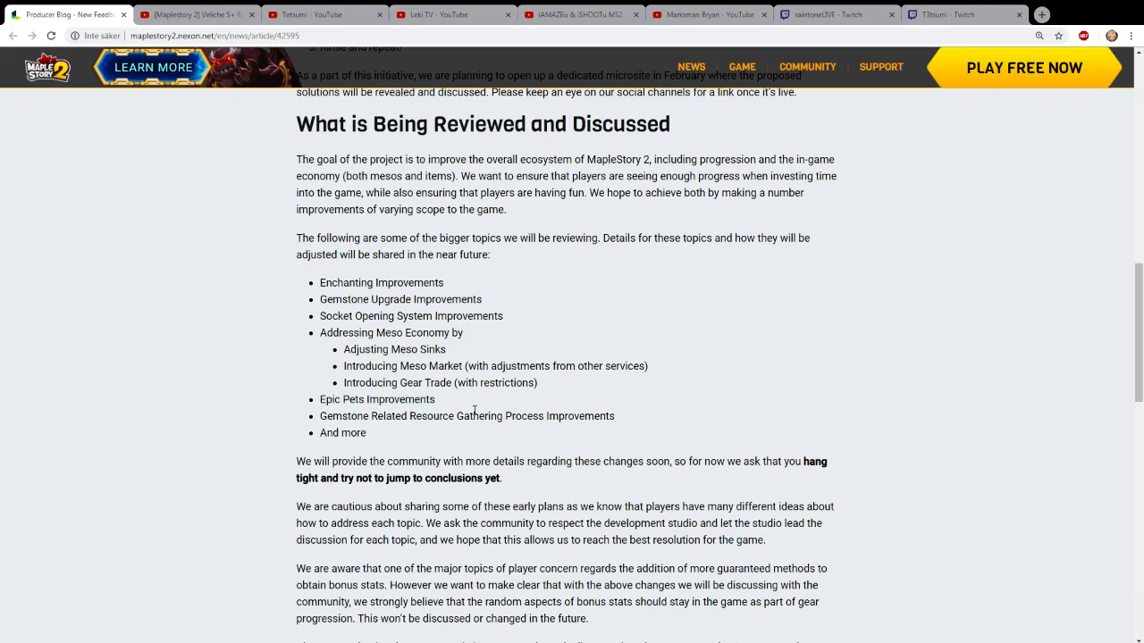
pyautogui.moveTo(600, 413)
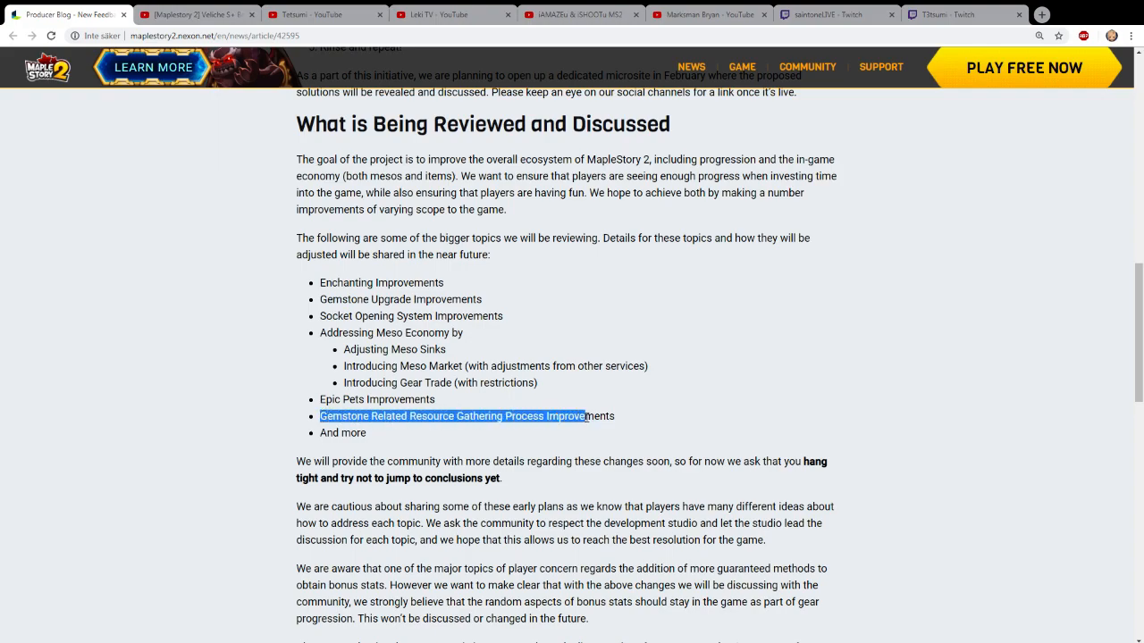
# - Scroll to the Timeline section and highlight lines of its month-by-month schedule through early June
pyautogui.scroll(-3)
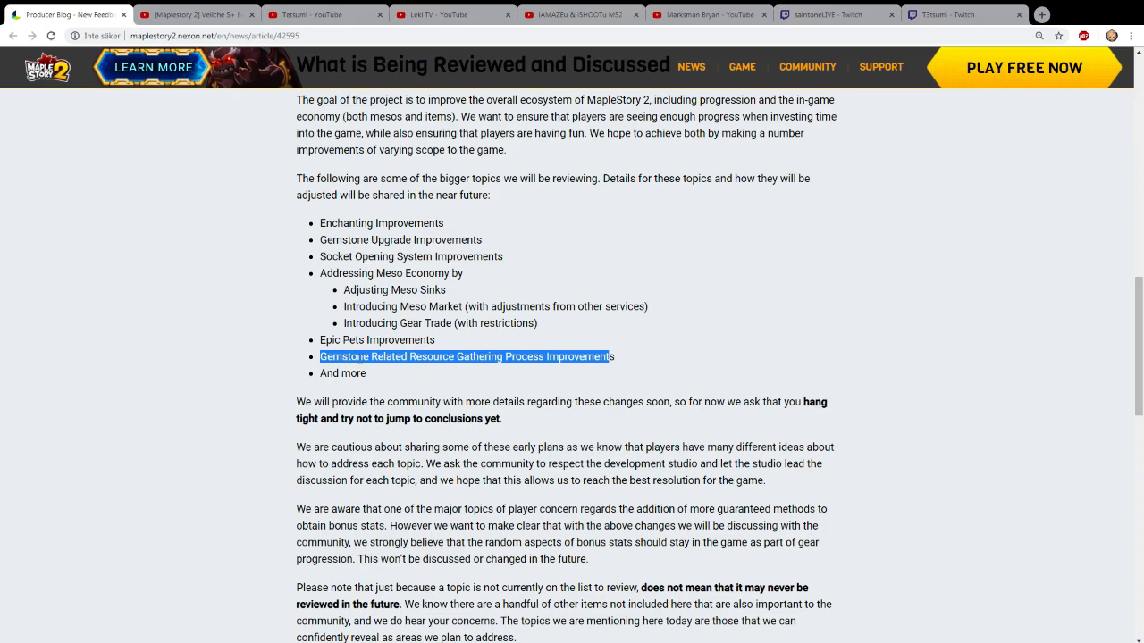
pyautogui.scroll(-3)
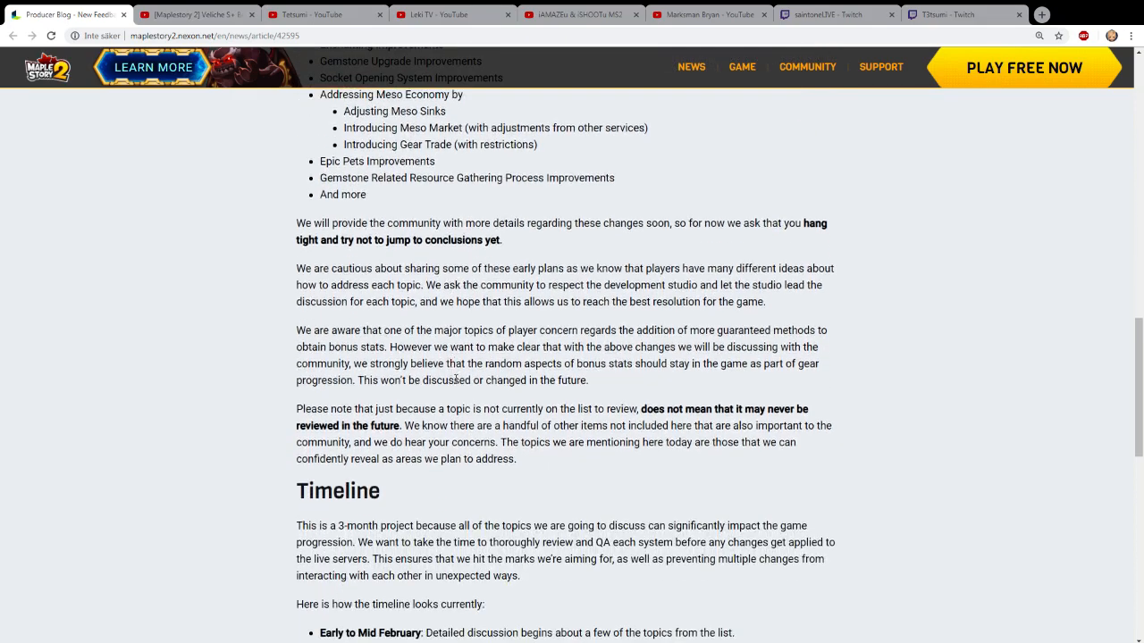
pyautogui.scroll(-3)
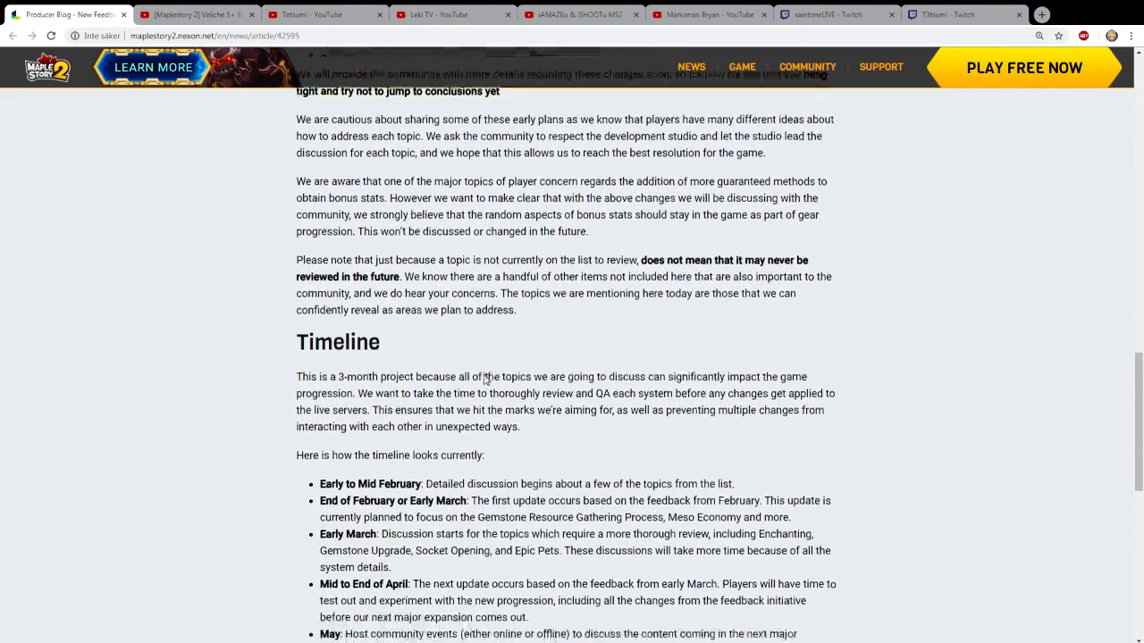
pyautogui.scroll(-3)
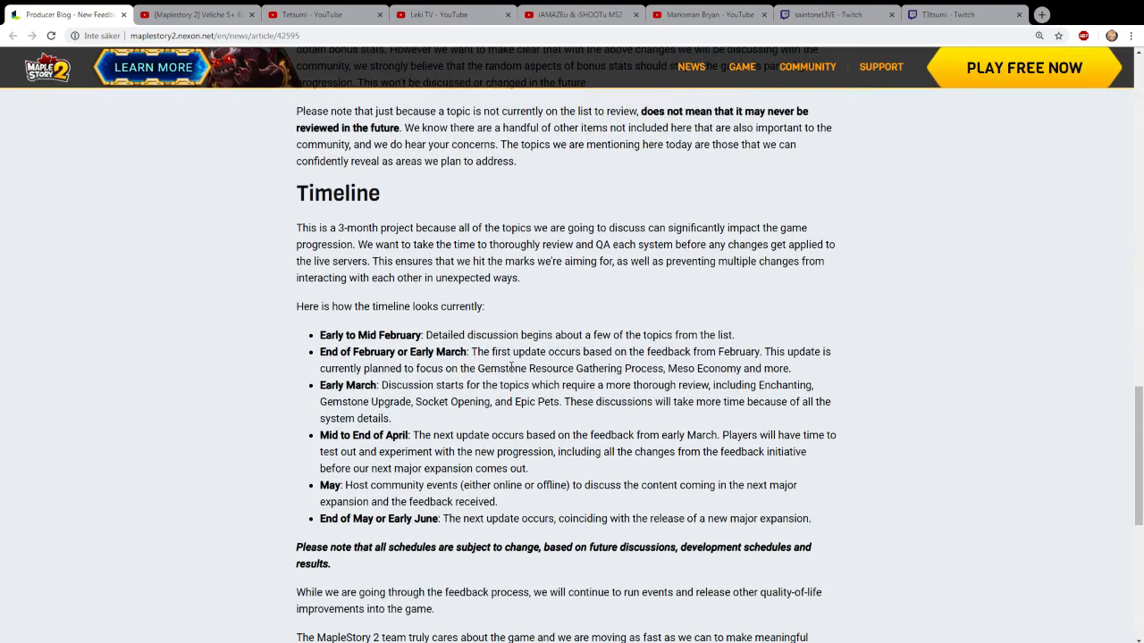
pyautogui.scroll(3)
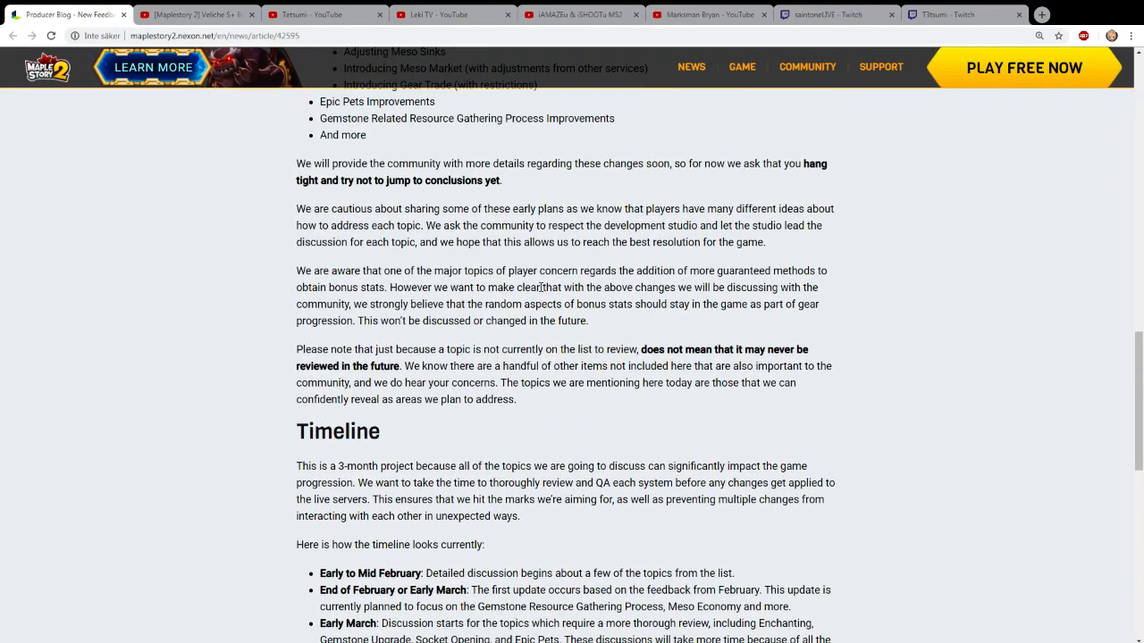
pyautogui.scroll(-3)
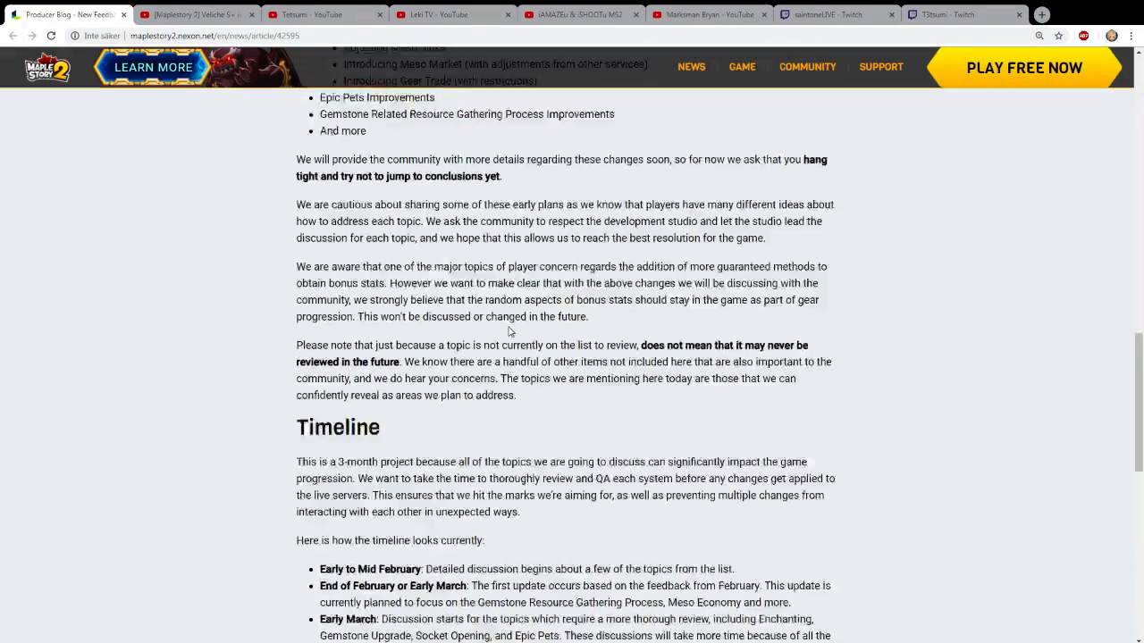
pyautogui.scroll(-3)
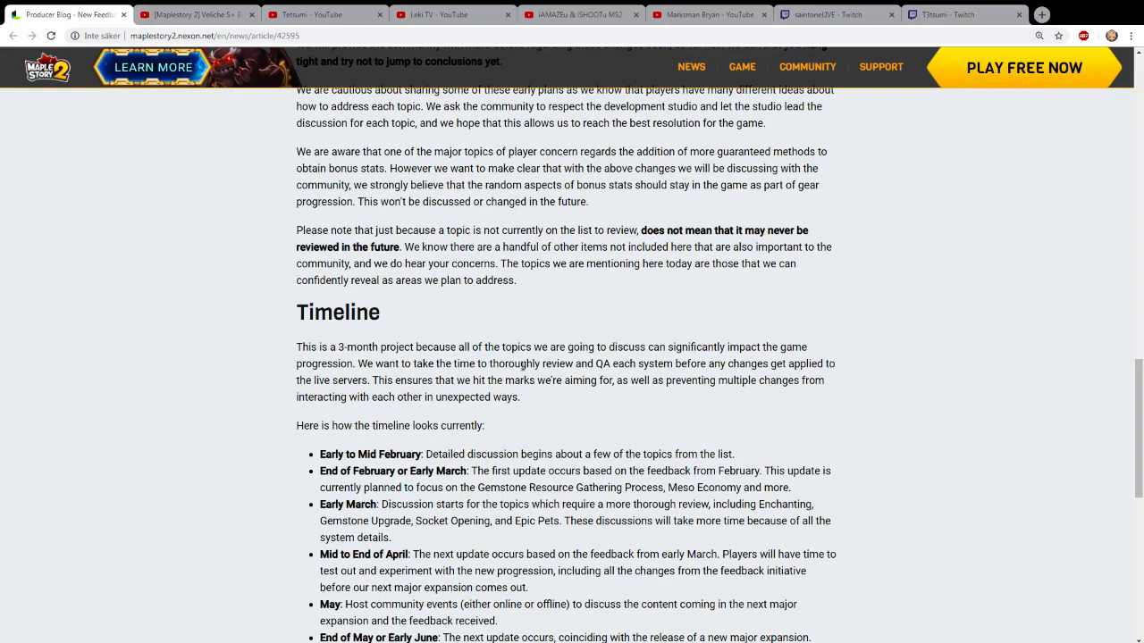
pyautogui.moveTo(608, 330)
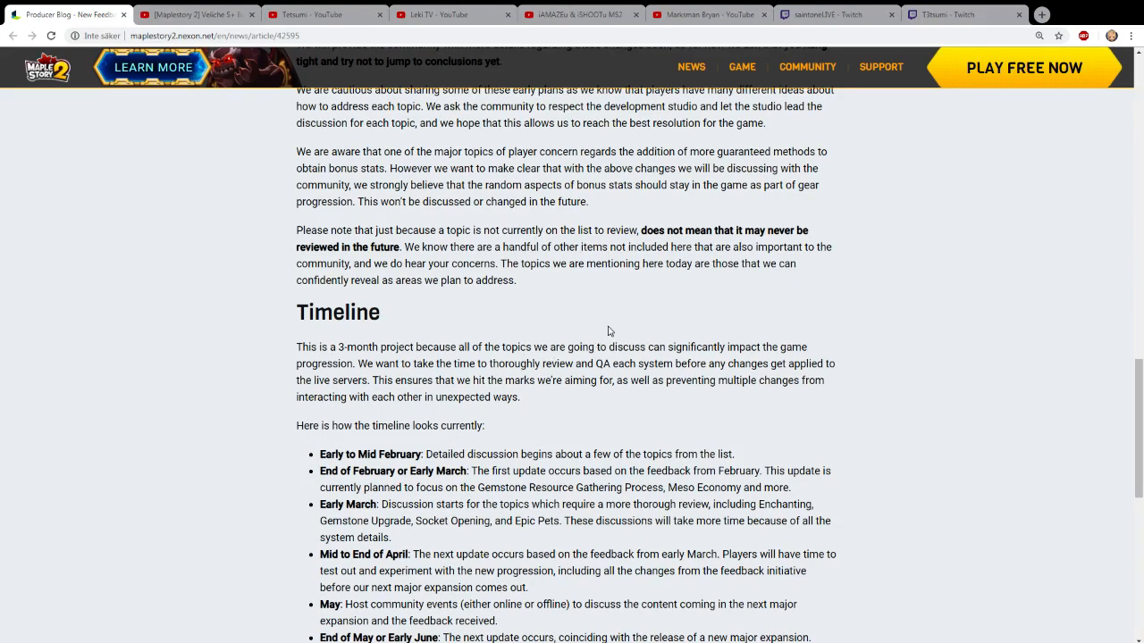
pyautogui.scroll(-3)
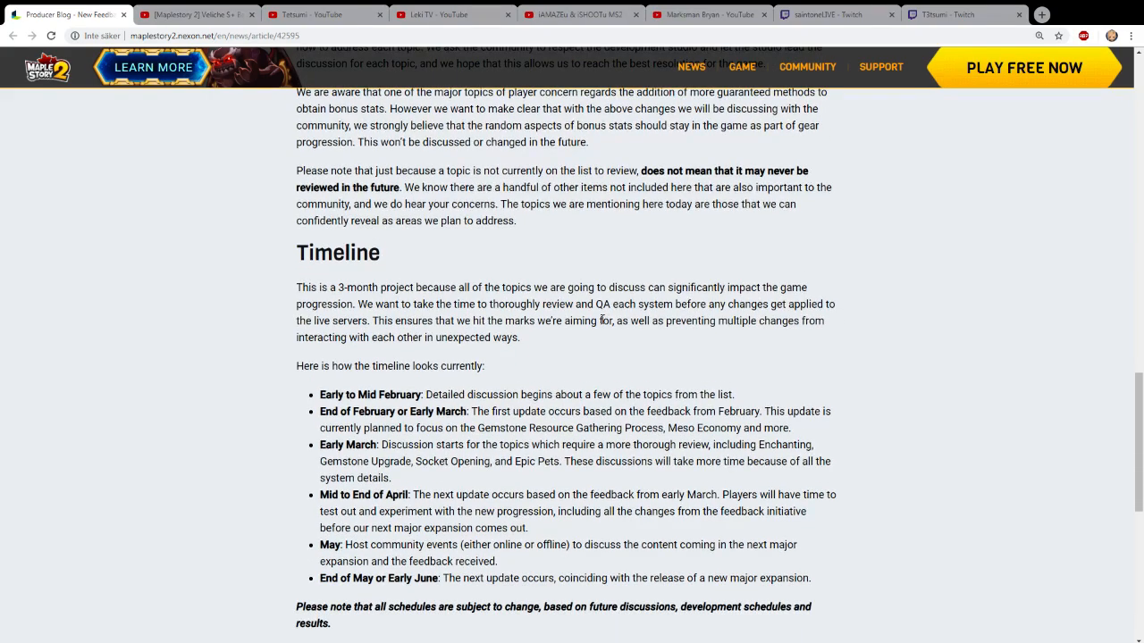
pyautogui.scroll(-3)
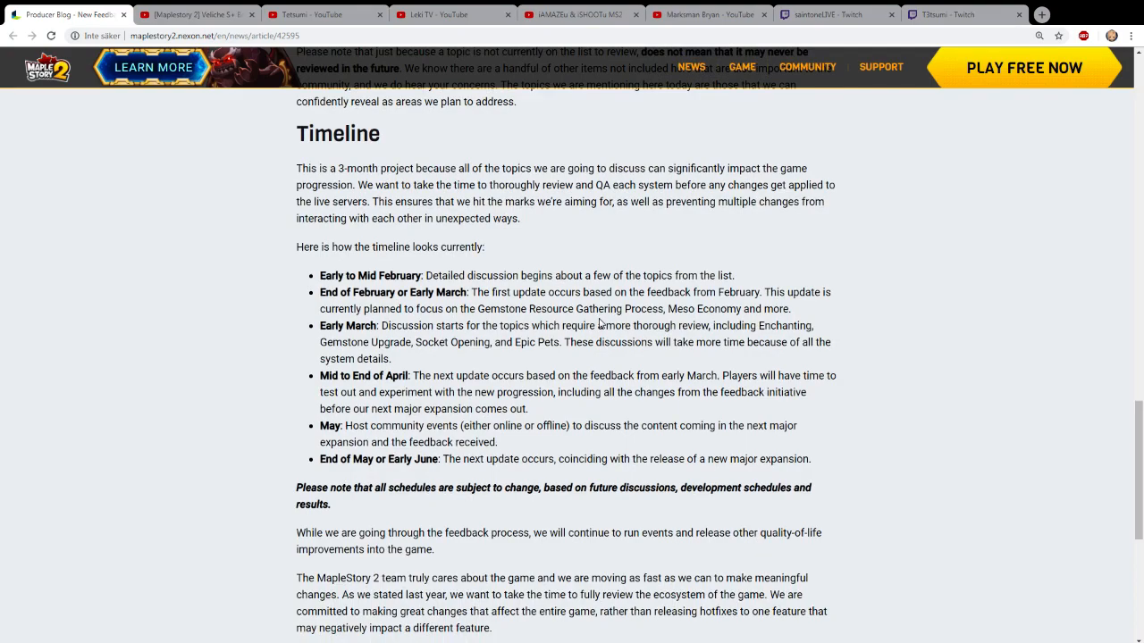
pyautogui.moveTo(358, 182)
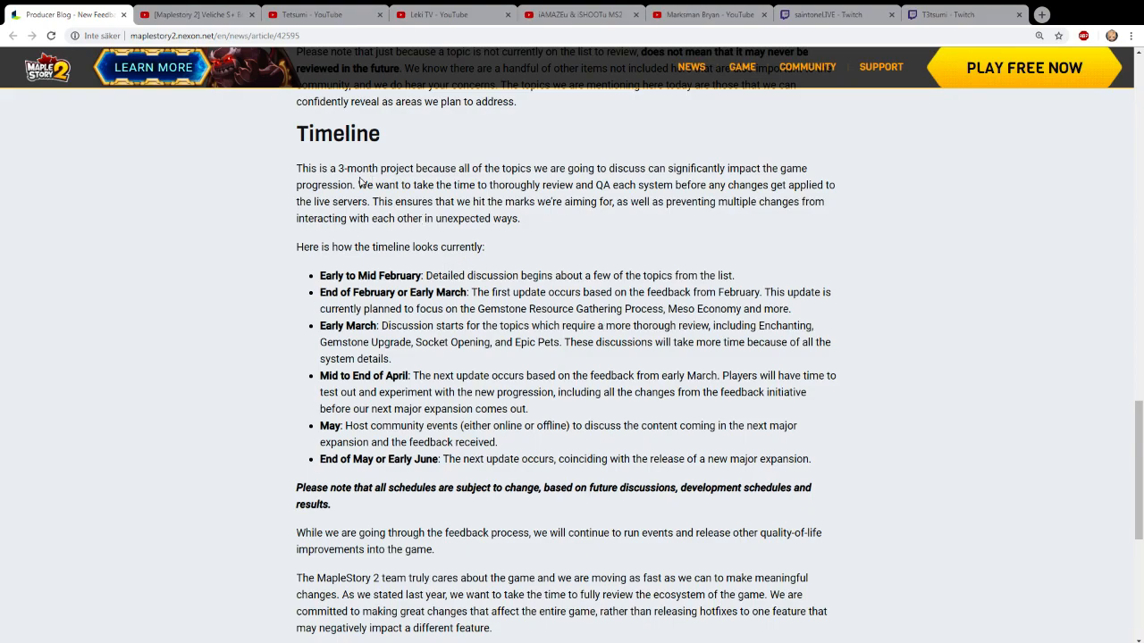
pyautogui.moveTo(460, 268)
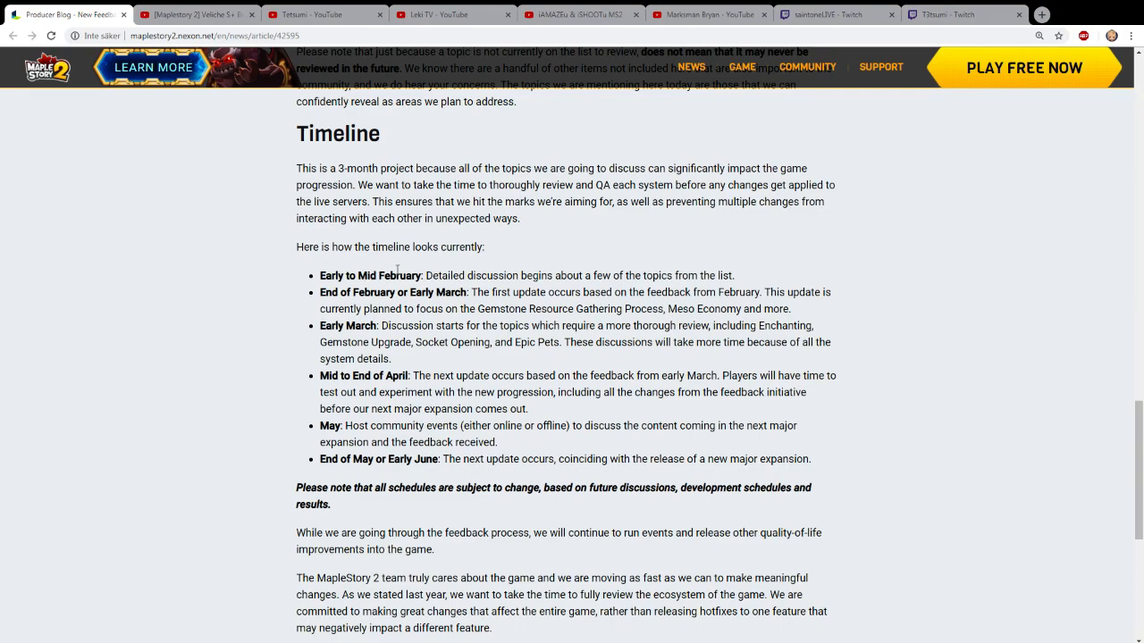
pyautogui.moveTo(366, 275); pyautogui.dragTo(469, 275)
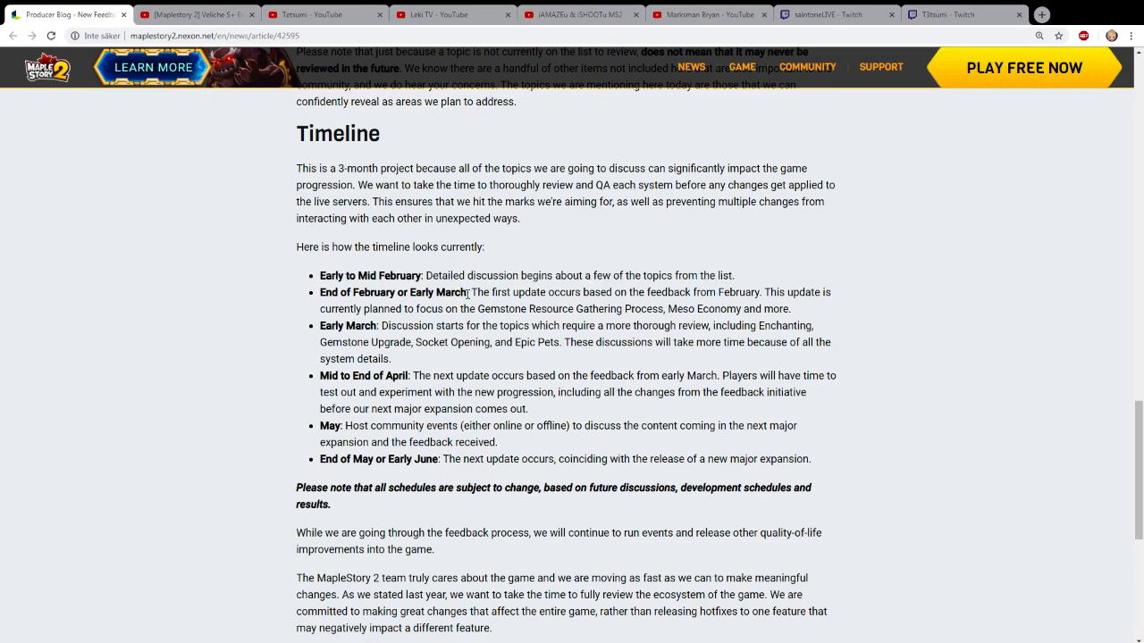
pyautogui.moveTo(474, 292)
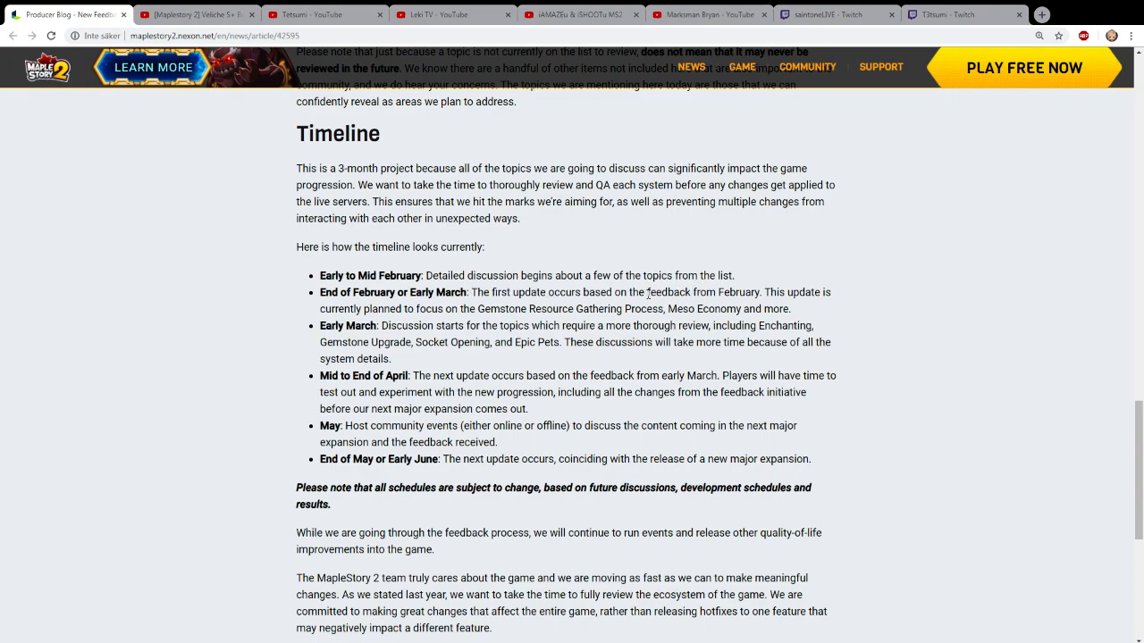
pyautogui.moveTo(379, 325); pyautogui.dragTo(508, 343)
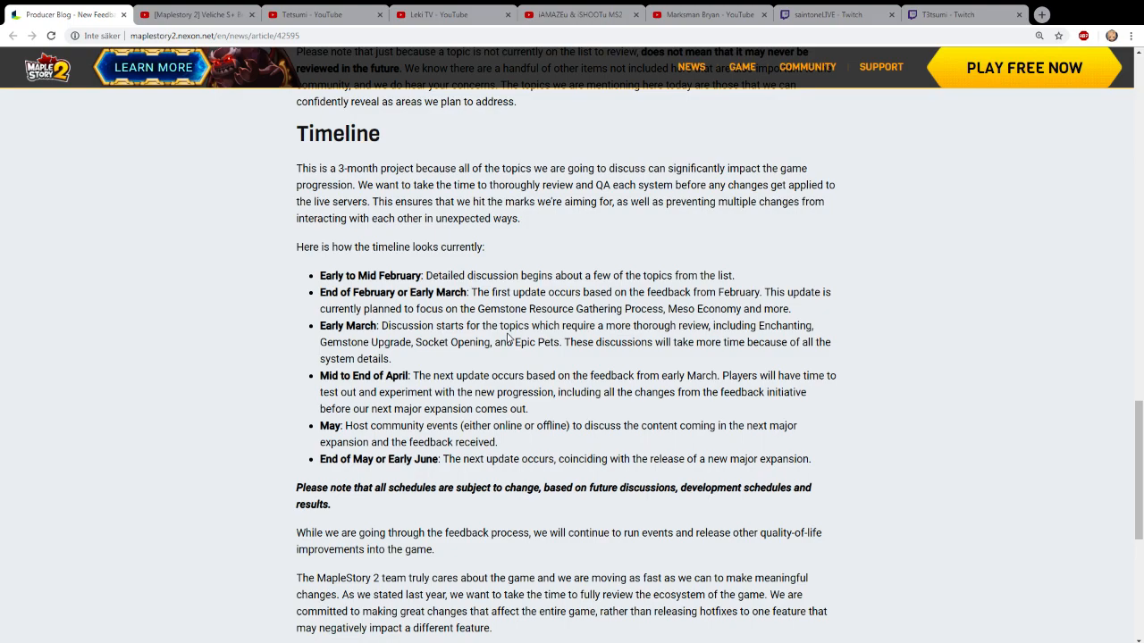
pyautogui.scroll(-3)
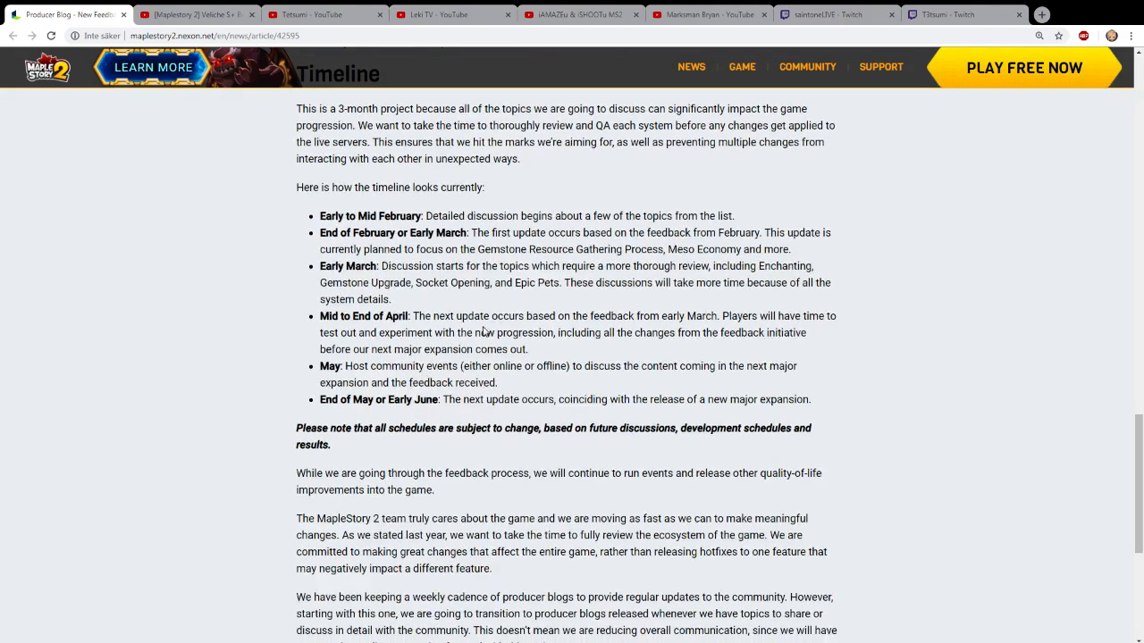
pyautogui.moveTo(416, 315); pyautogui.dragTo(612, 316)
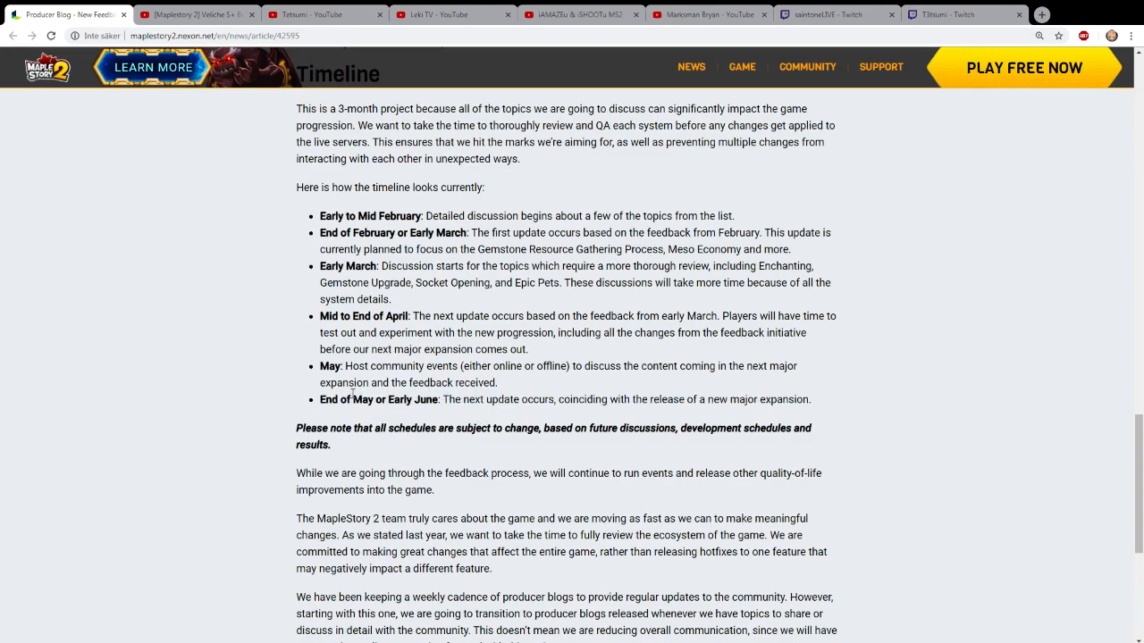
pyautogui.doubleClick(784, 399)
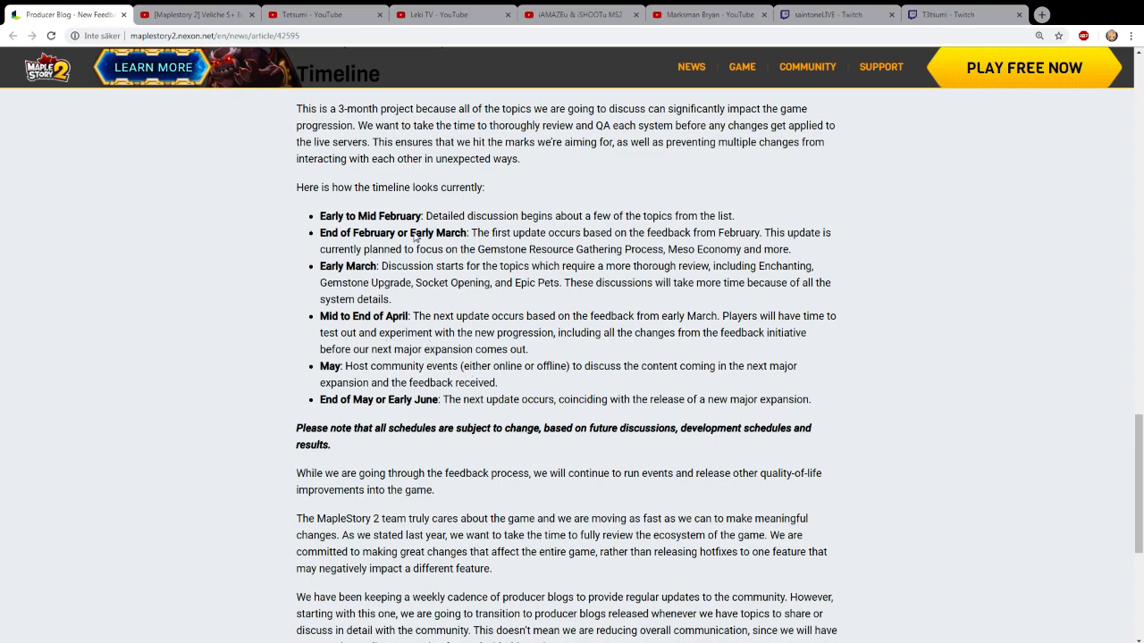
pyautogui.scroll(-3)
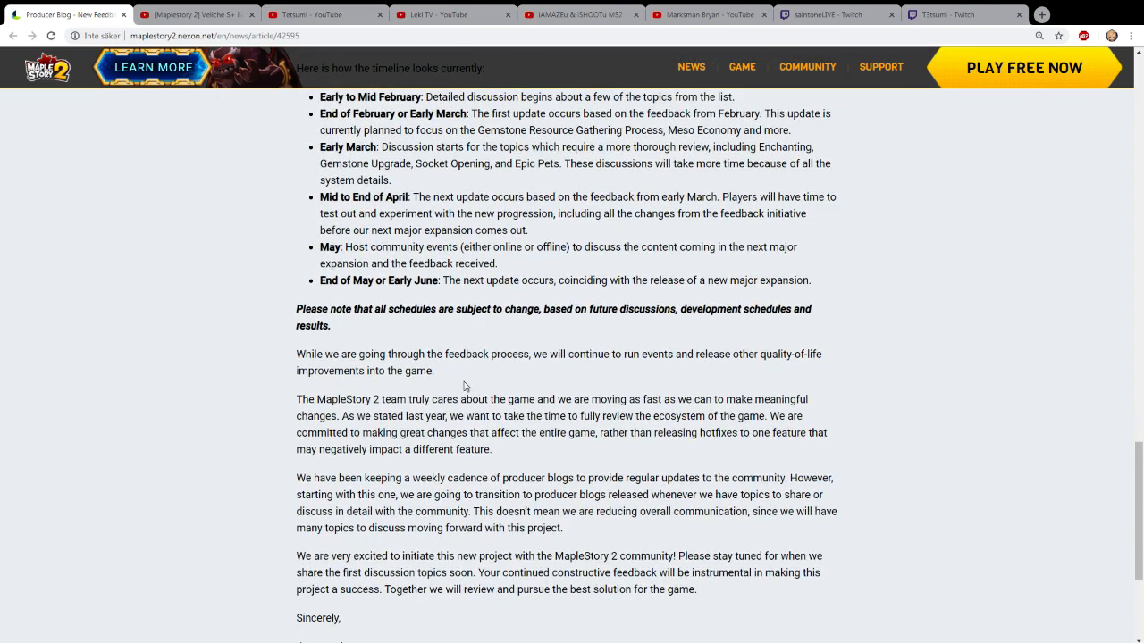
pyautogui.scroll(-3)
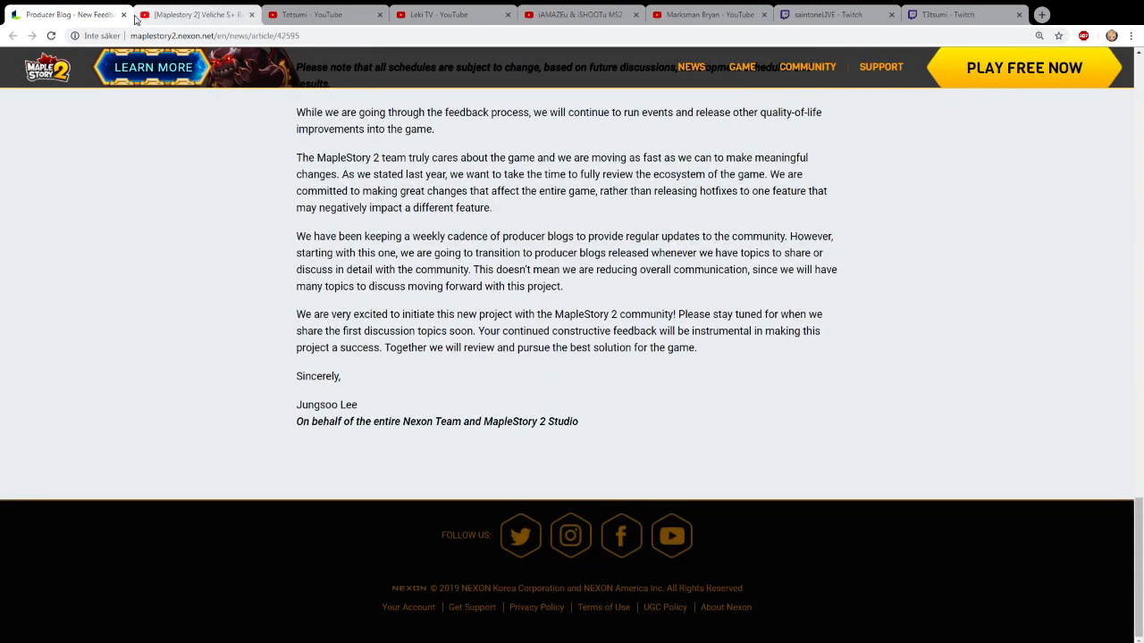
pyautogui.click(206, 14)
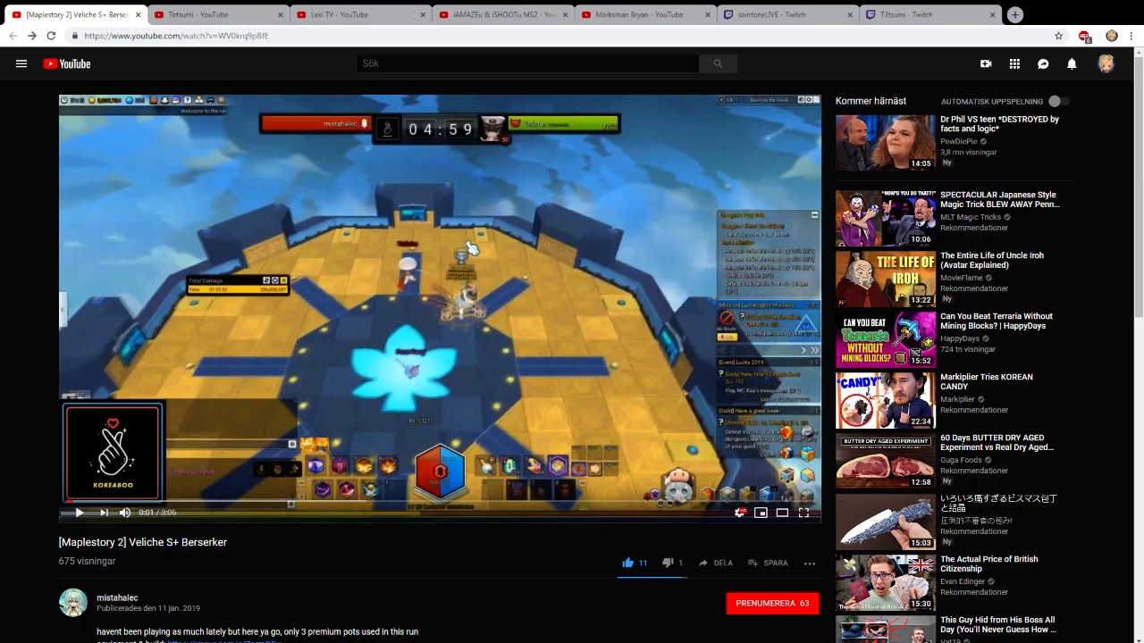
pyautogui.moveTo(431, 580)
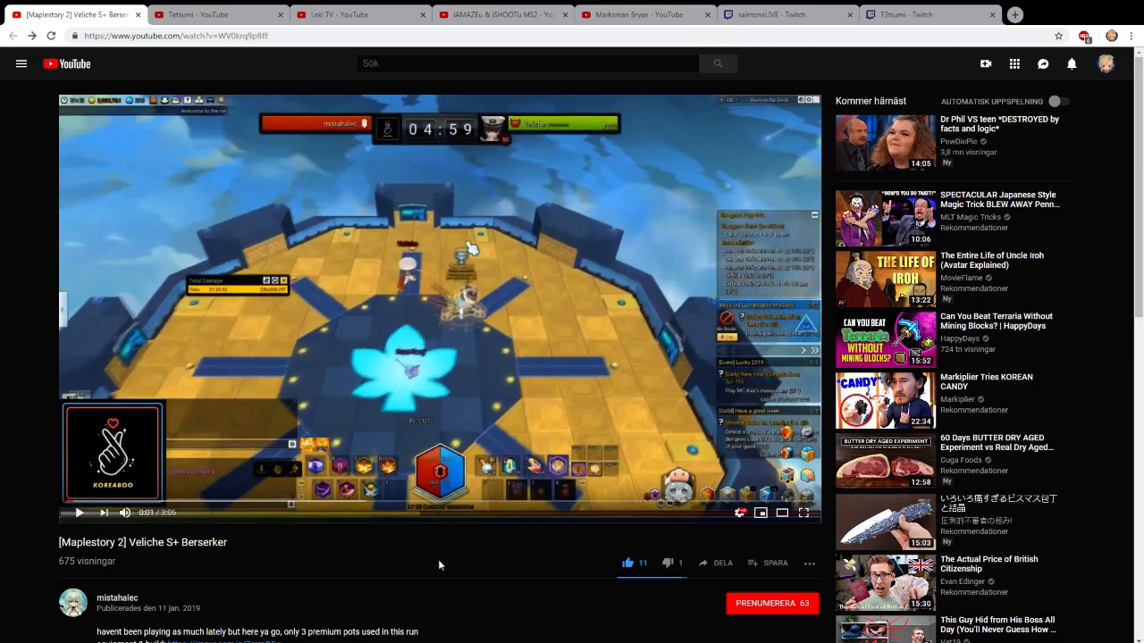
pyautogui.moveTo(434, 572)
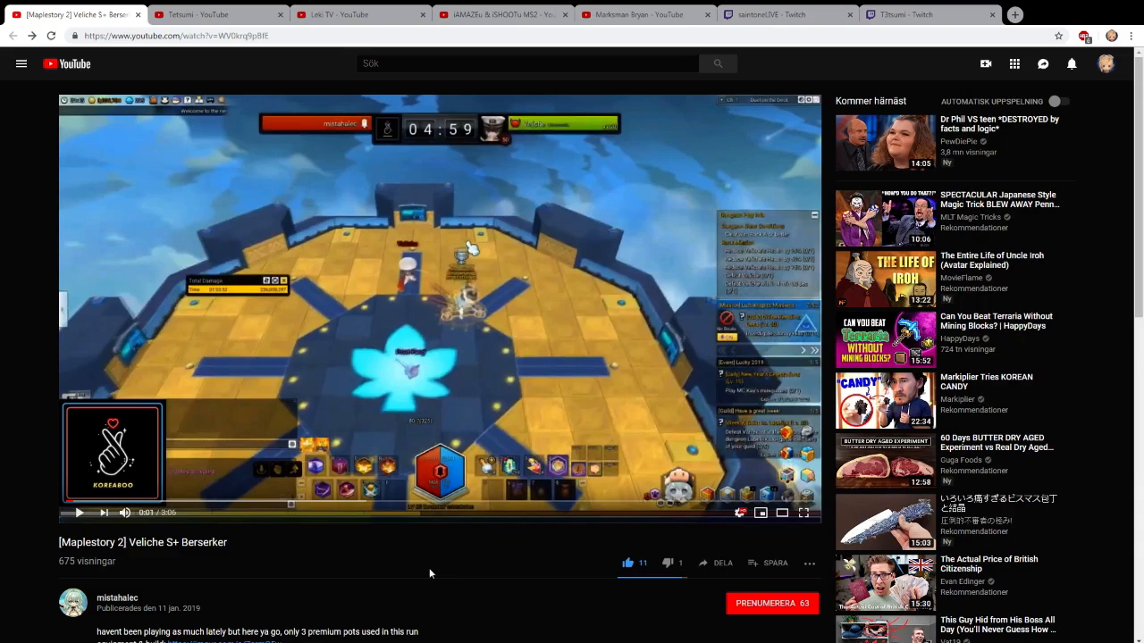
pyautogui.moveTo(233, 596)
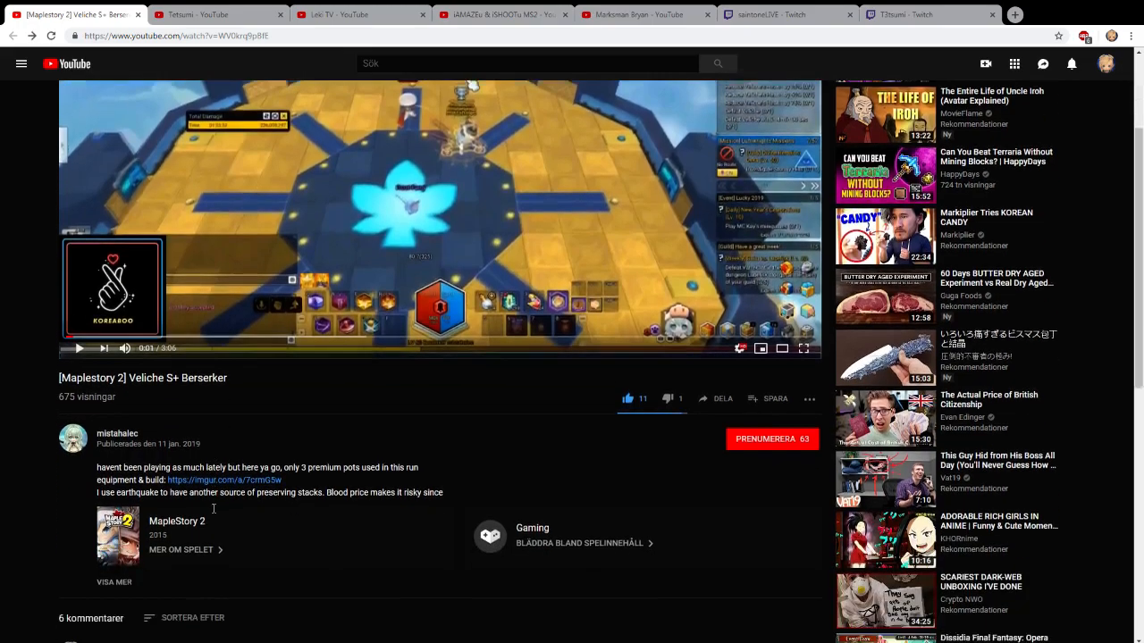
pyautogui.scroll(-3)
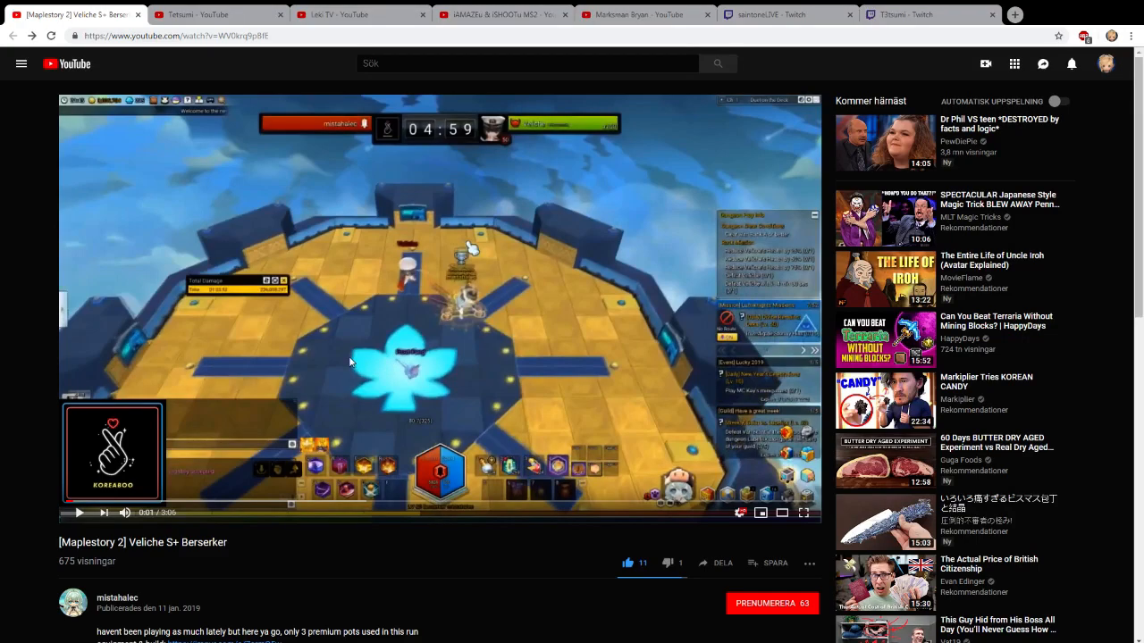
pyautogui.moveTo(253, 258)
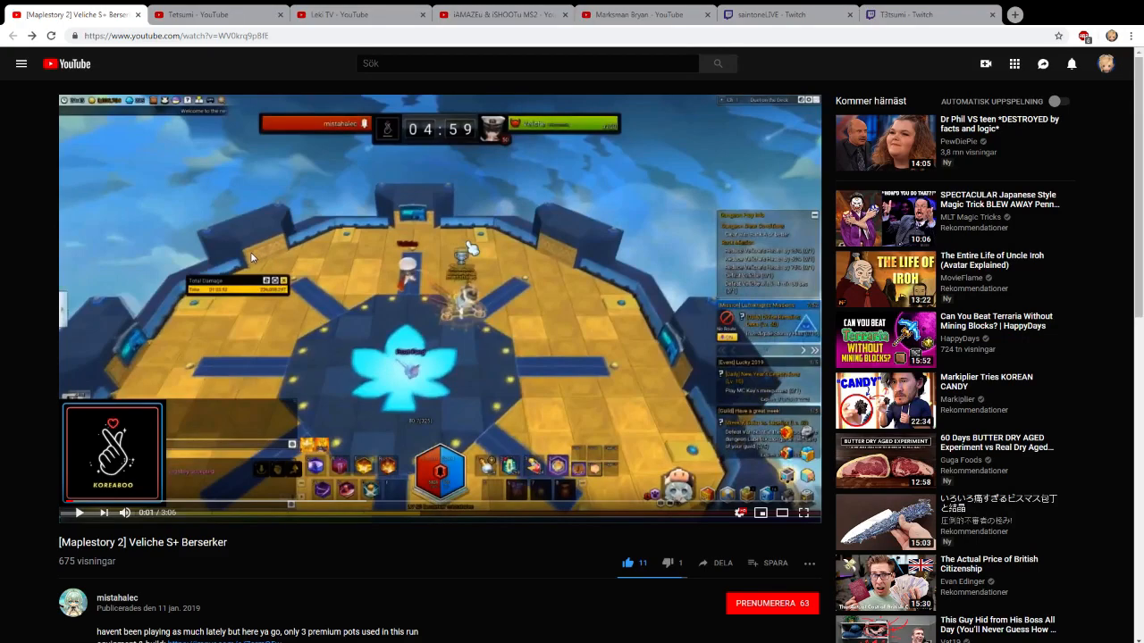
pyautogui.scroll(-3)
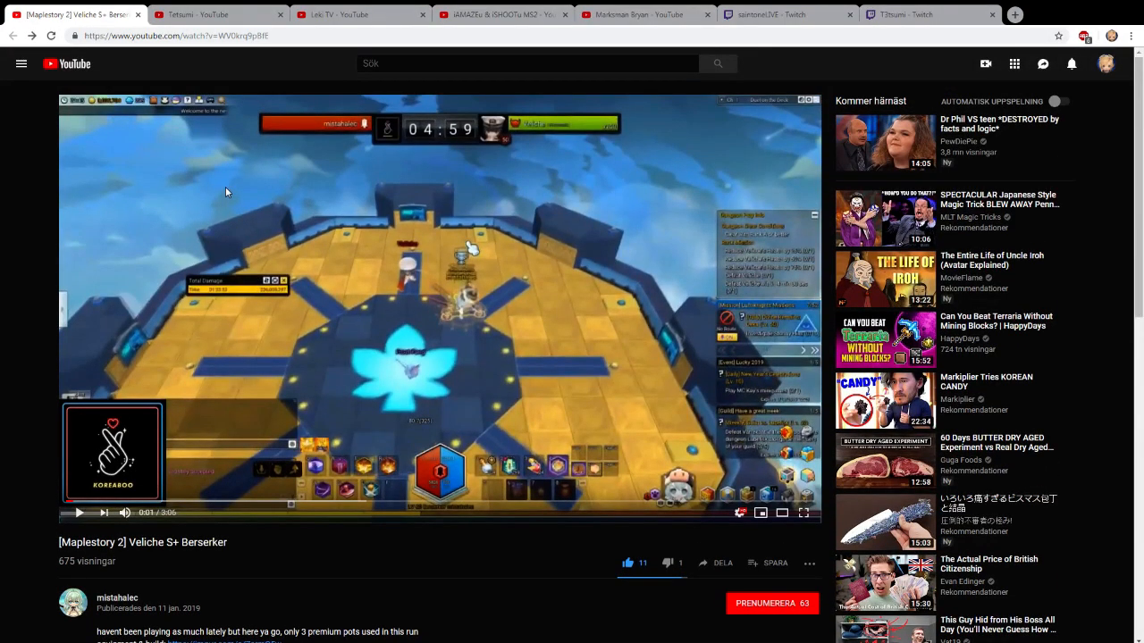
pyautogui.moveTo(219, 15)
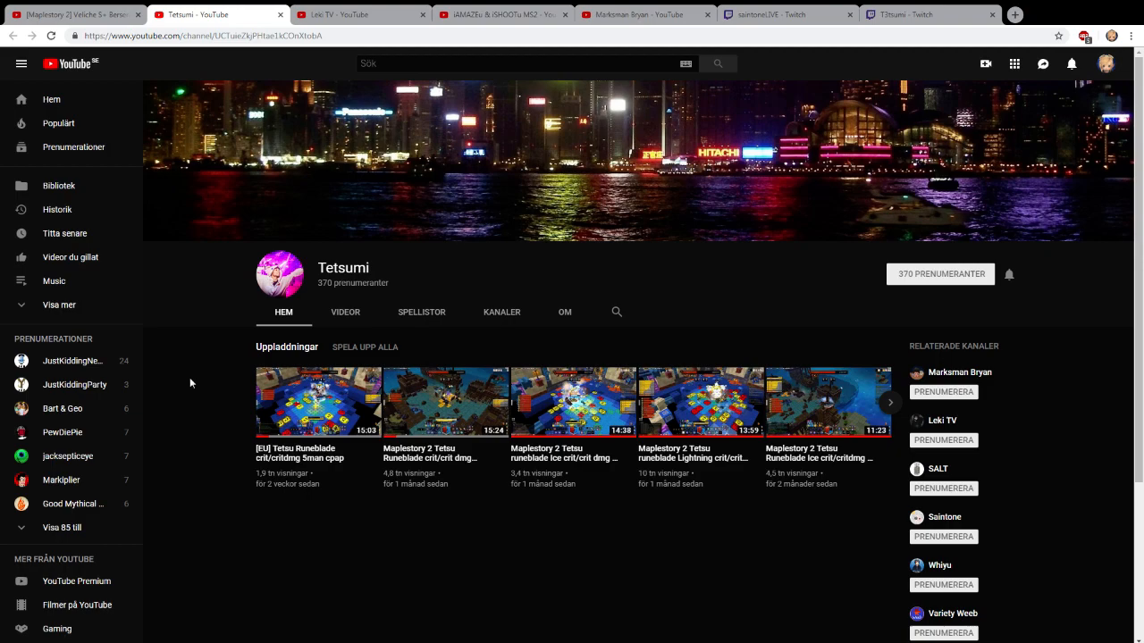
pyautogui.moveTo(193, 377)
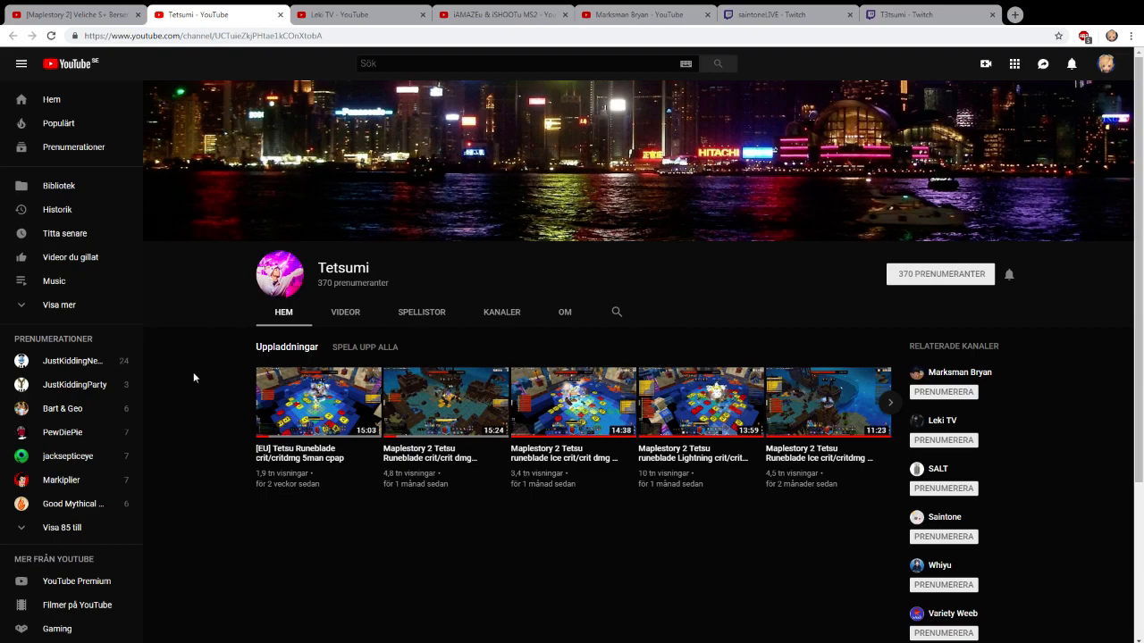
pyautogui.moveTo(434, 441)
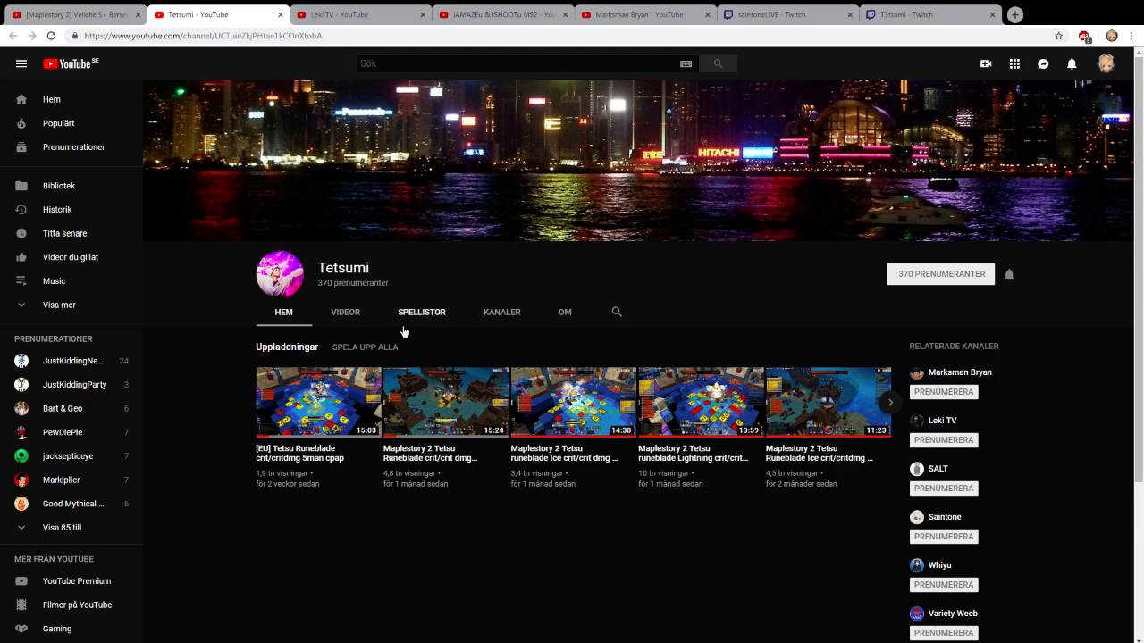
pyautogui.moveTo(387, 301)
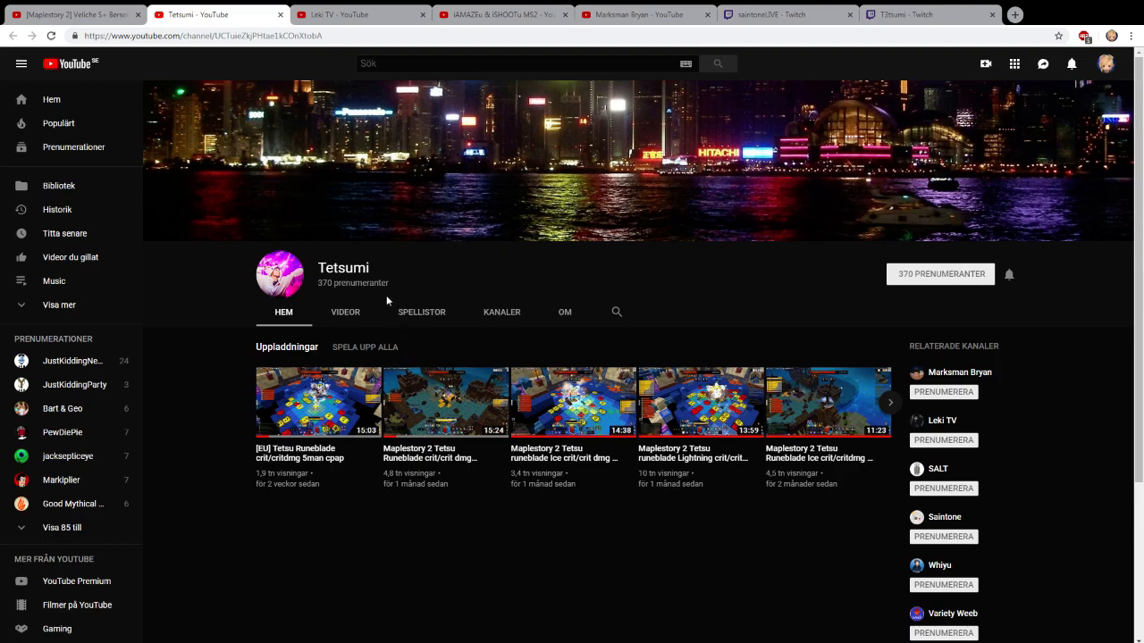
pyautogui.moveTo(416, 254)
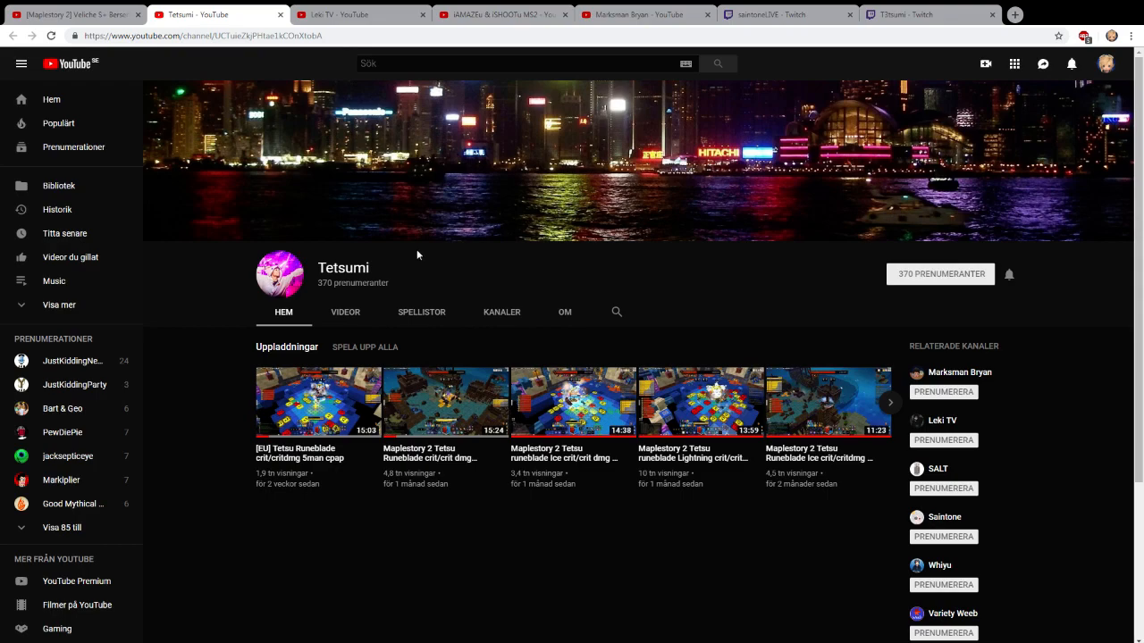
pyautogui.moveTo(432, 255)
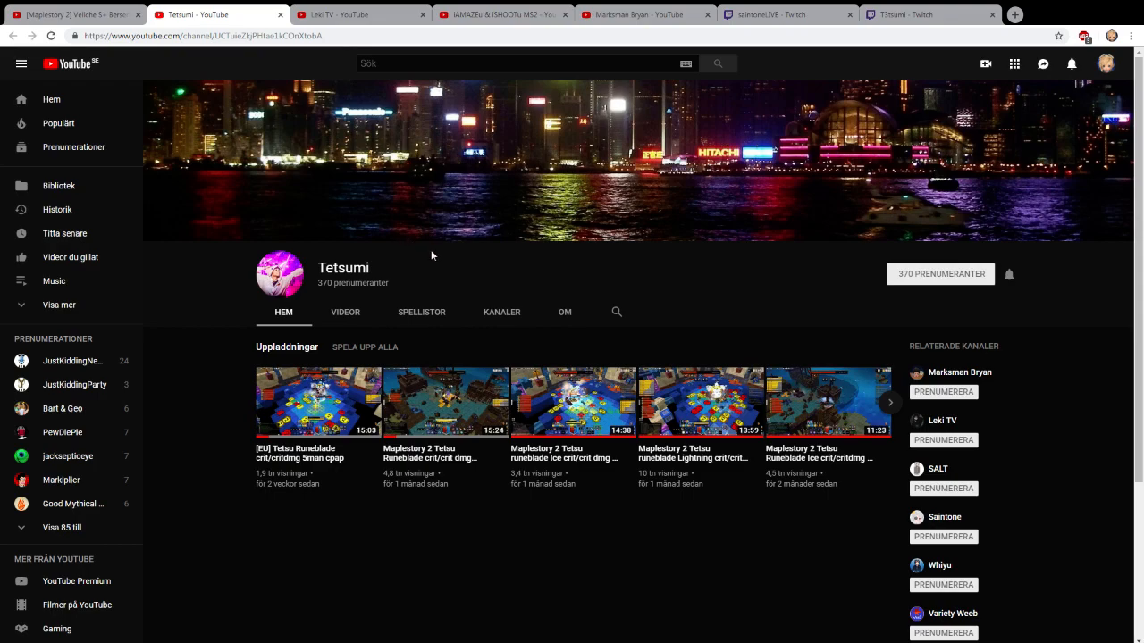
pyautogui.moveTo(747, 82)
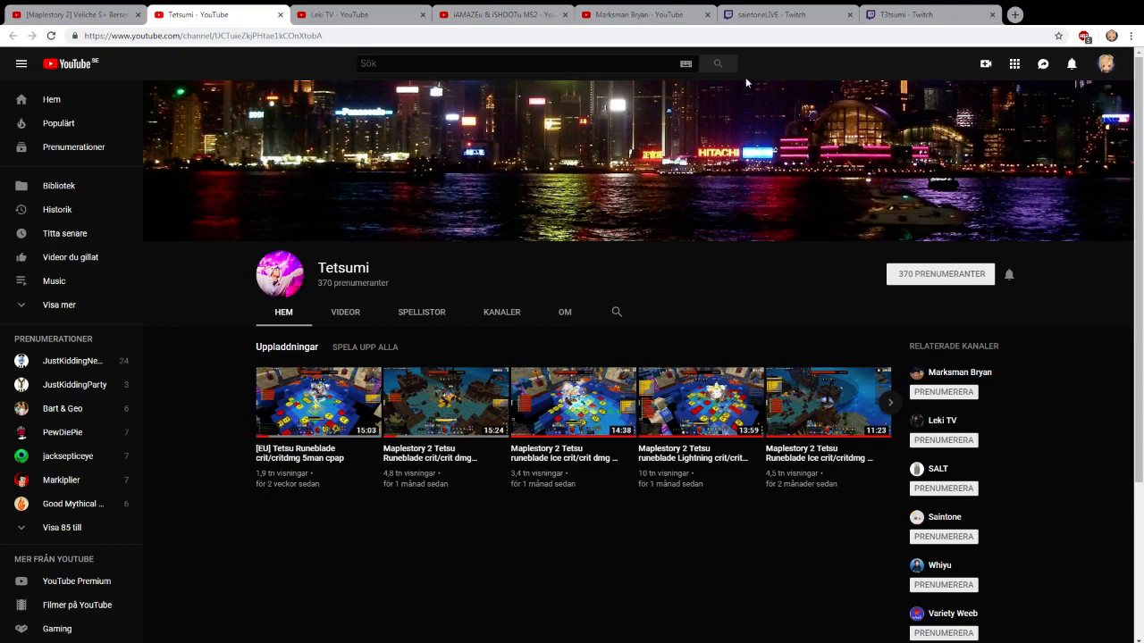
# - View the T3tsumi Twitch tab, then switch to the Leki TV YouTube channel tab
pyautogui.click(911, 14)
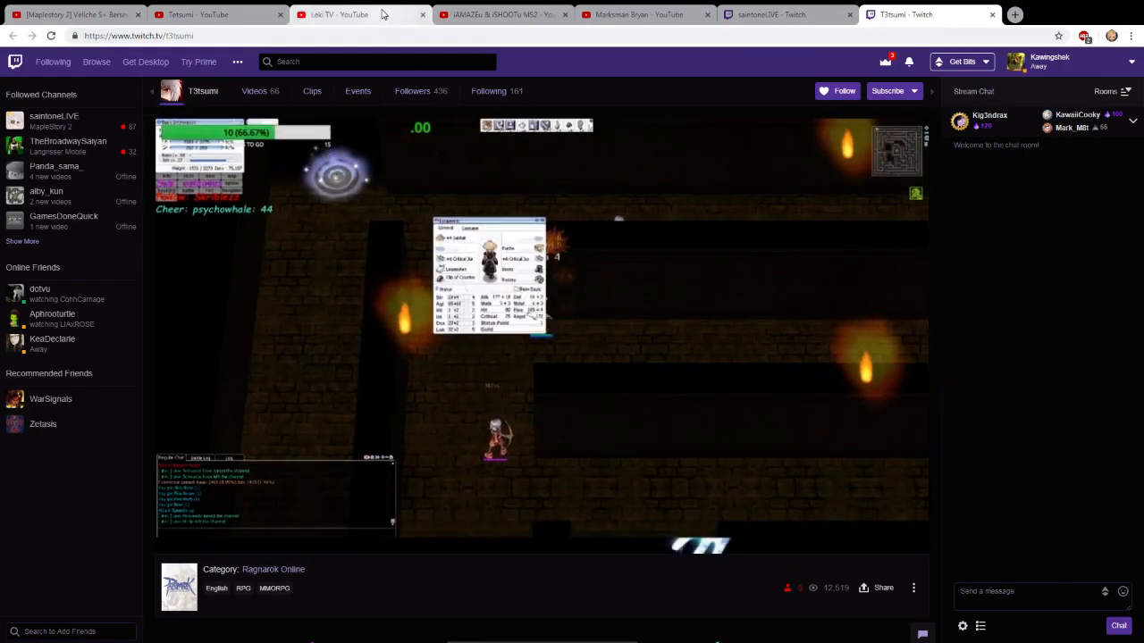
pyautogui.click(339, 14)
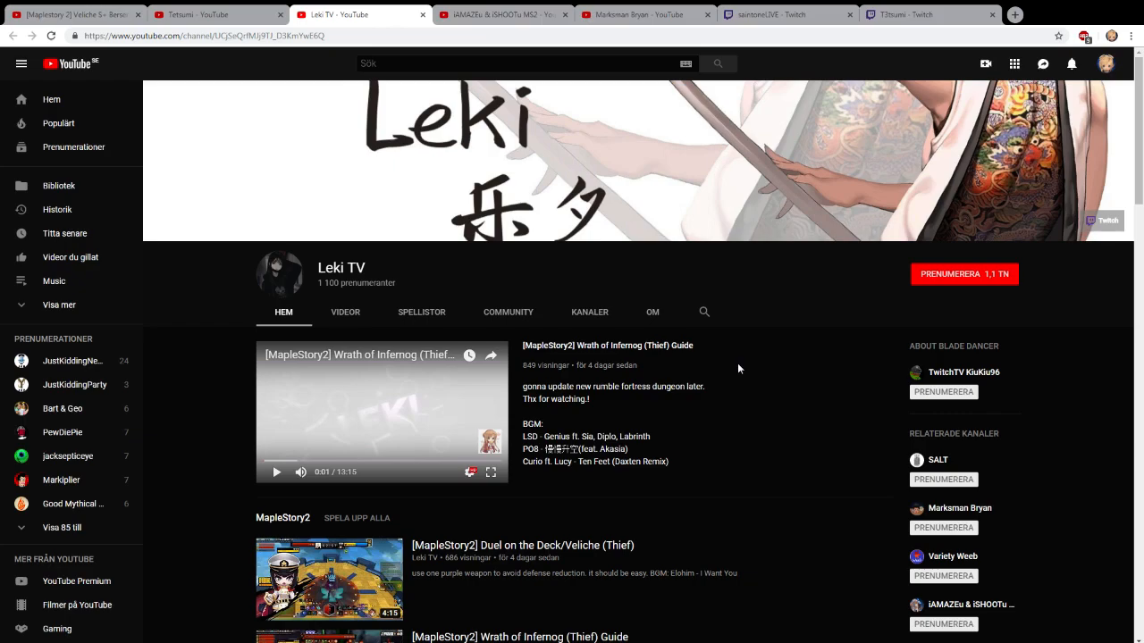
pyautogui.scroll(-3)
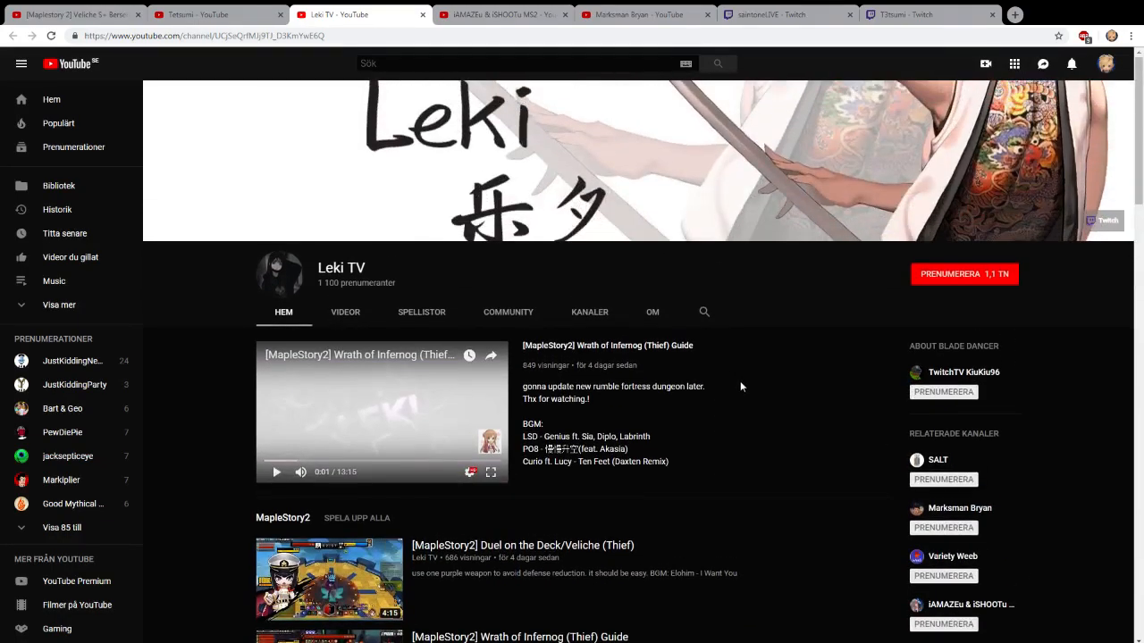
pyautogui.scroll(-3)
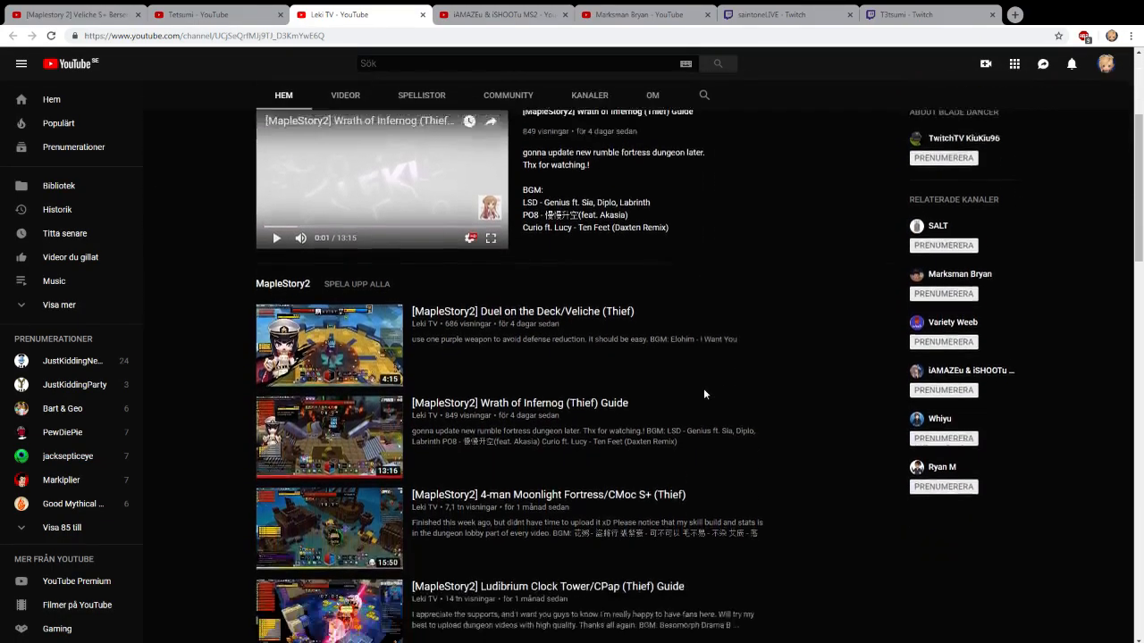
pyautogui.scroll(-3)
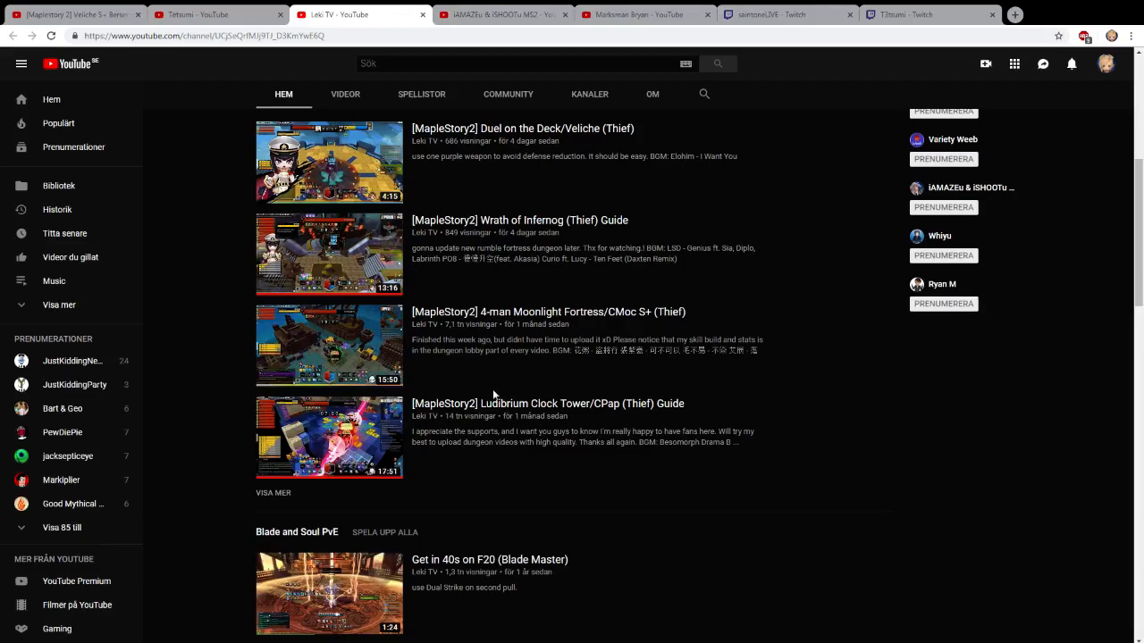
pyautogui.scroll(-3)
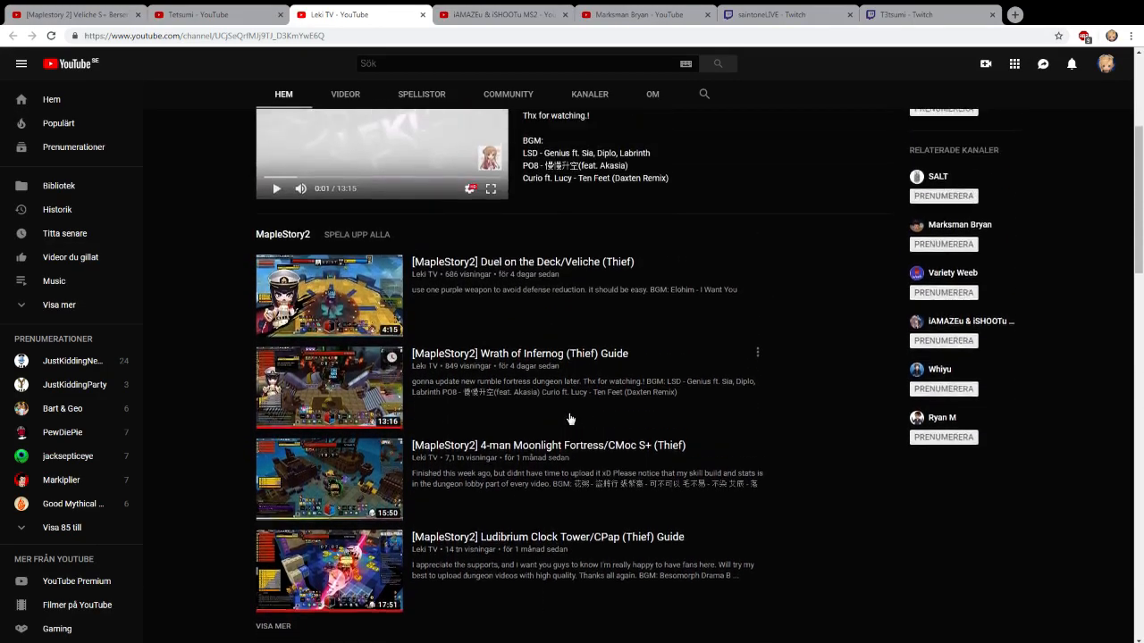
pyautogui.scroll(-3)
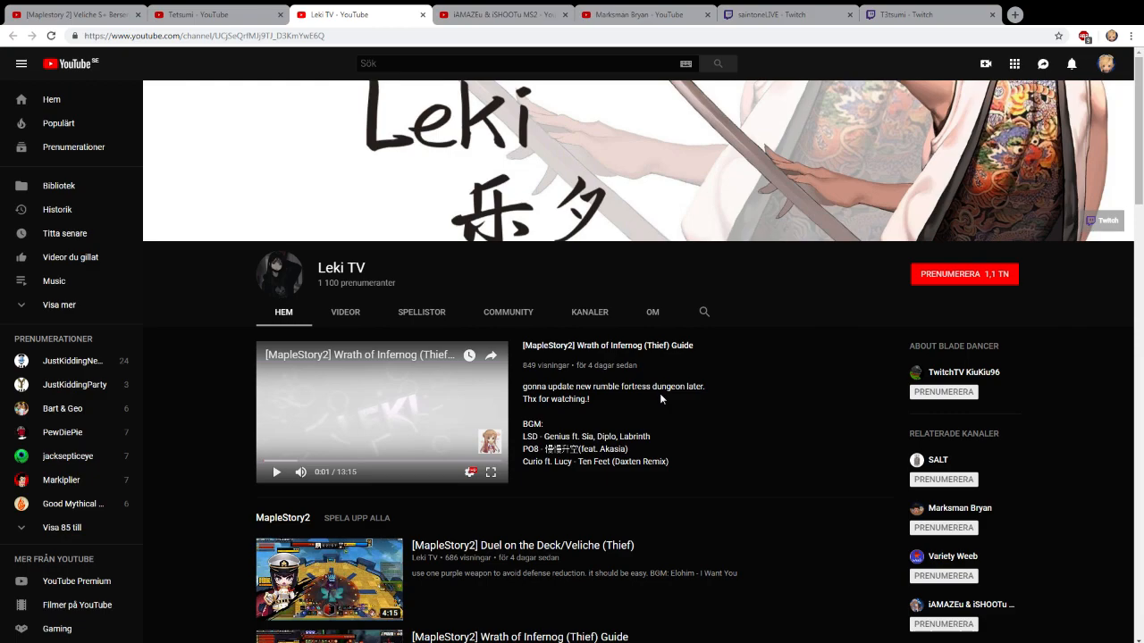
pyautogui.moveTo(649, 403)
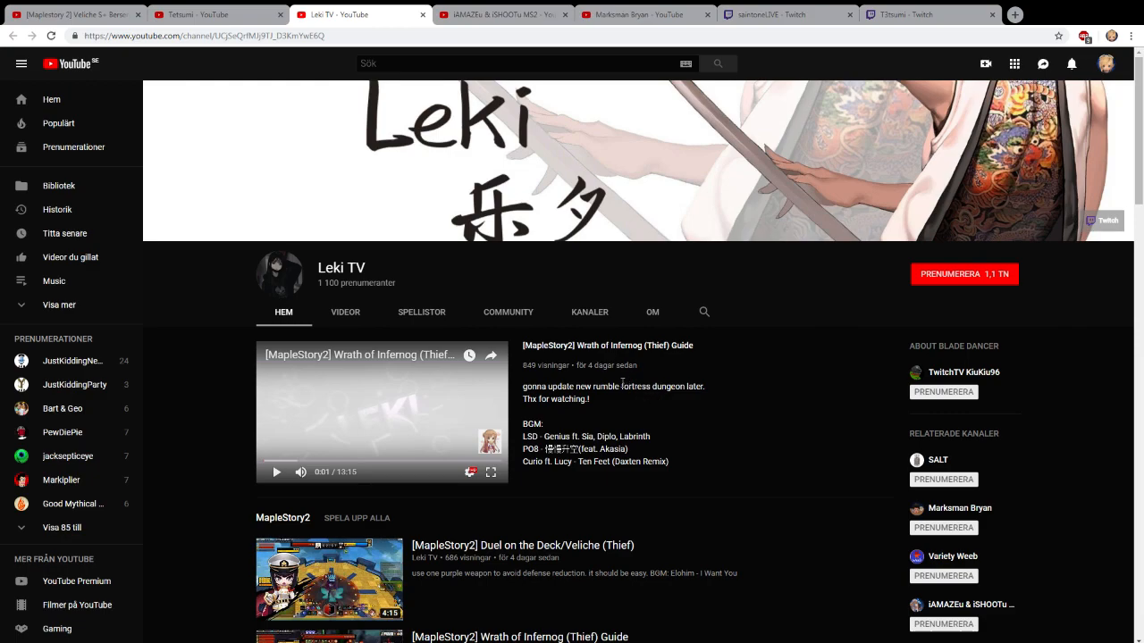
pyautogui.moveTo(540, 296)
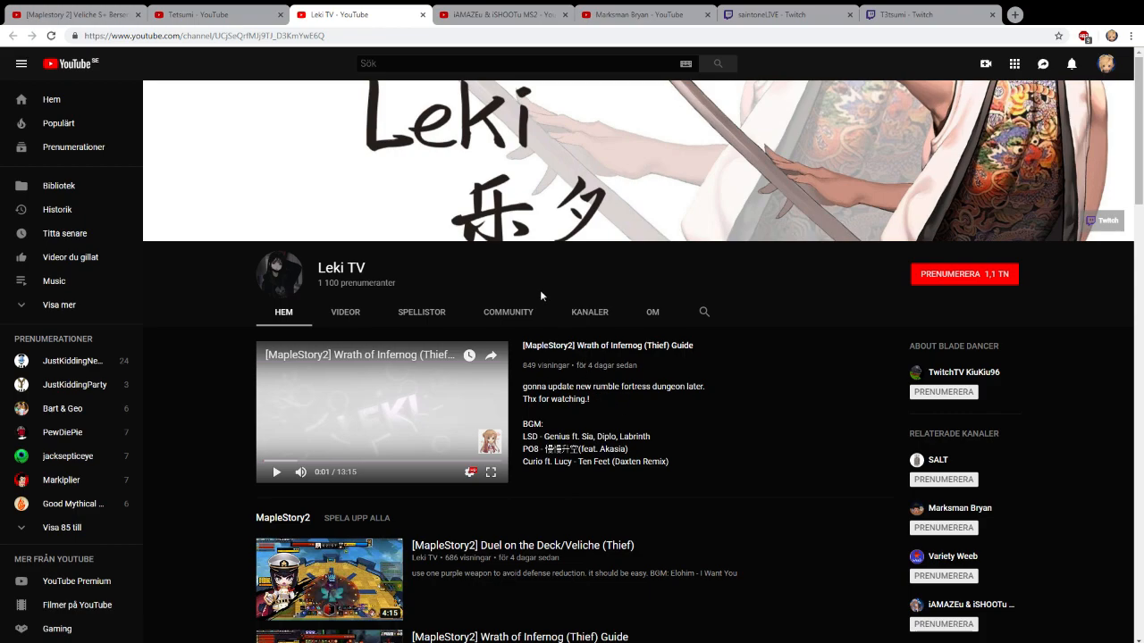
pyautogui.moveTo(487, 87)
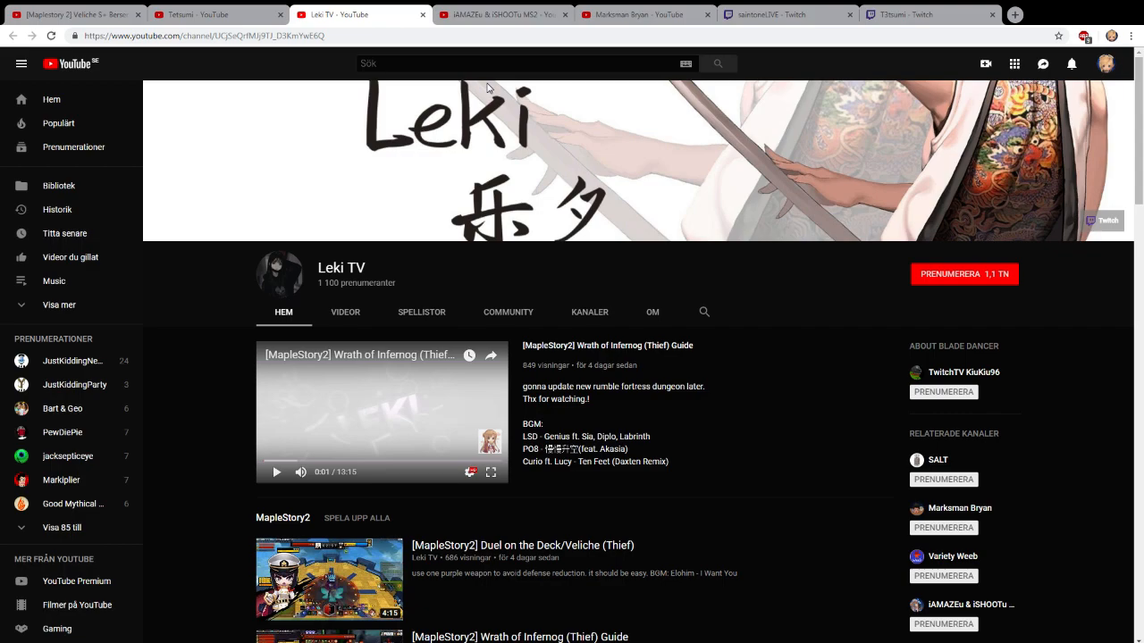
pyautogui.moveTo(476, 77)
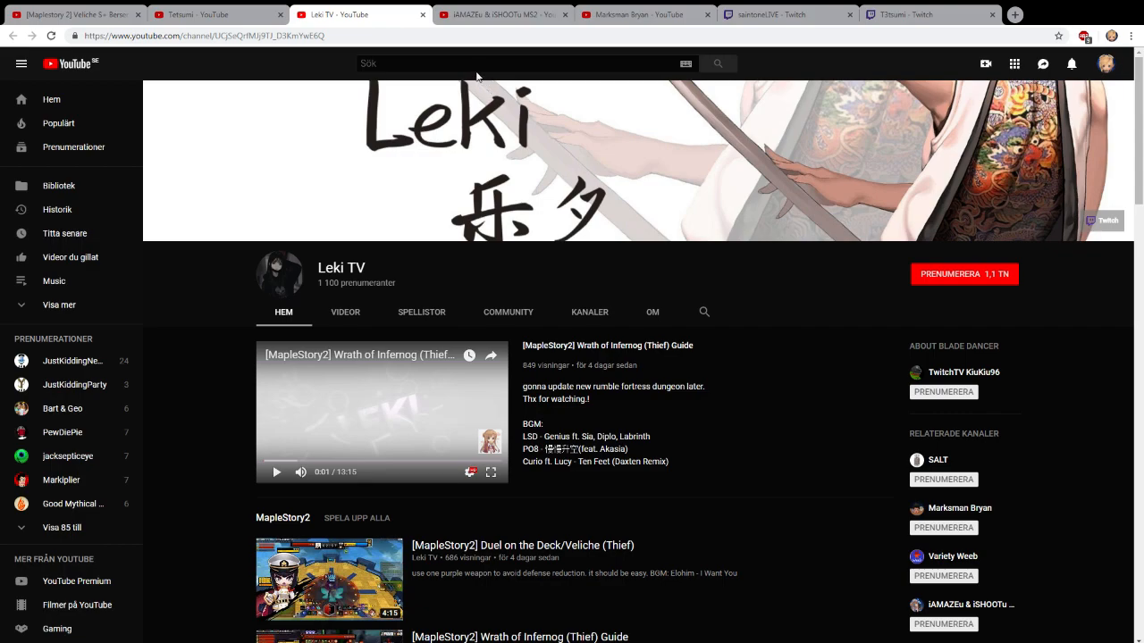
pyautogui.moveTo(494, 93)
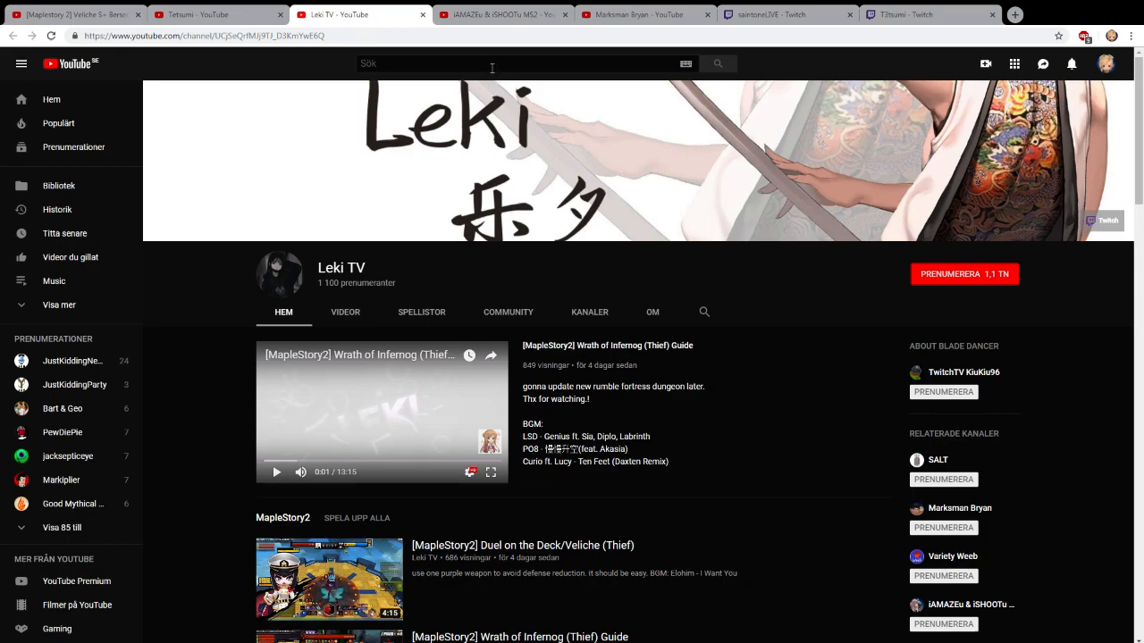
pyautogui.click(501, 14)
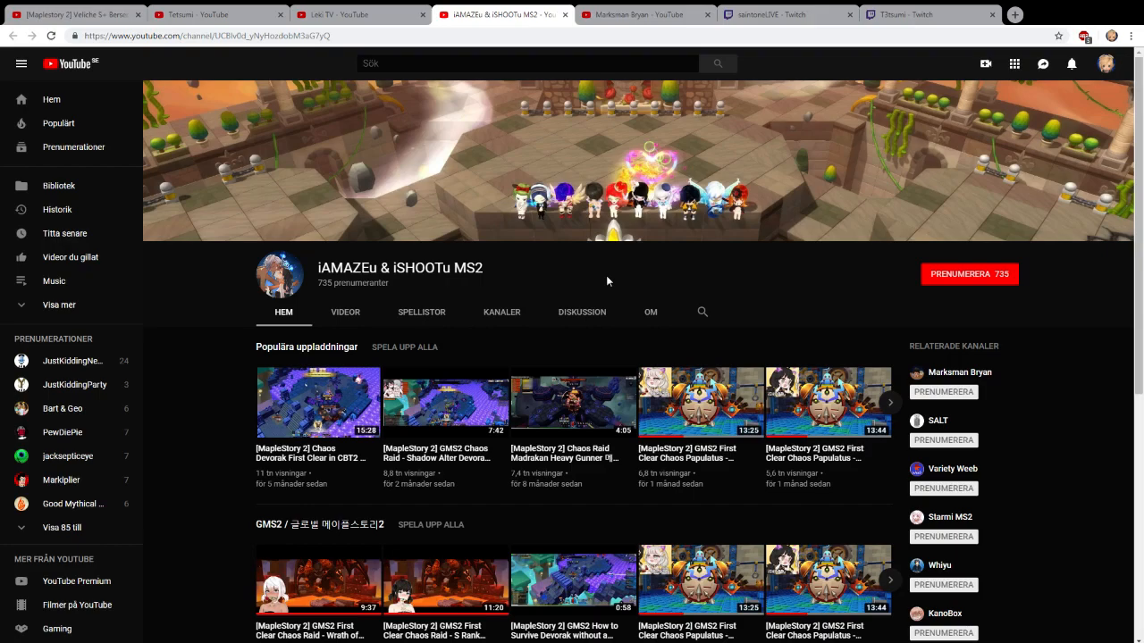
pyautogui.scroll(-3)
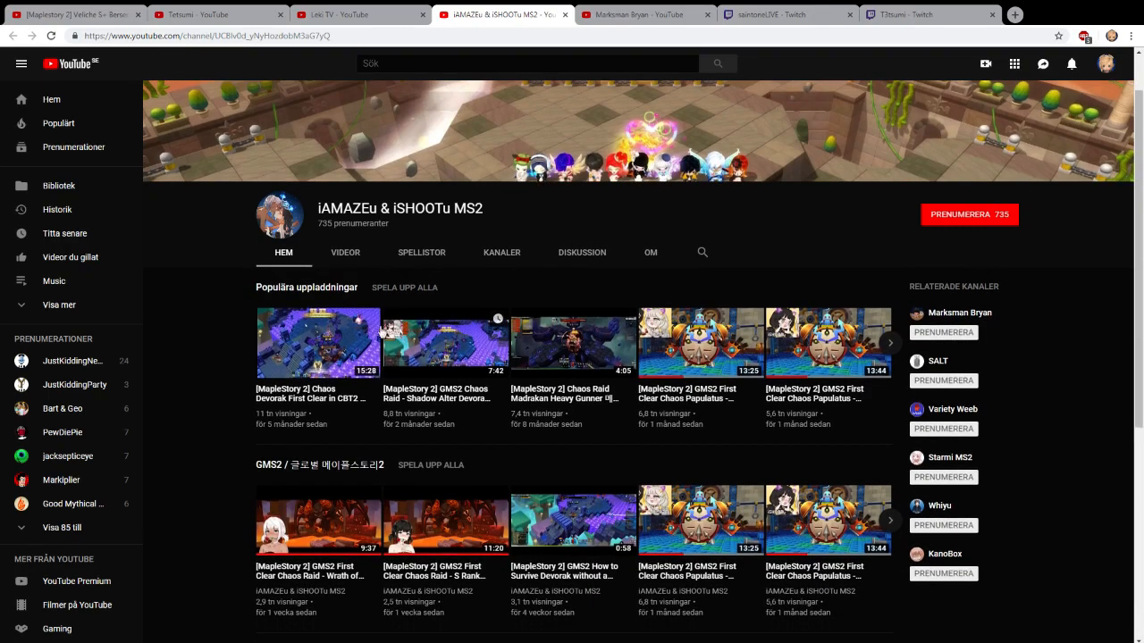
pyautogui.scroll(-3)
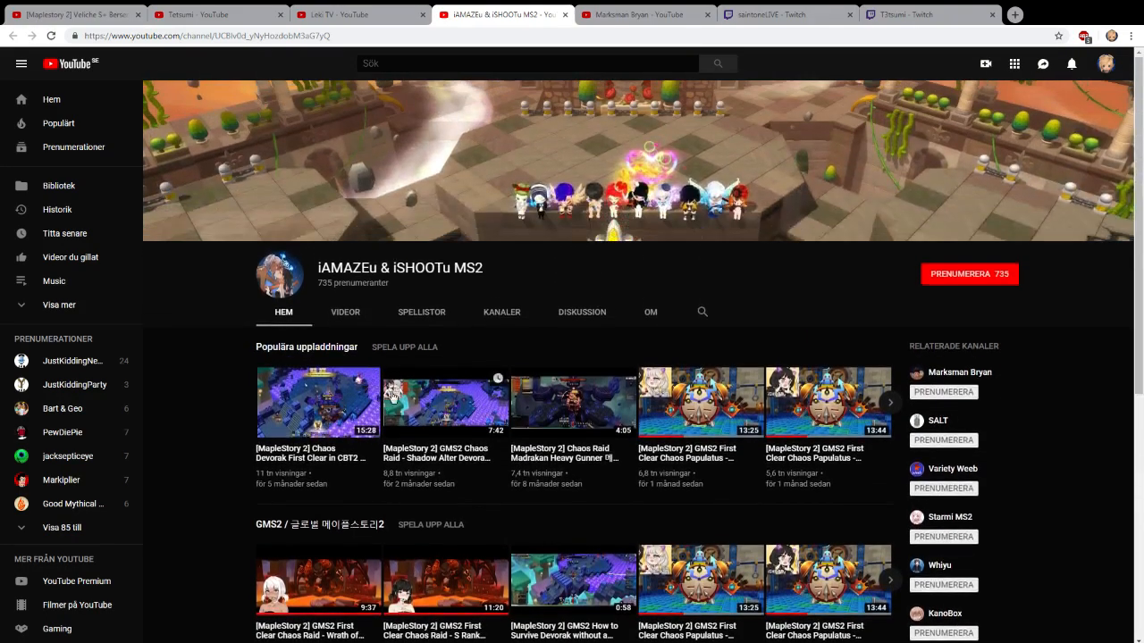
pyautogui.moveTo(548, 401)
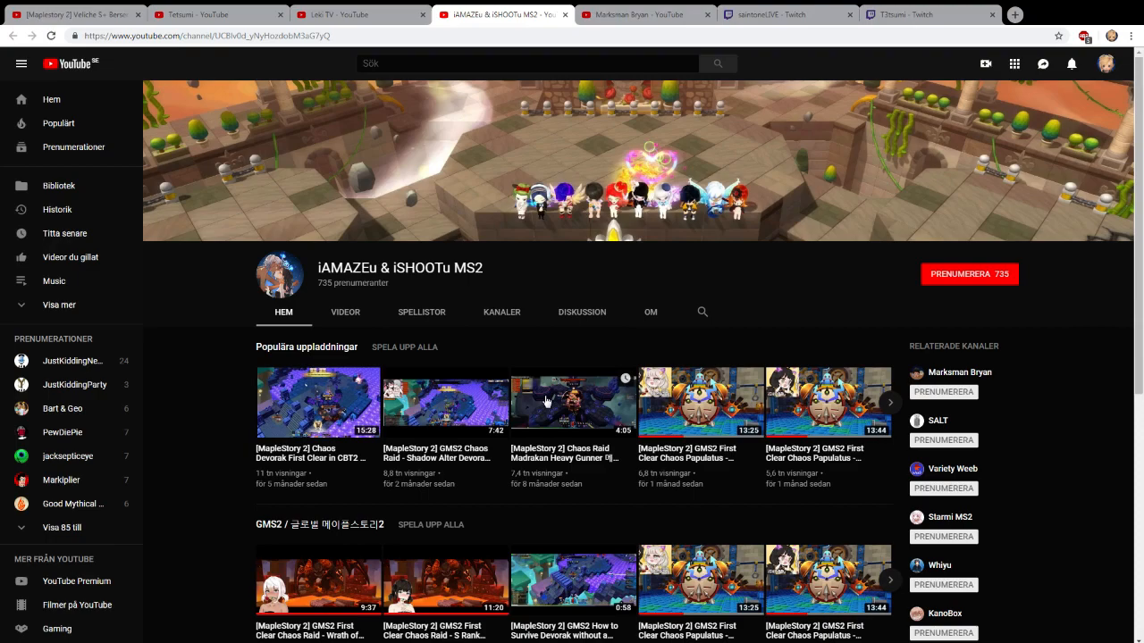
pyautogui.moveTo(545, 403)
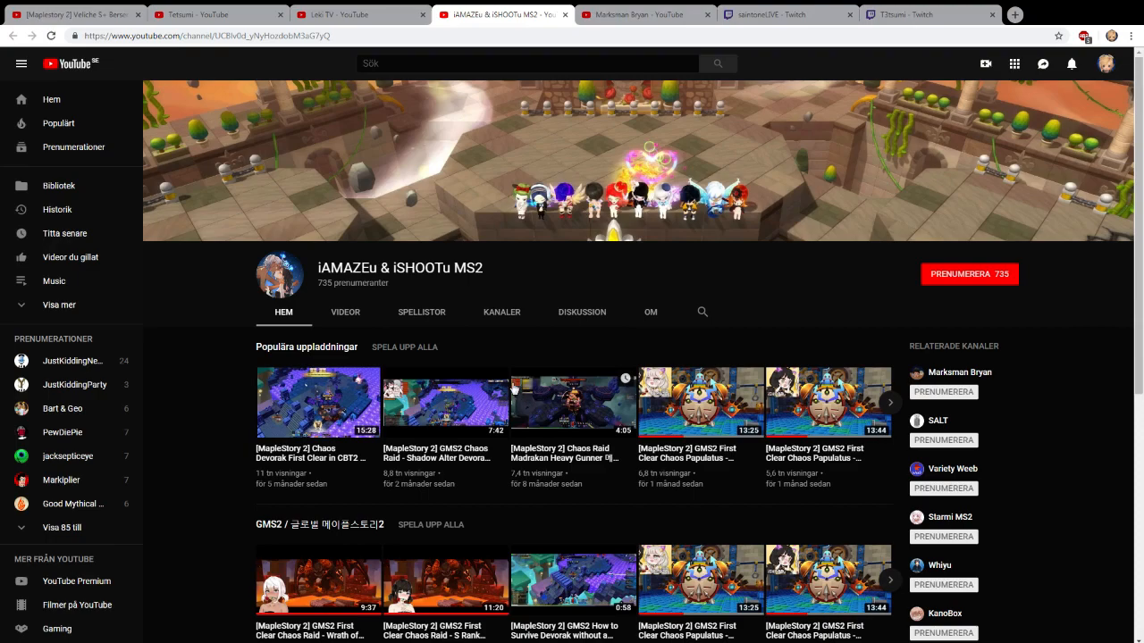
pyautogui.moveTo(529, 345)
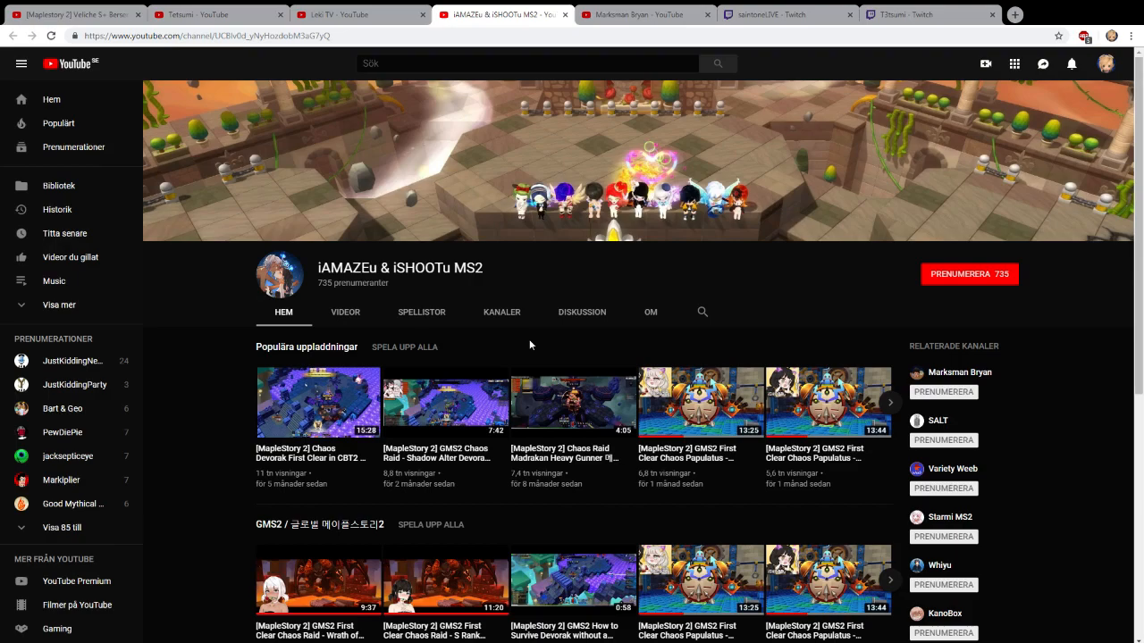
pyautogui.moveTo(850, 414)
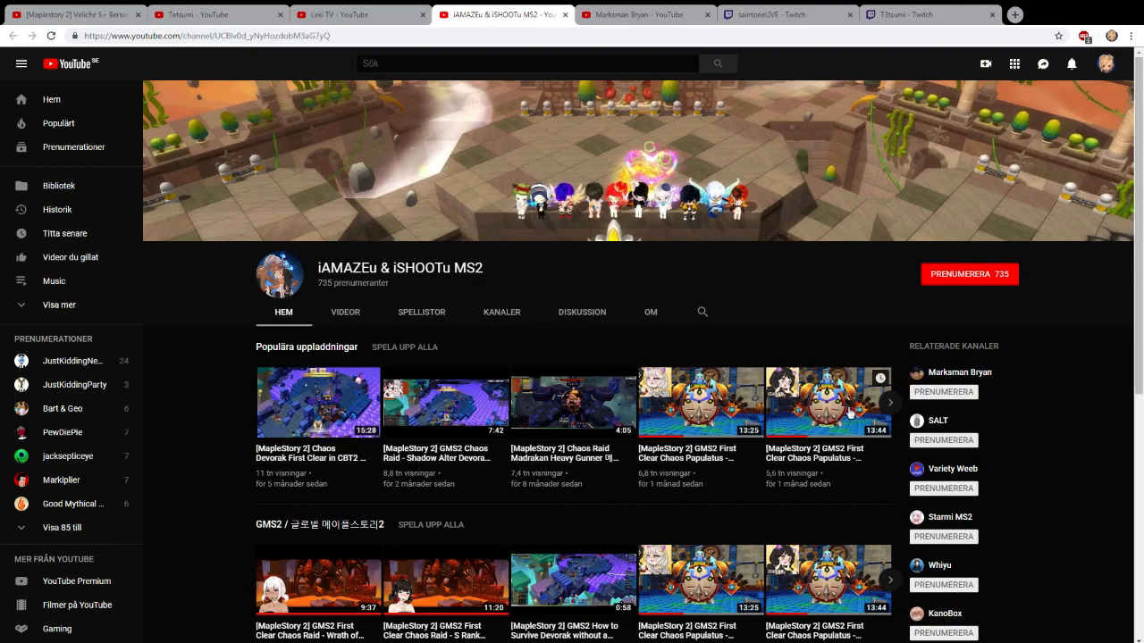
pyautogui.click(889, 402)
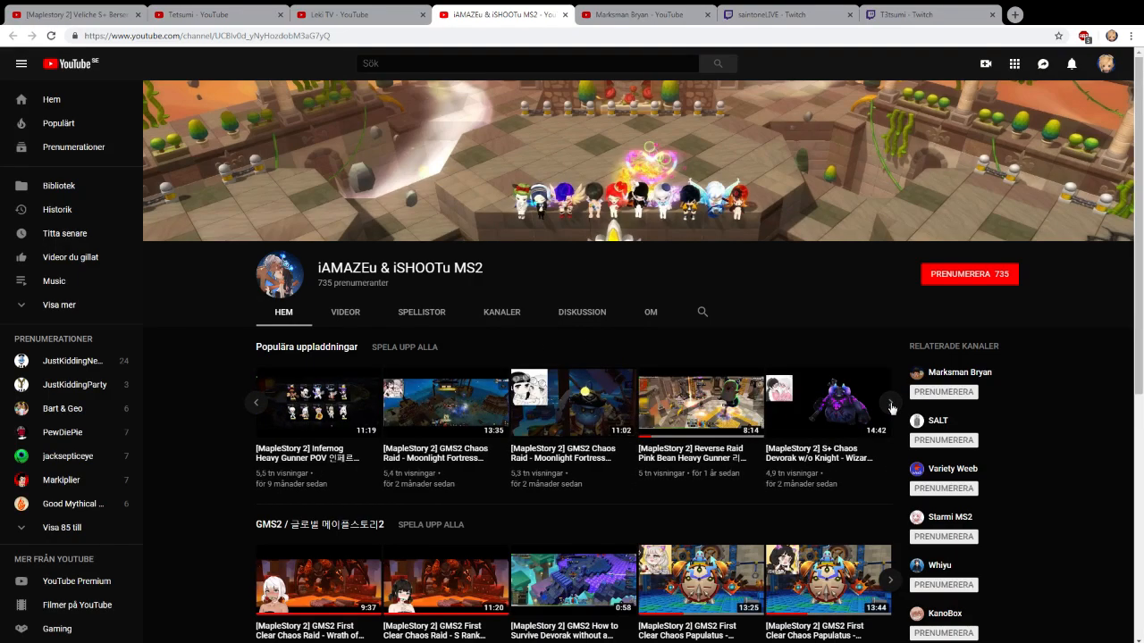
pyautogui.click(889, 402)
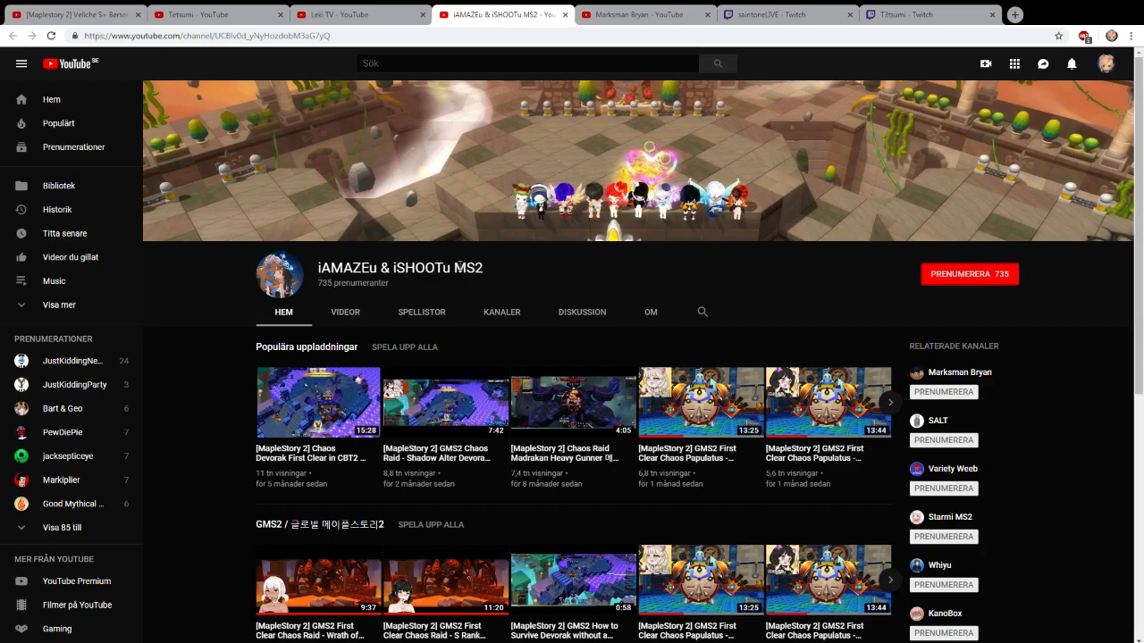
pyautogui.click(644, 14)
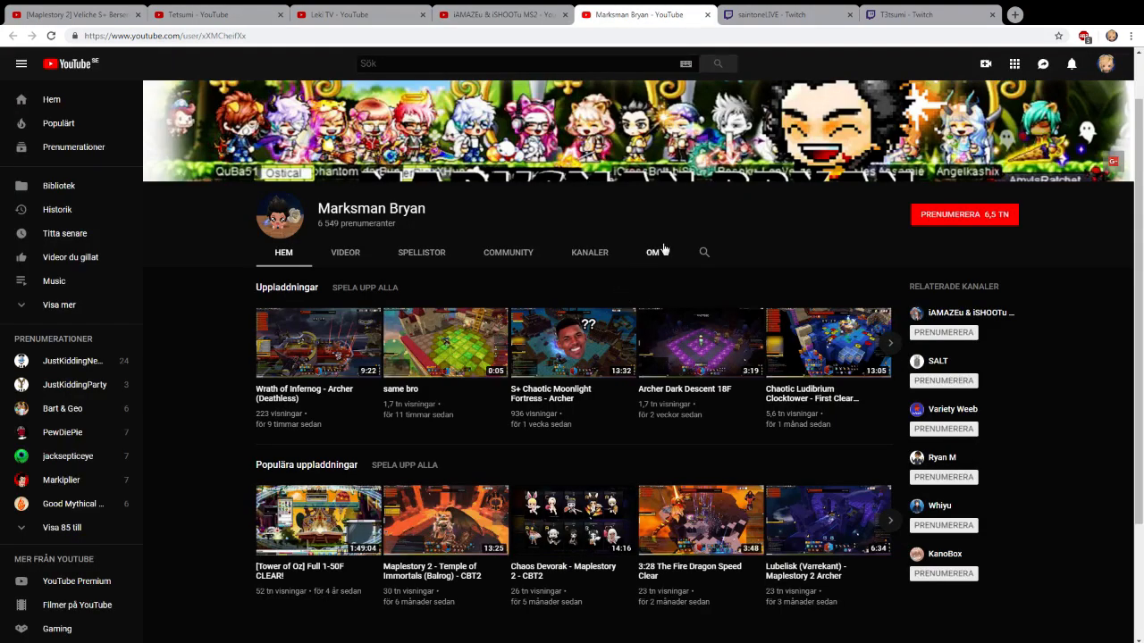
pyautogui.moveTo(799, 238)
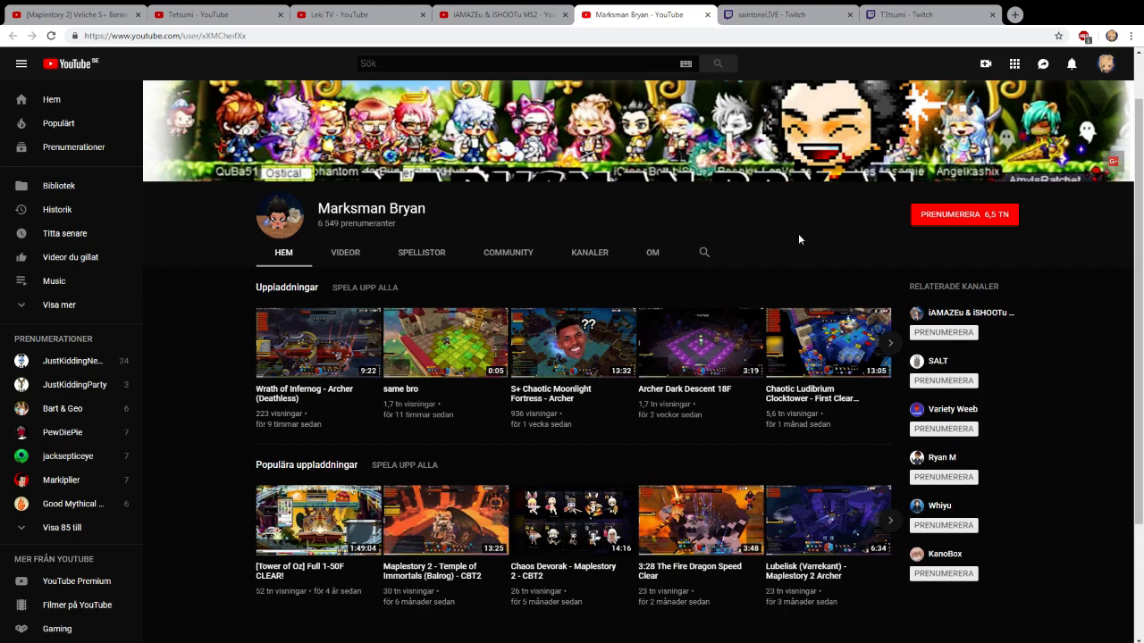
pyautogui.scroll(-3)
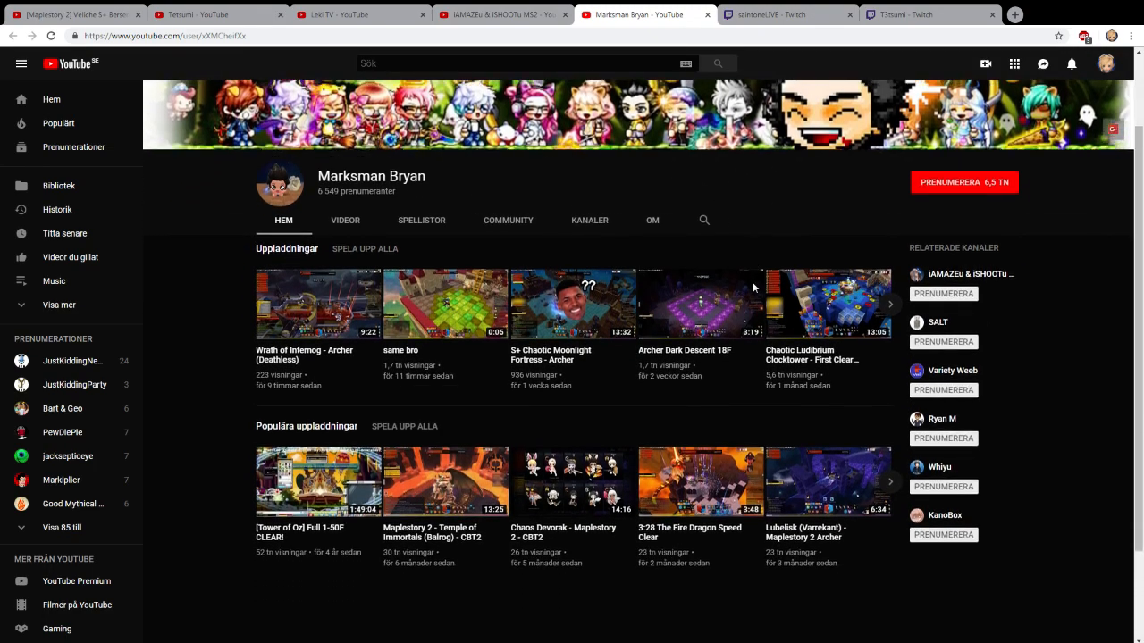
pyautogui.scroll(-3)
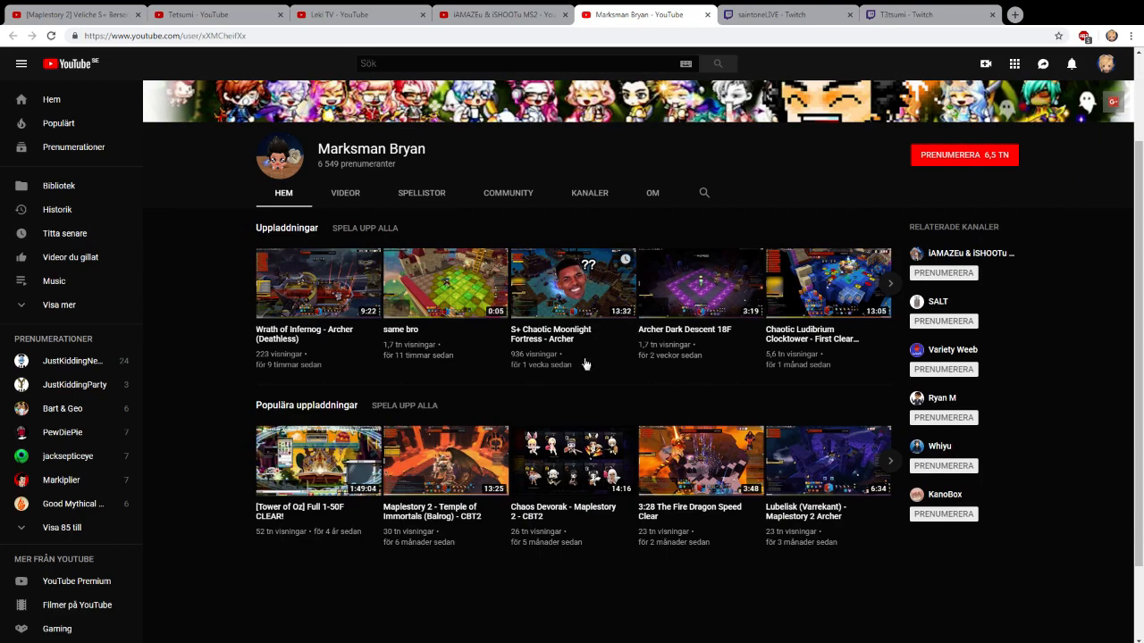
pyautogui.moveTo(317, 308)
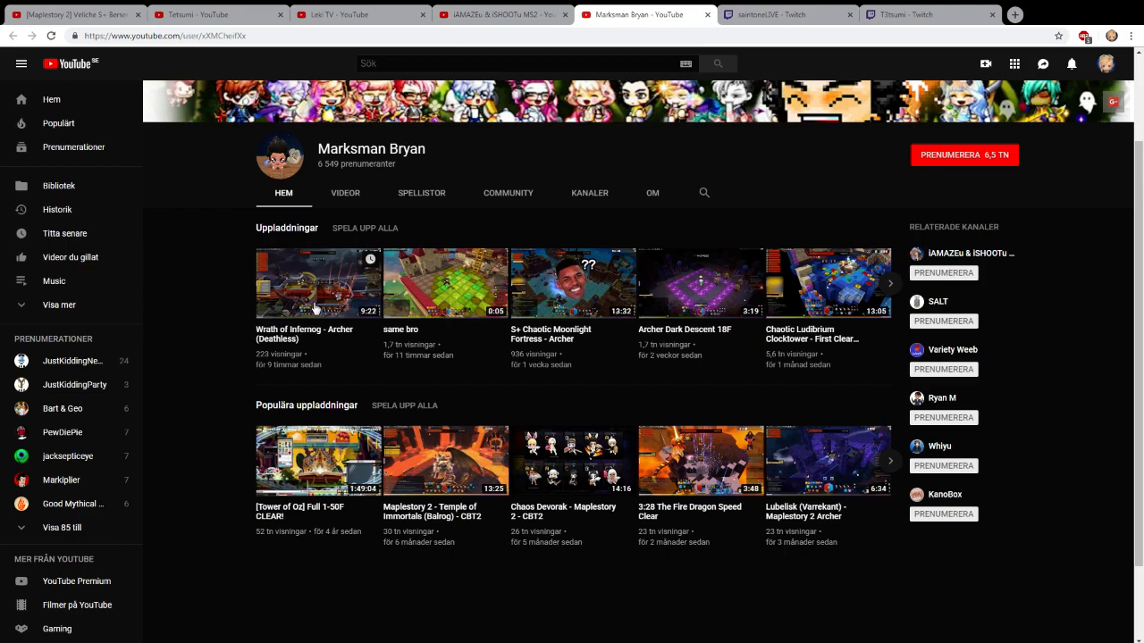
pyautogui.moveTo(462, 294)
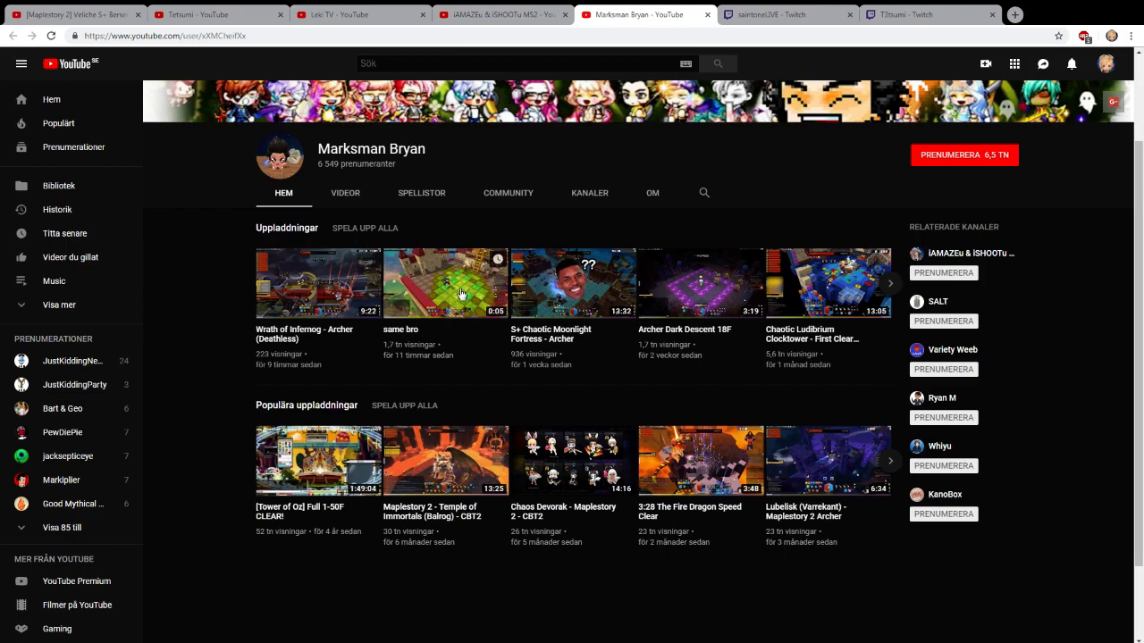
pyautogui.moveTo(357, 313)
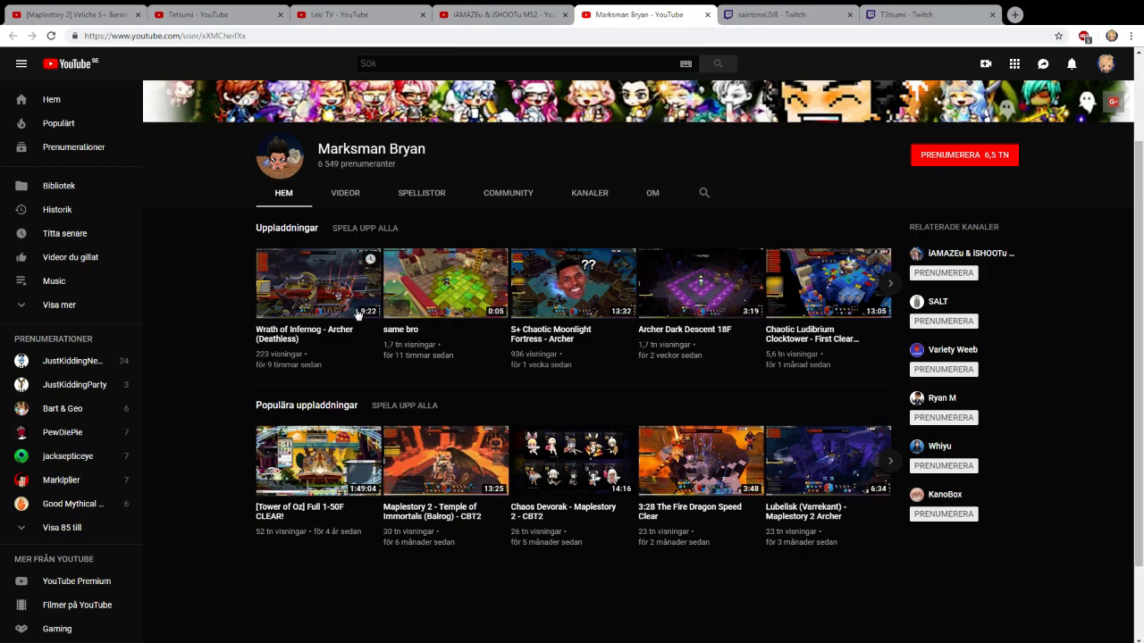
pyautogui.moveTo(357, 308)
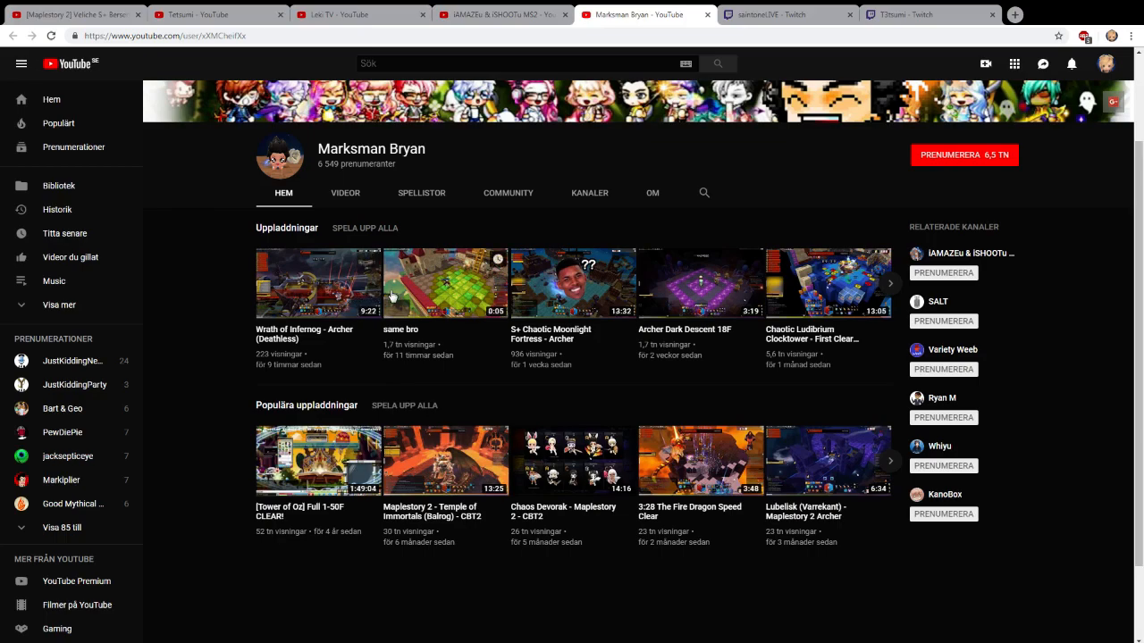
pyautogui.moveTo(469, 232)
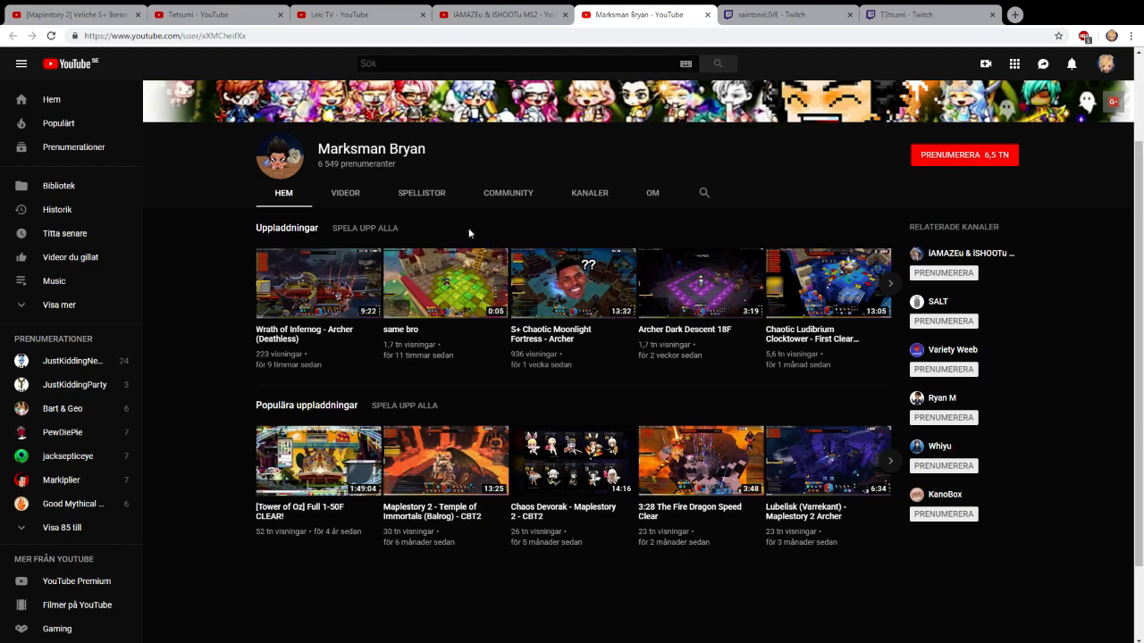
pyautogui.moveTo(460, 236)
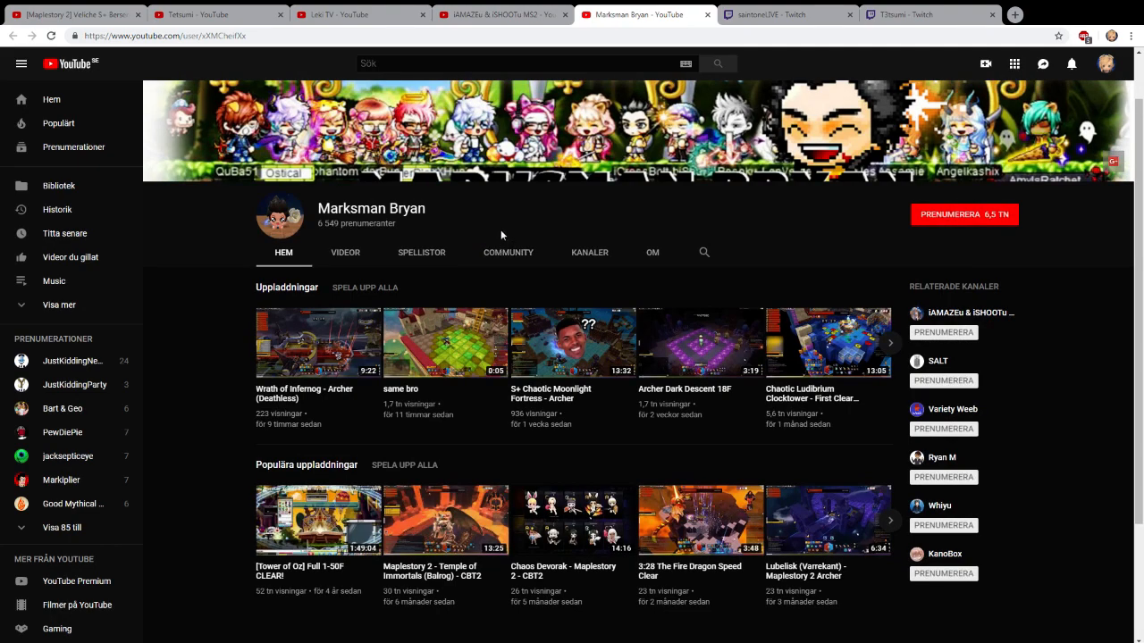
pyautogui.moveTo(556, 213)
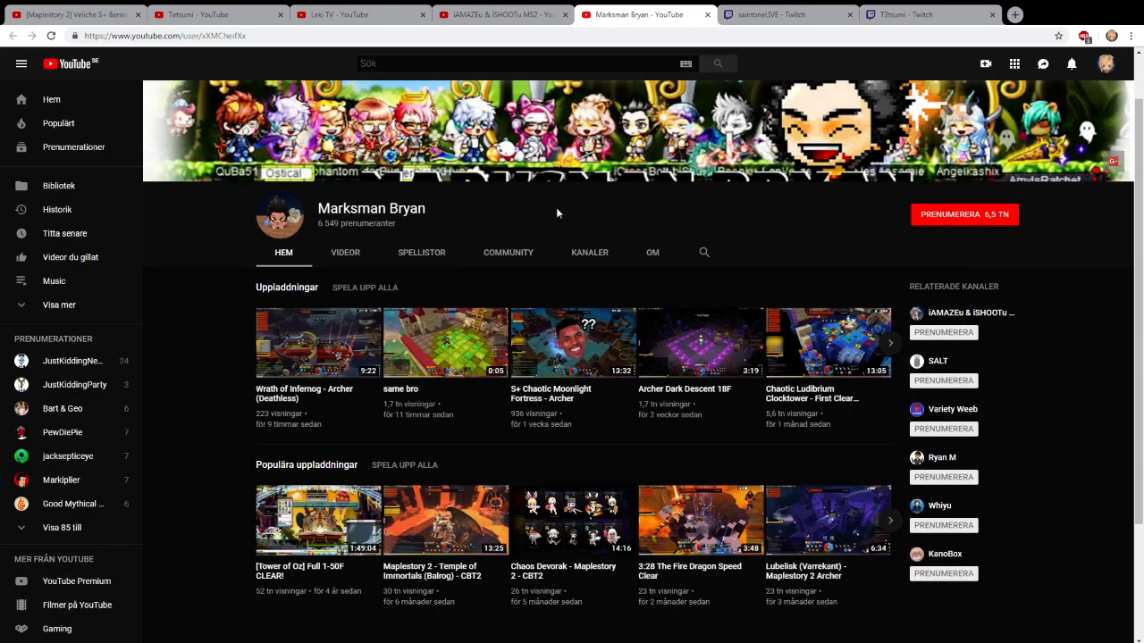
# - Bring up saintoneLIVE's live MapleStory 2 Twitch stream with its chat
pyautogui.click(786, 14)
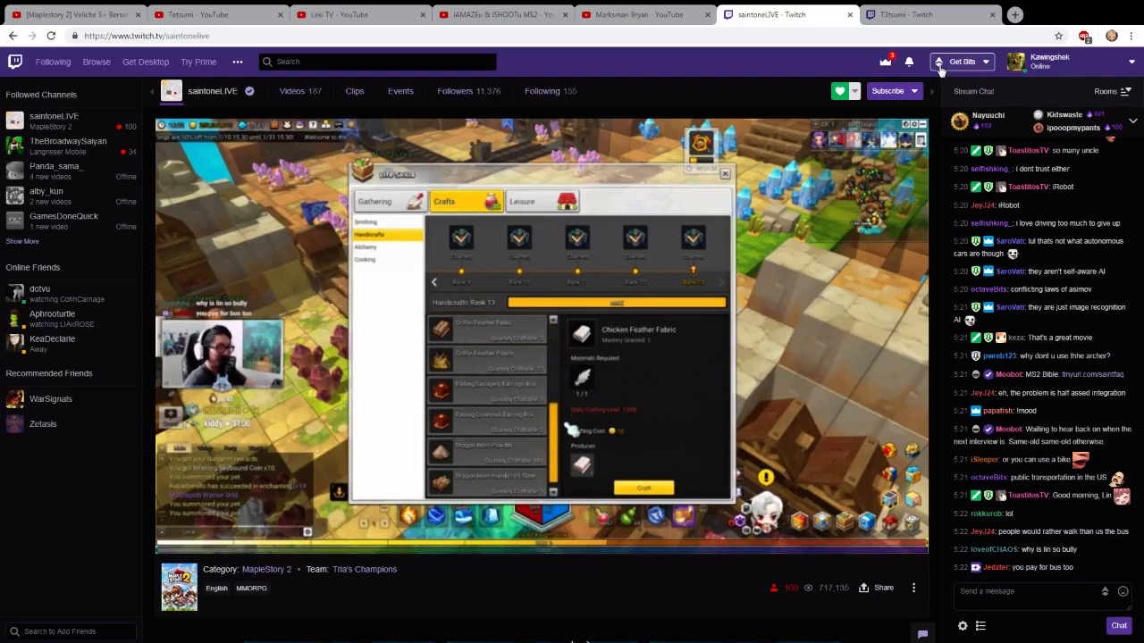
# - Bring up Lionpoke's offline Twitch page and scroll past its Berserker banner and giveaway title
pyautogui.click(1014, 14)
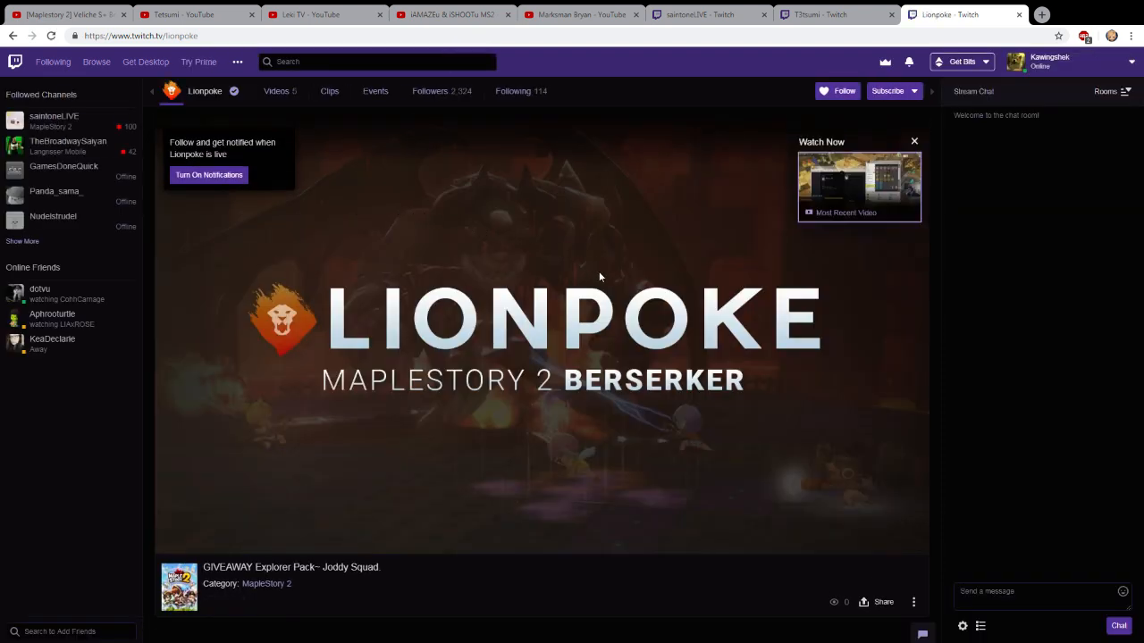
pyautogui.scroll(-3)
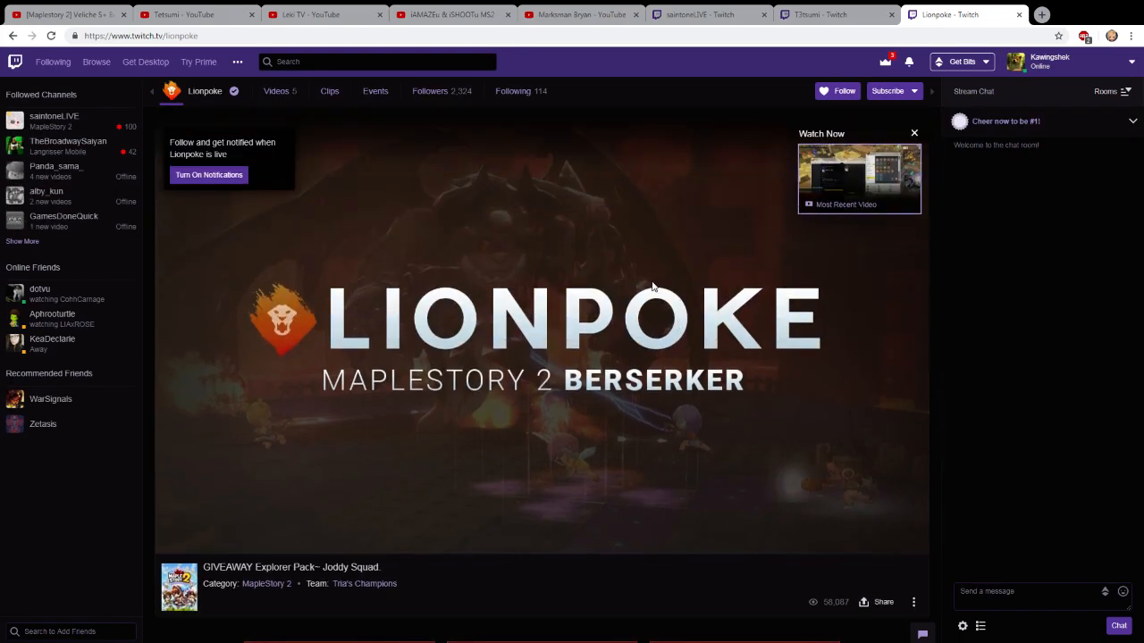
pyautogui.scroll(-3)
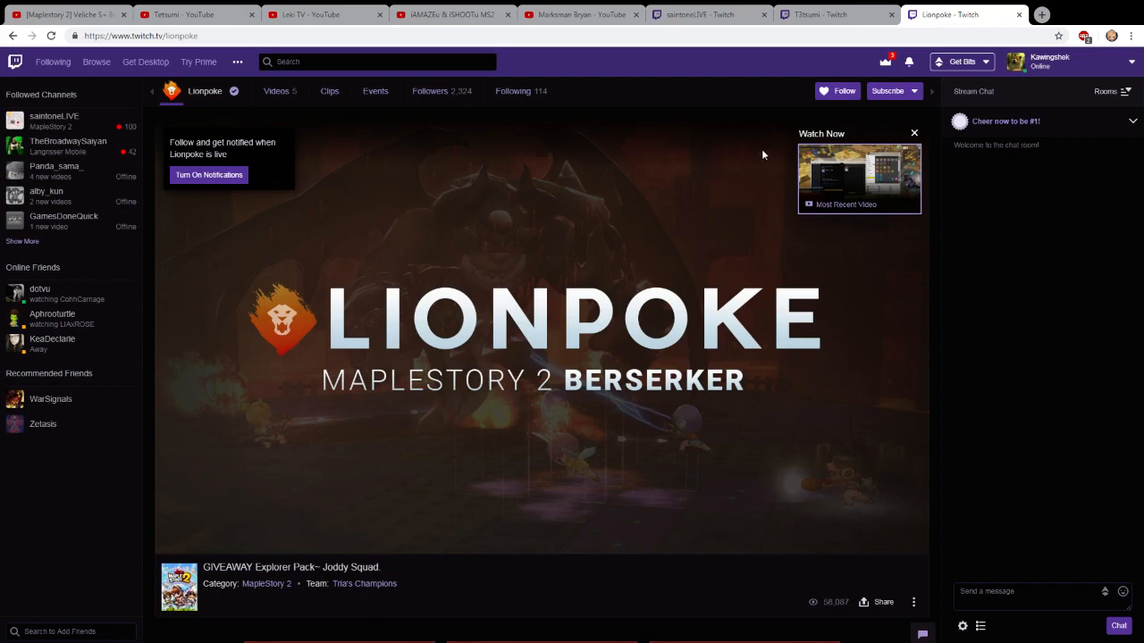
pyautogui.moveTo(681, 306)
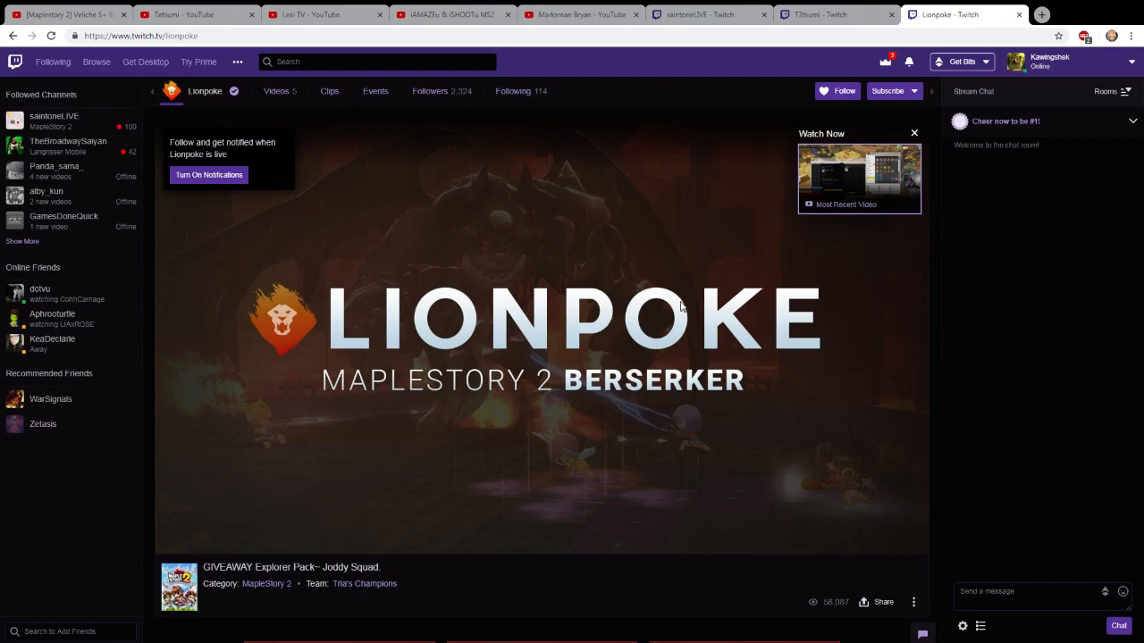
pyautogui.scroll(-3)
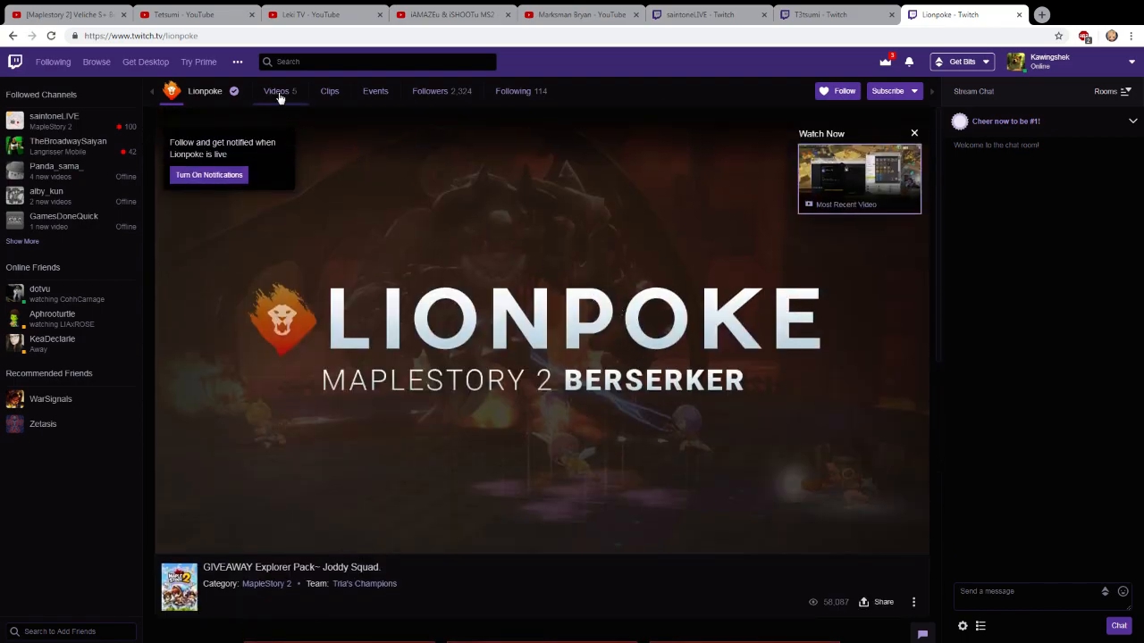
pyautogui.click(276, 91)
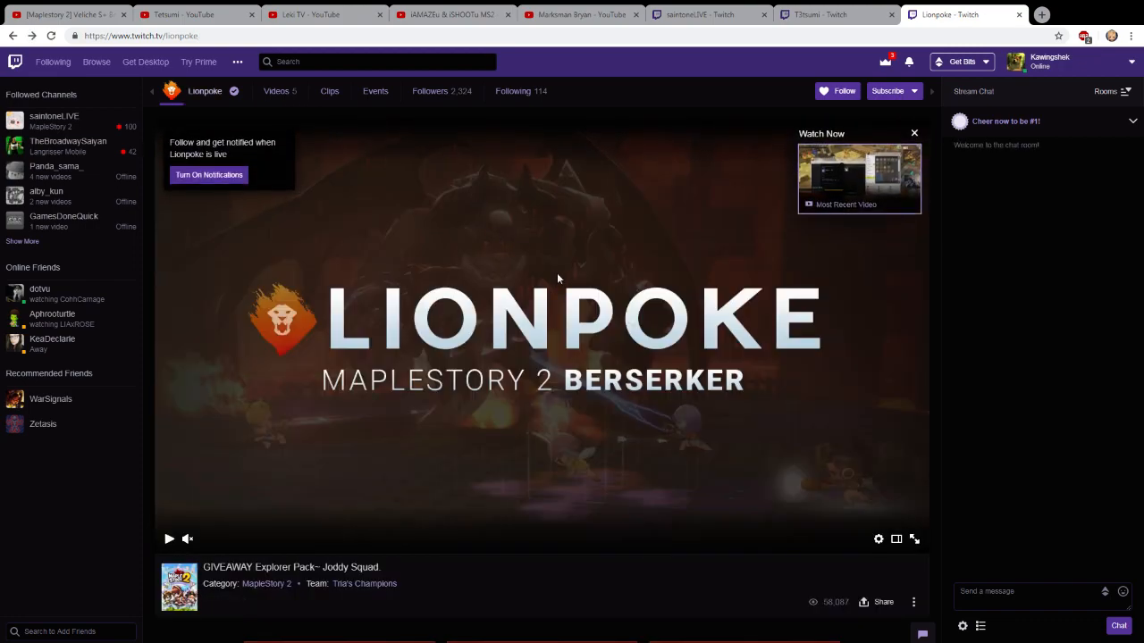
pyautogui.scroll(-3)
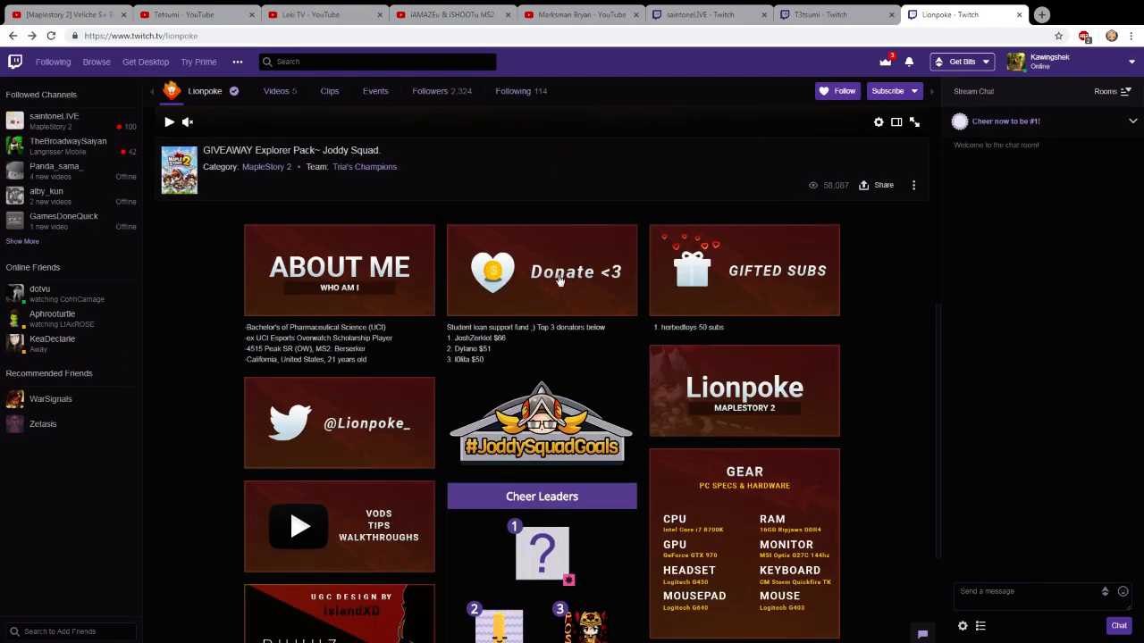
pyautogui.scroll(-3)
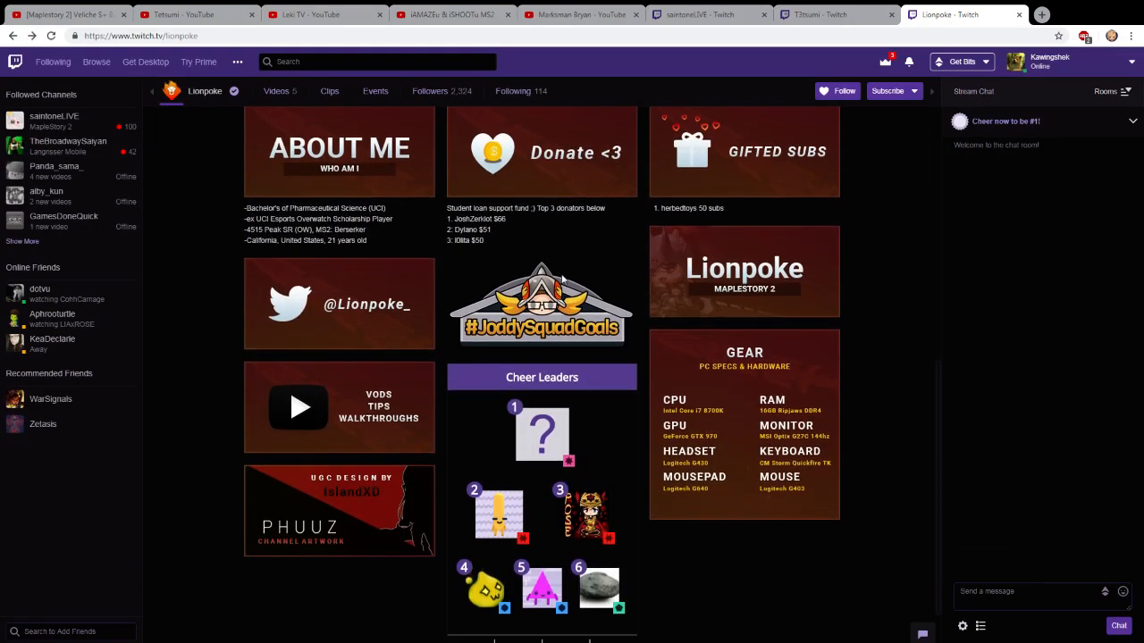
pyautogui.moveTo(572, 274)
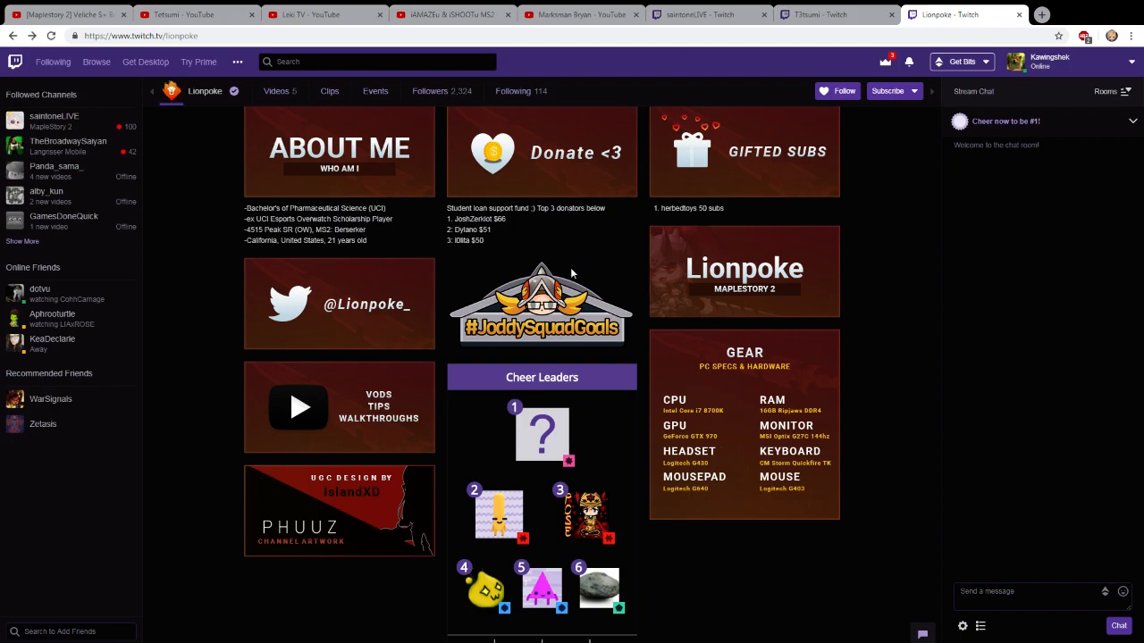
pyautogui.moveTo(571, 263)
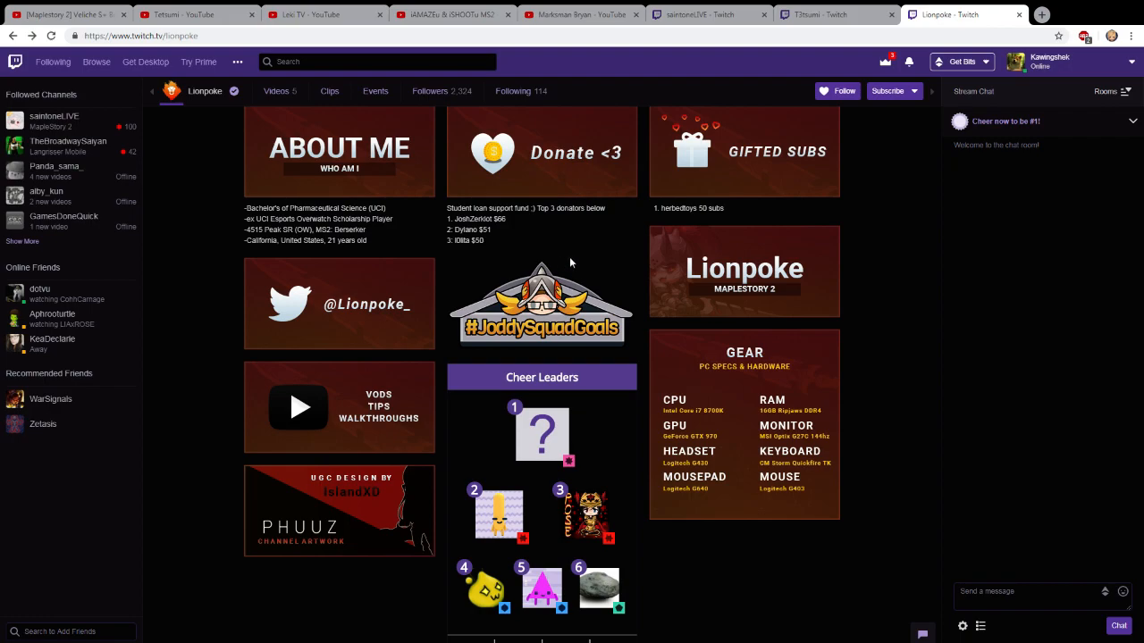
pyautogui.moveTo(767, 202)
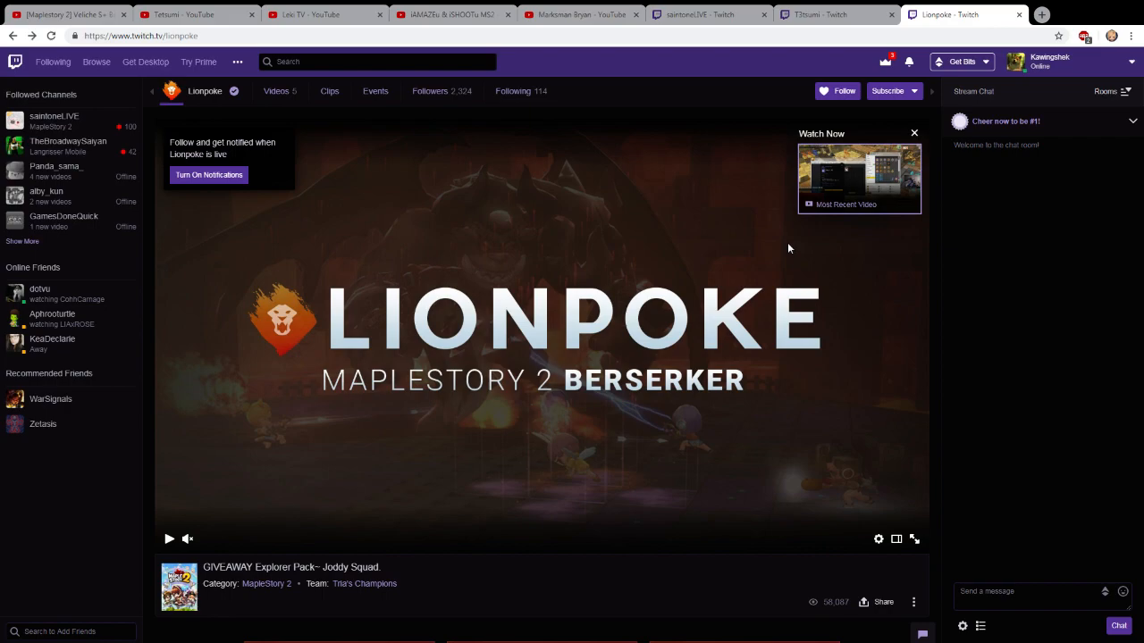
pyautogui.moveTo(791, 92)
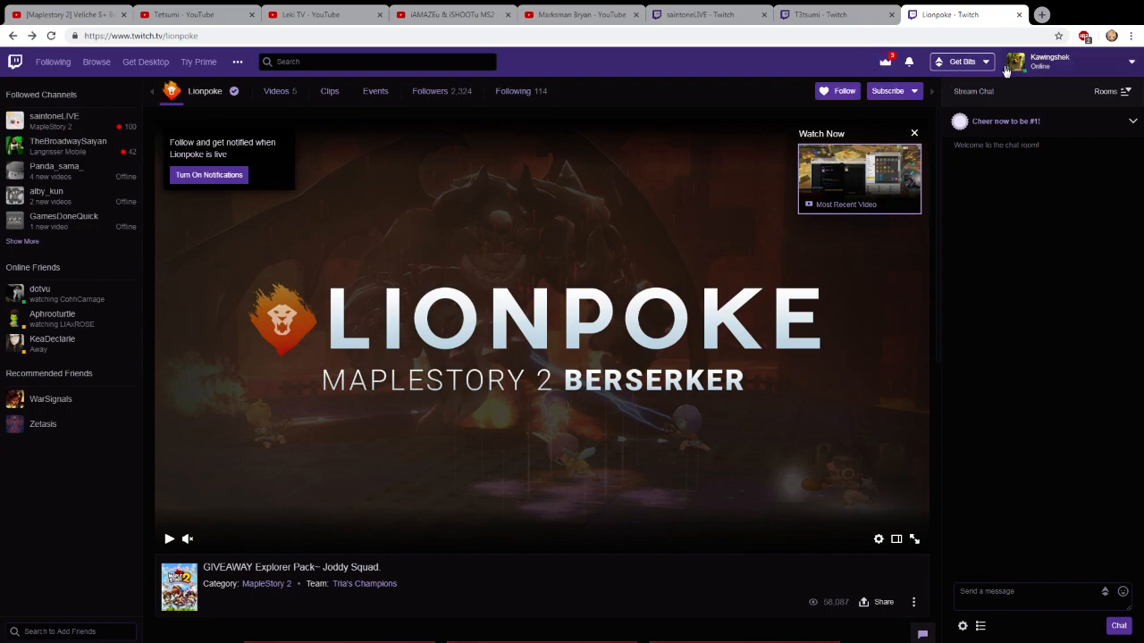
pyautogui.moveTo(1000, 87)
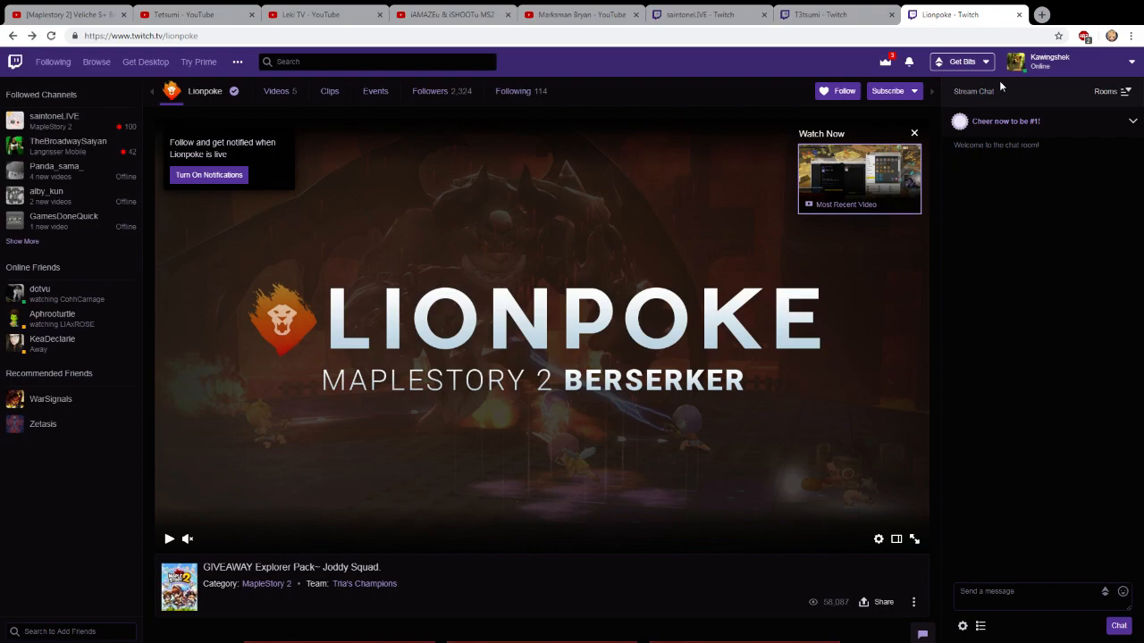